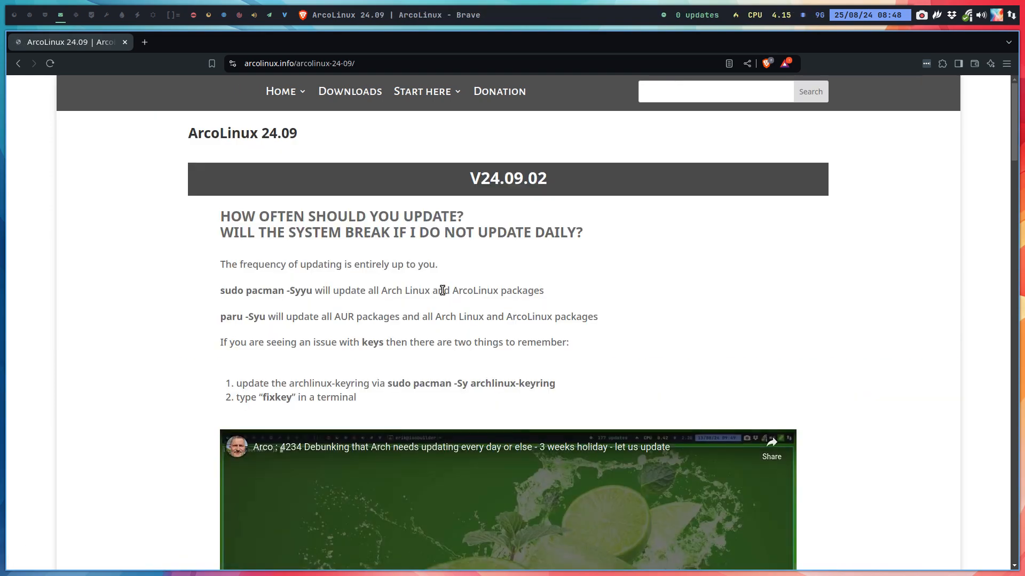
Scroll the release notes, then open the Calamares GitHub repository's commit list
scroll("down", 3)
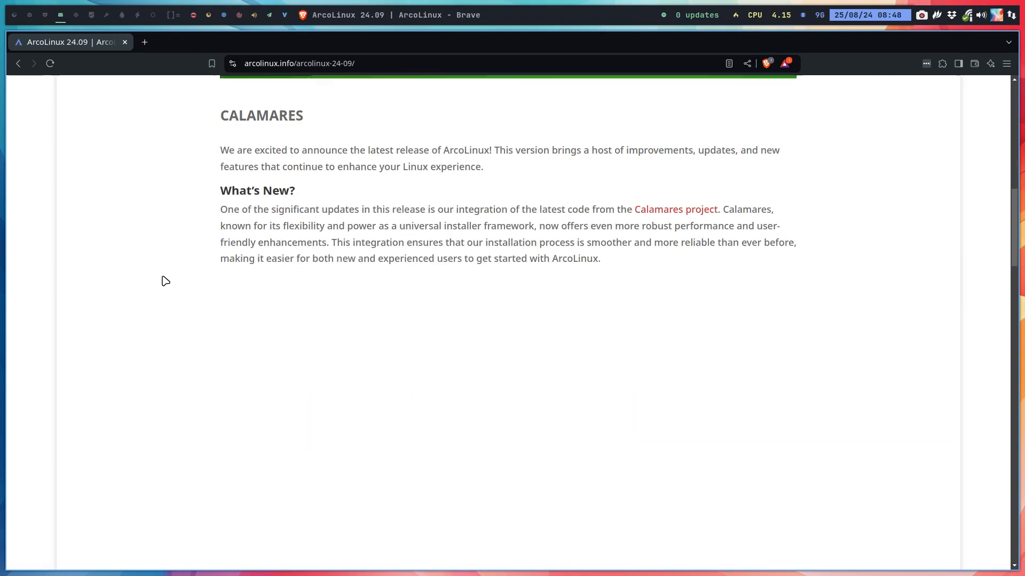
scroll("down", 3)
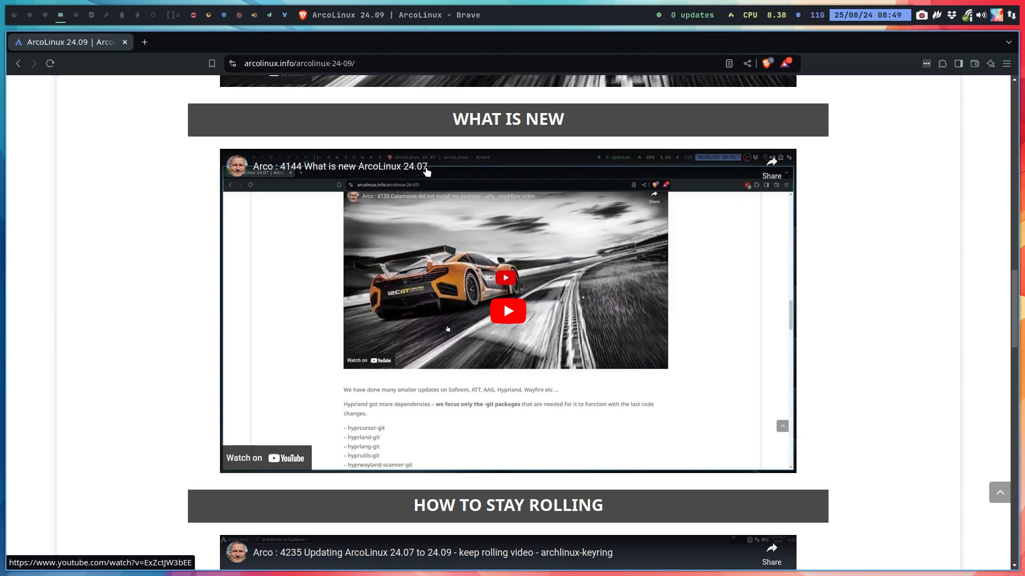
mouse_move(149, 237)
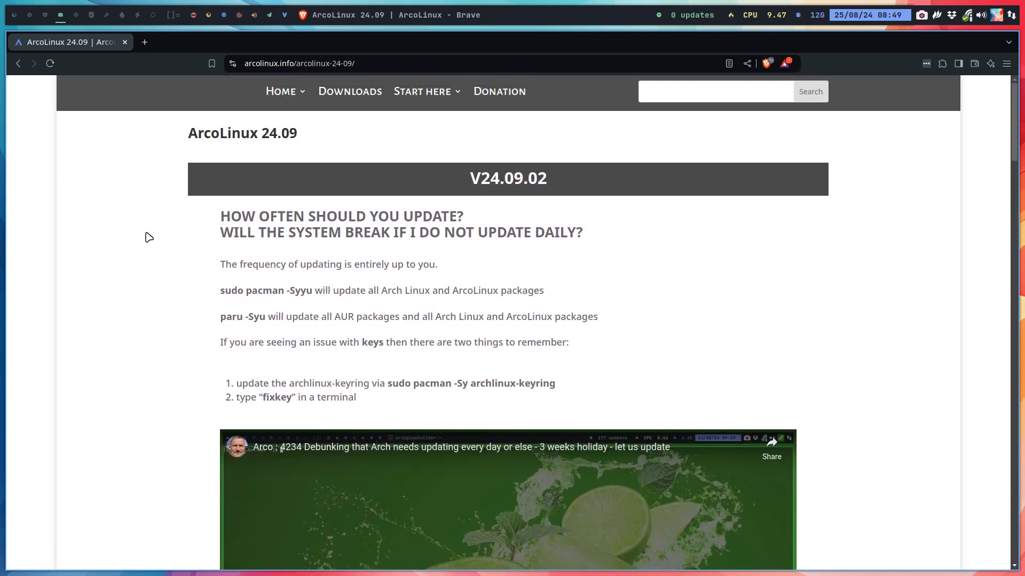
mouse_move(357, 207)
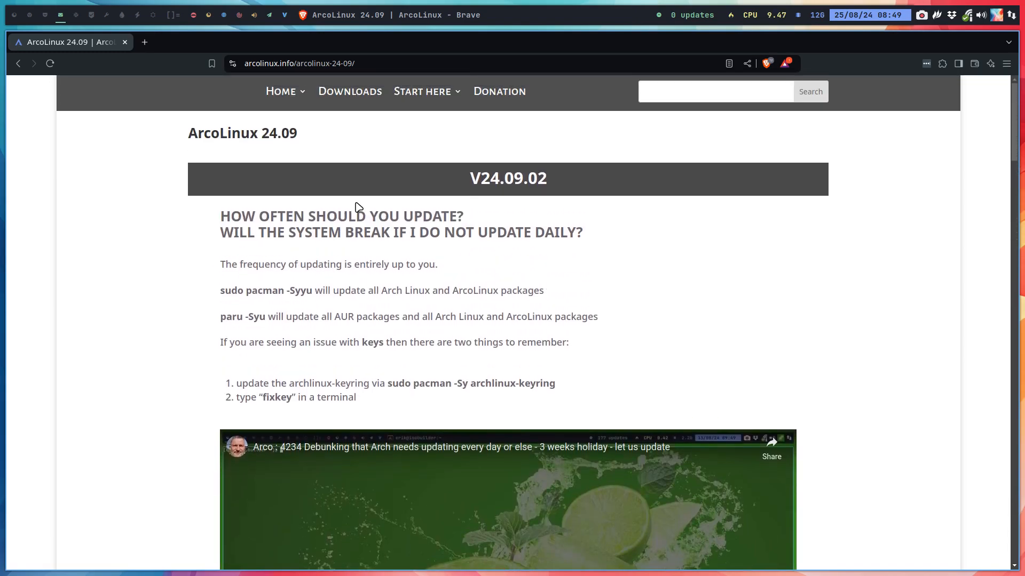
mouse_move(318, 217)
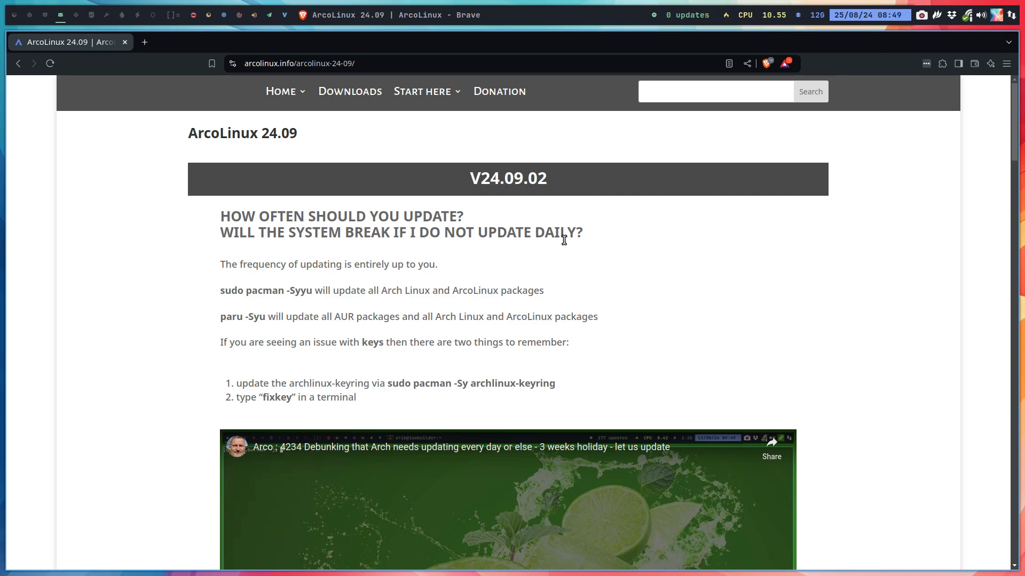
mouse_move(592, 242)
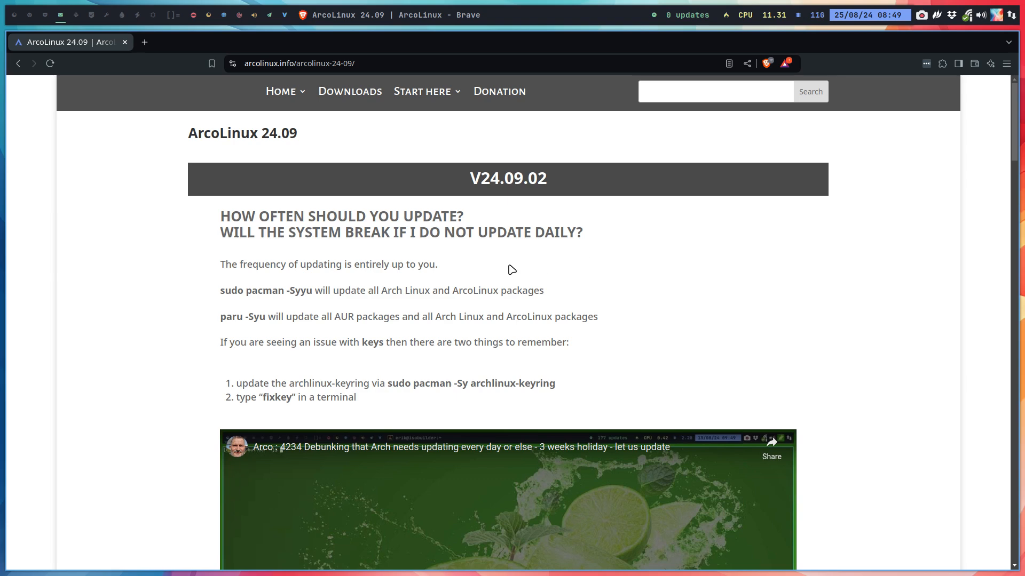
mouse_move(501, 269)
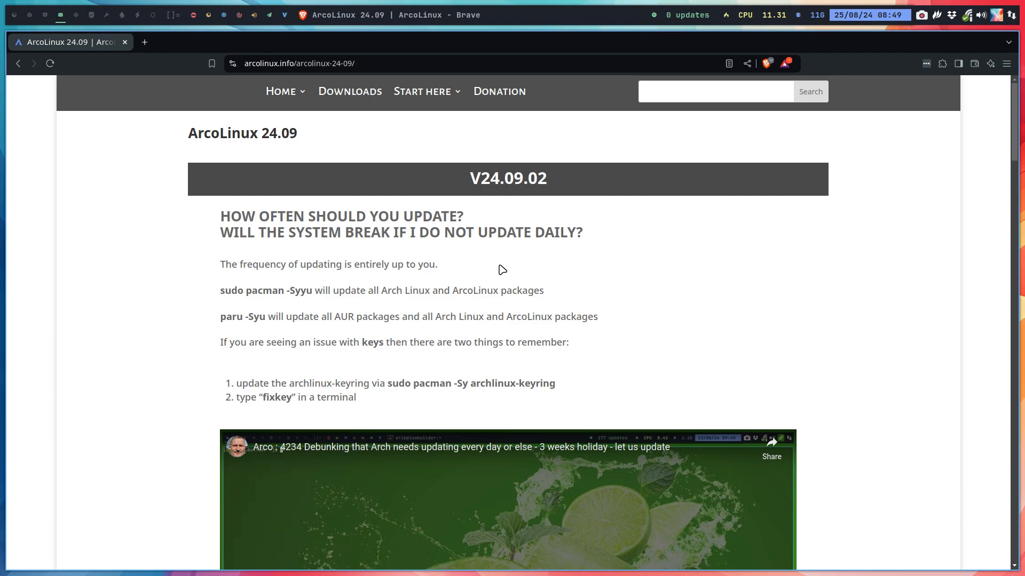
double_click(296, 290)
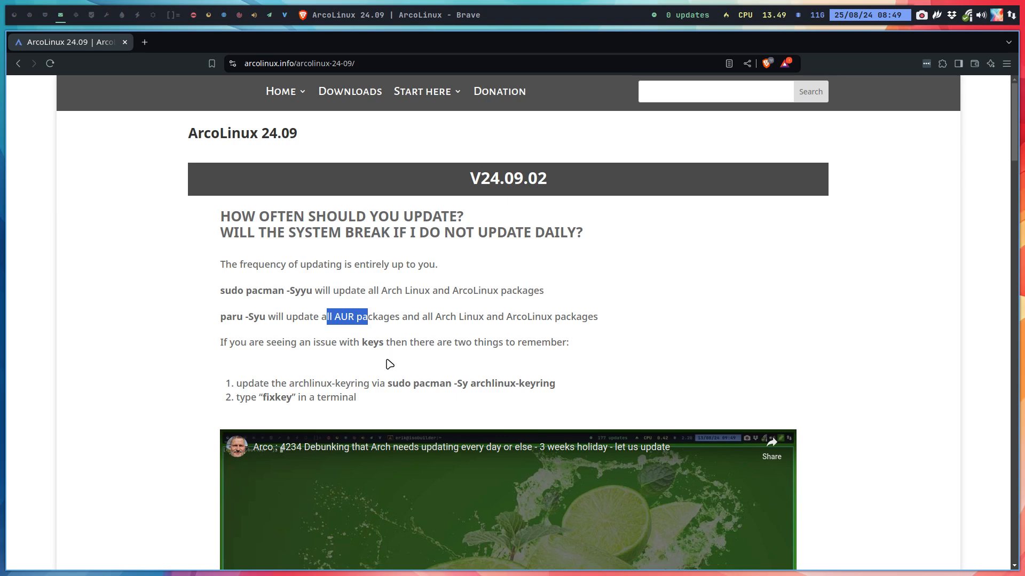
mouse_move(329, 363)
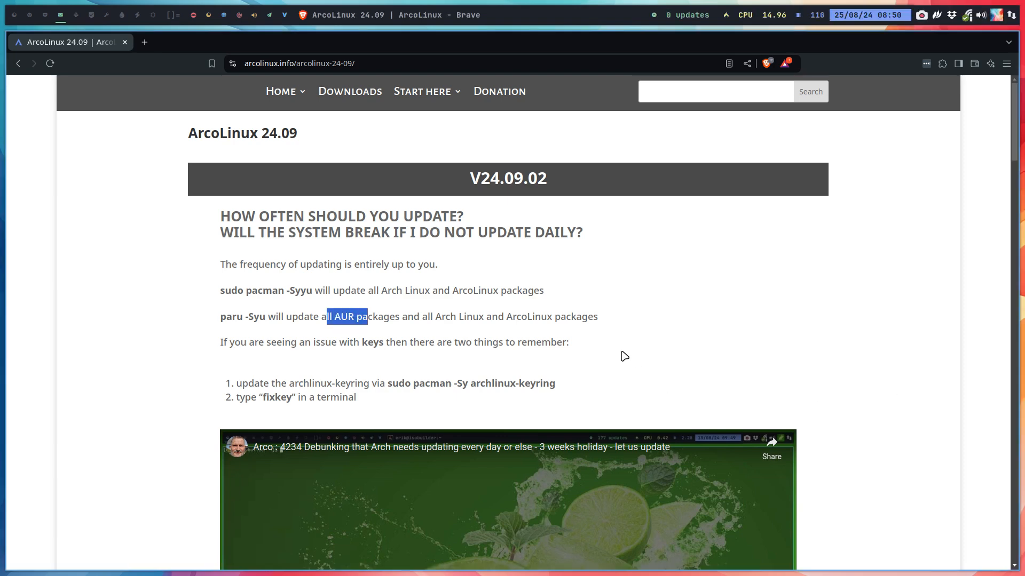
mouse_move(455, 382)
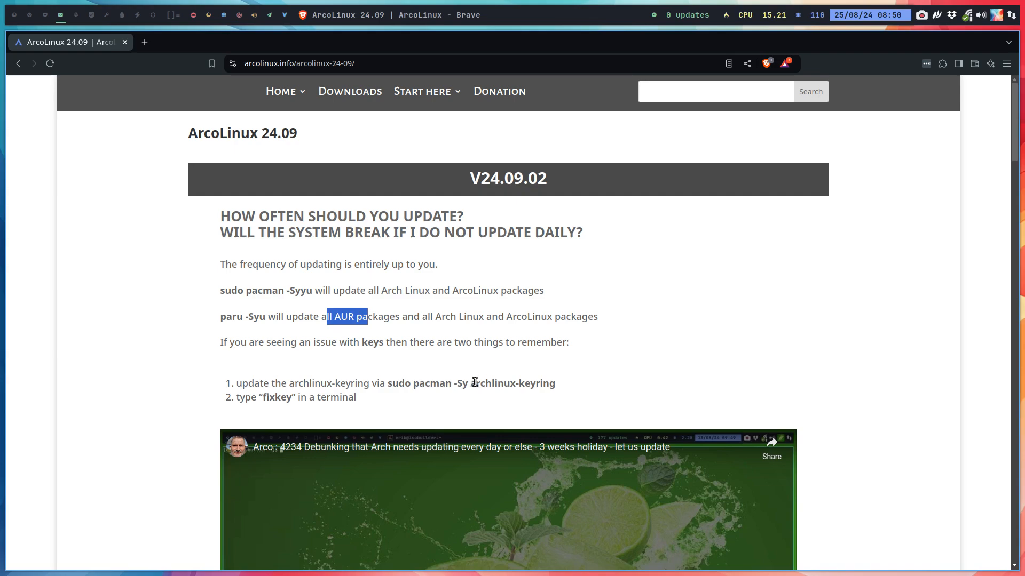
mouse_move(544, 387)
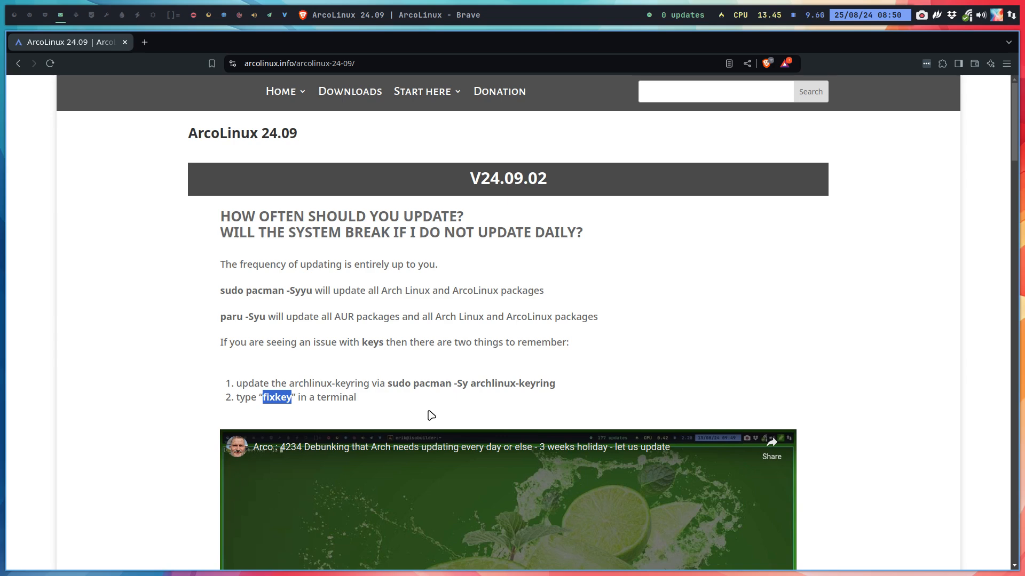
mouse_move(377, 425)
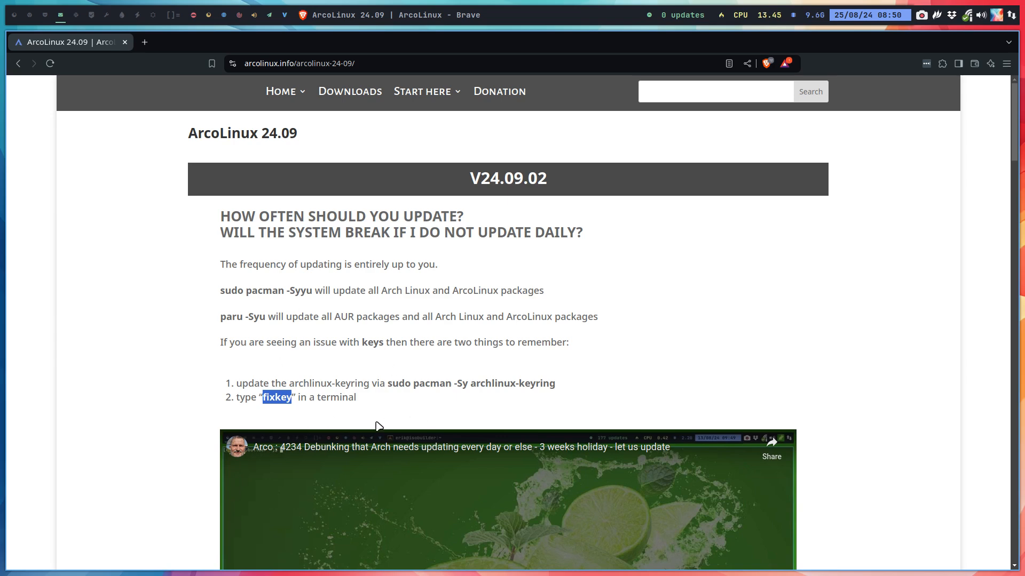
mouse_move(343, 413)
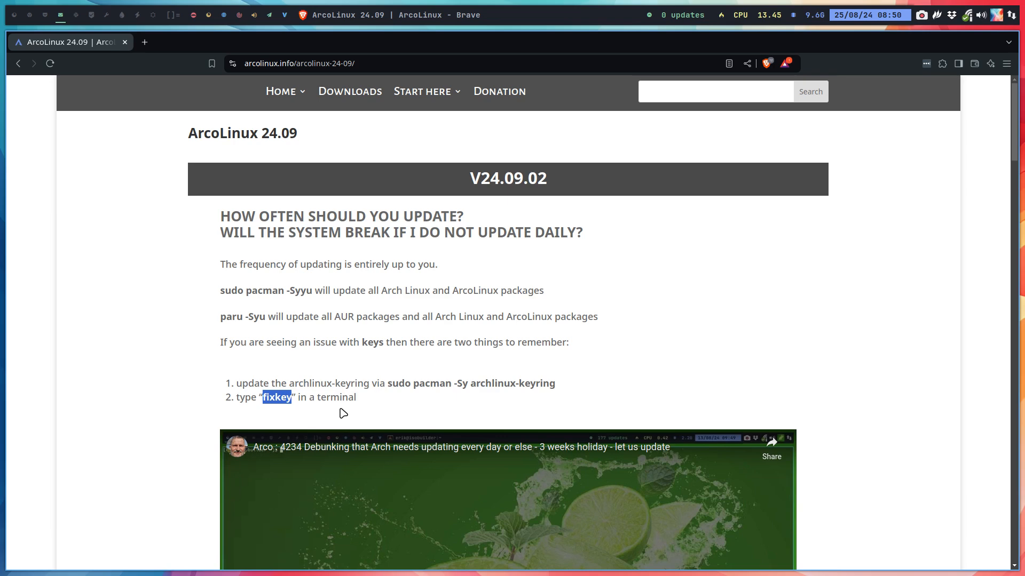
mouse_move(472, 293)
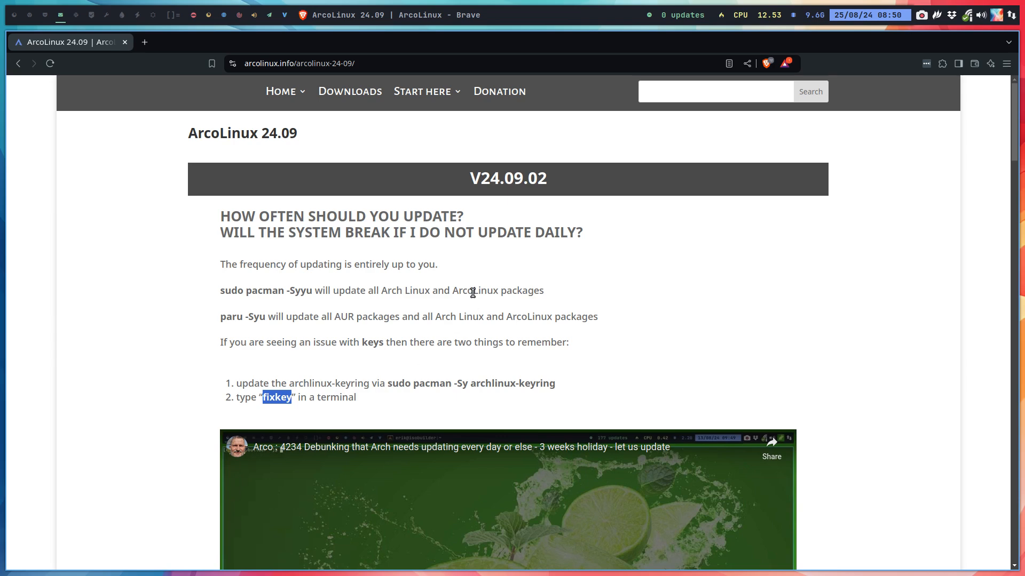
mouse_move(482, 173)
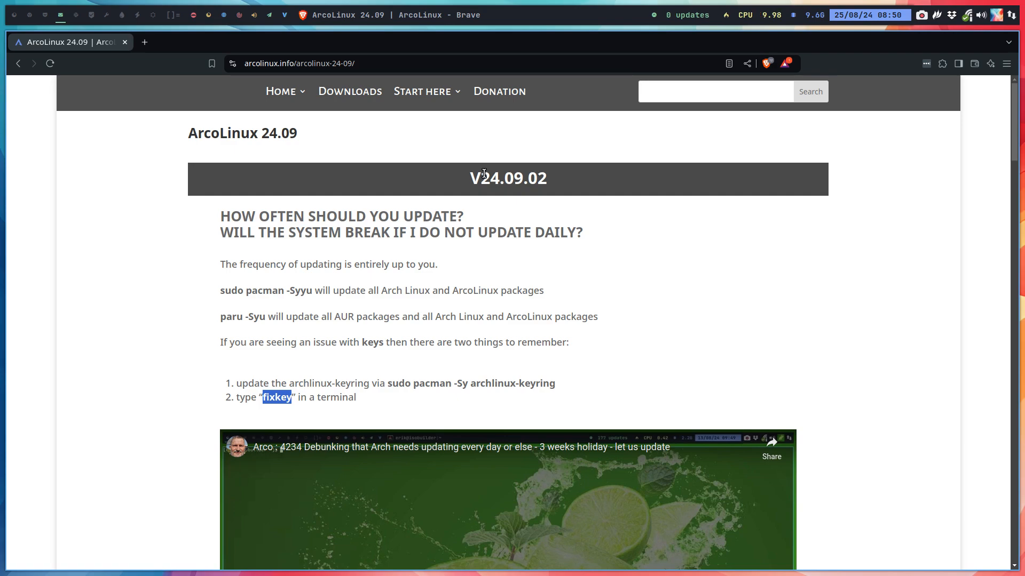
scroll("down", 3)
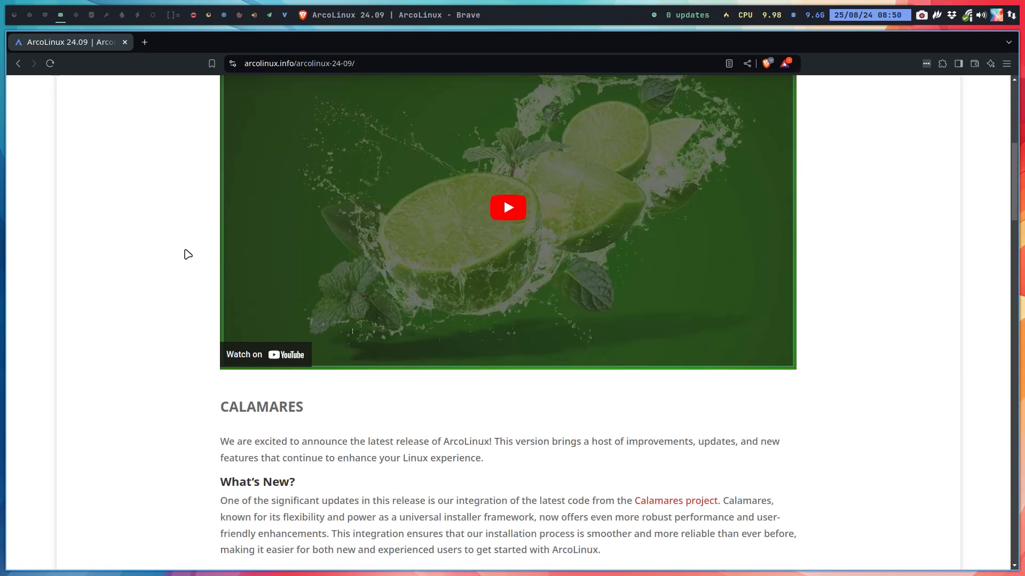
scroll("down", 3)
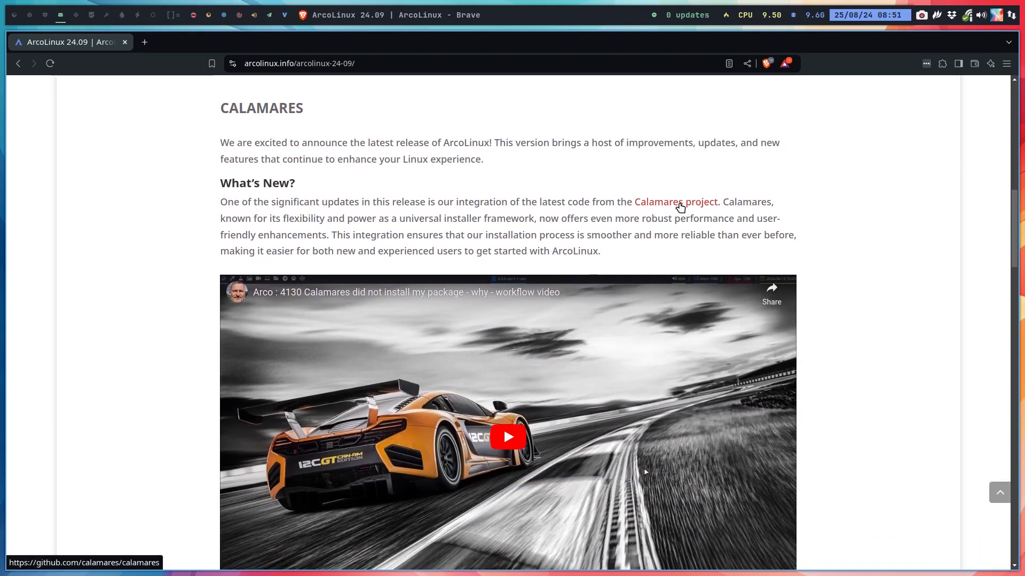
left_click(676, 201)
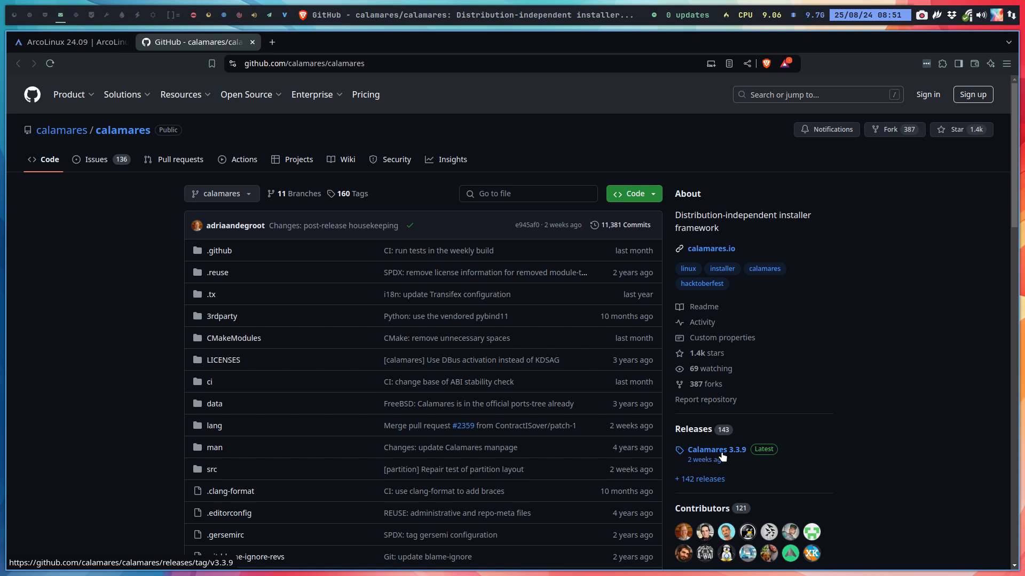
mouse_move(703, 459)
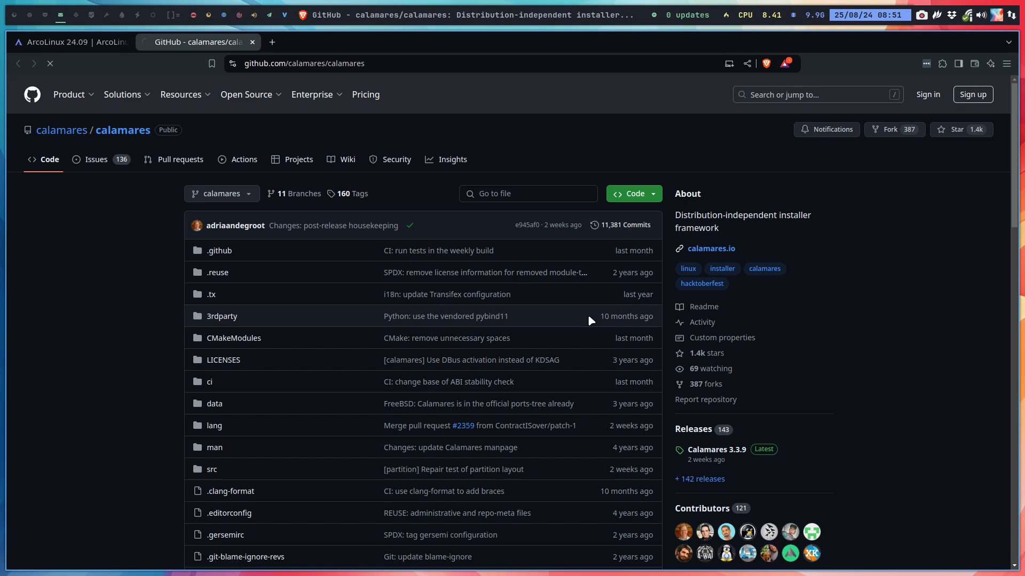
left_click(621, 224)
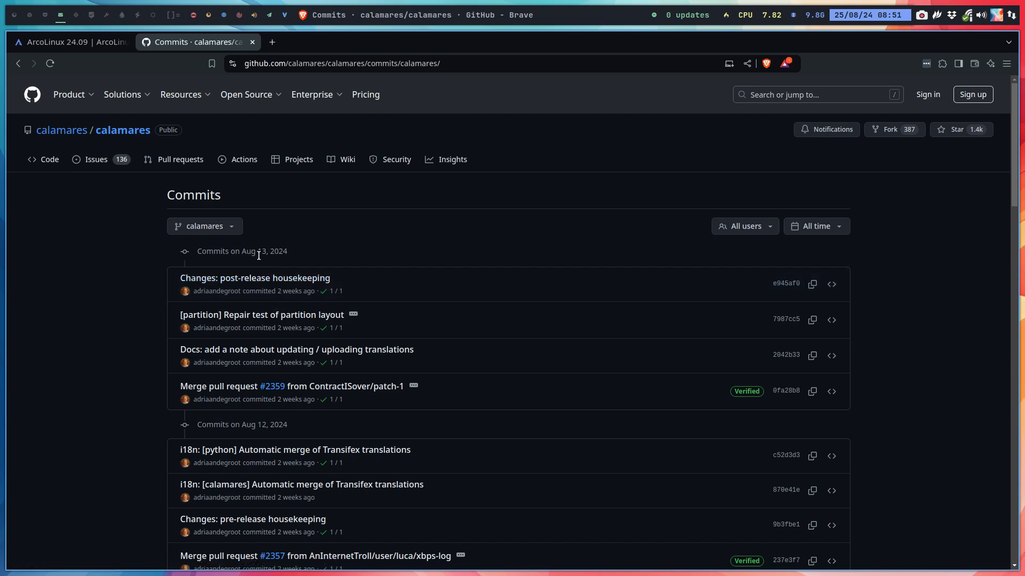
mouse_move(850, 32)
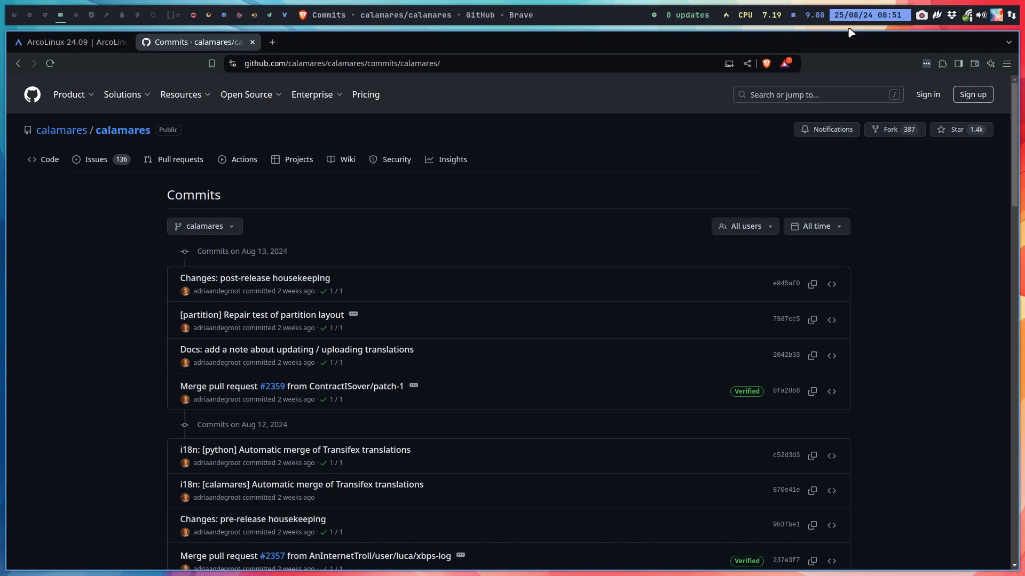
mouse_move(784, 180)
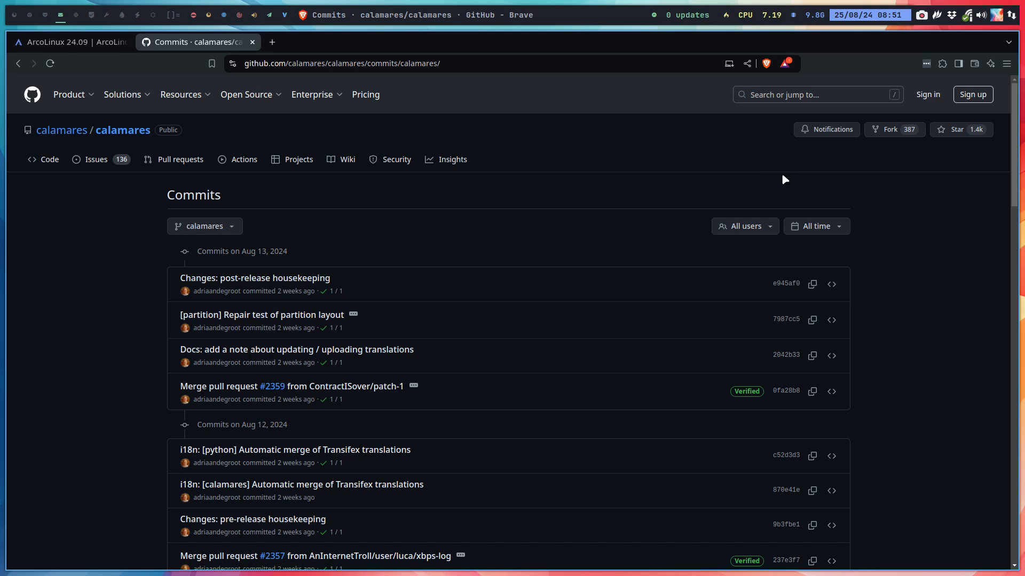
Go back to the ArcoLinux 24.09 tab and scroll down to the update advice
left_click(59, 42)
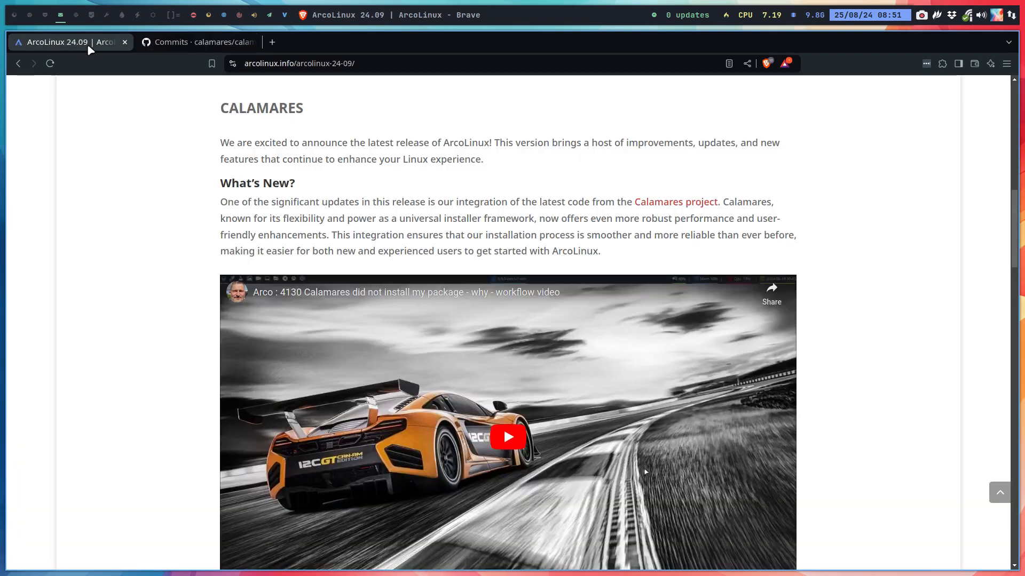
scroll("down", 3)
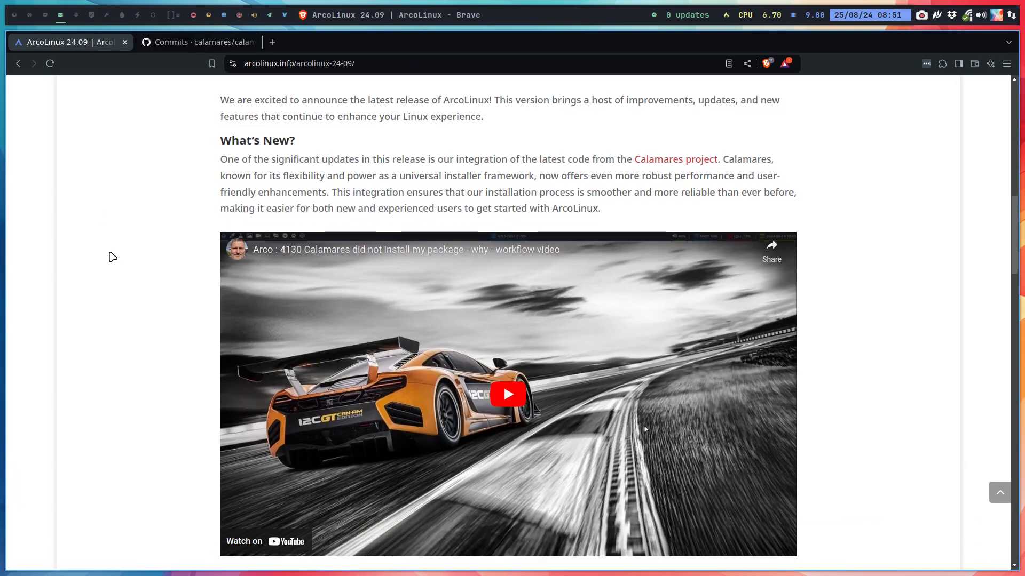
scroll("down", 3)
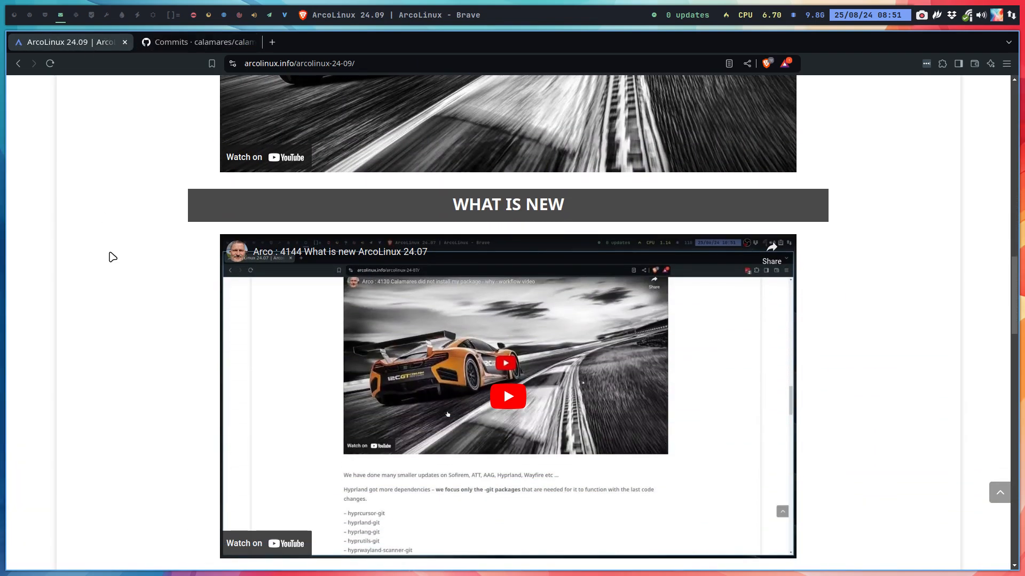
scroll("down", 3)
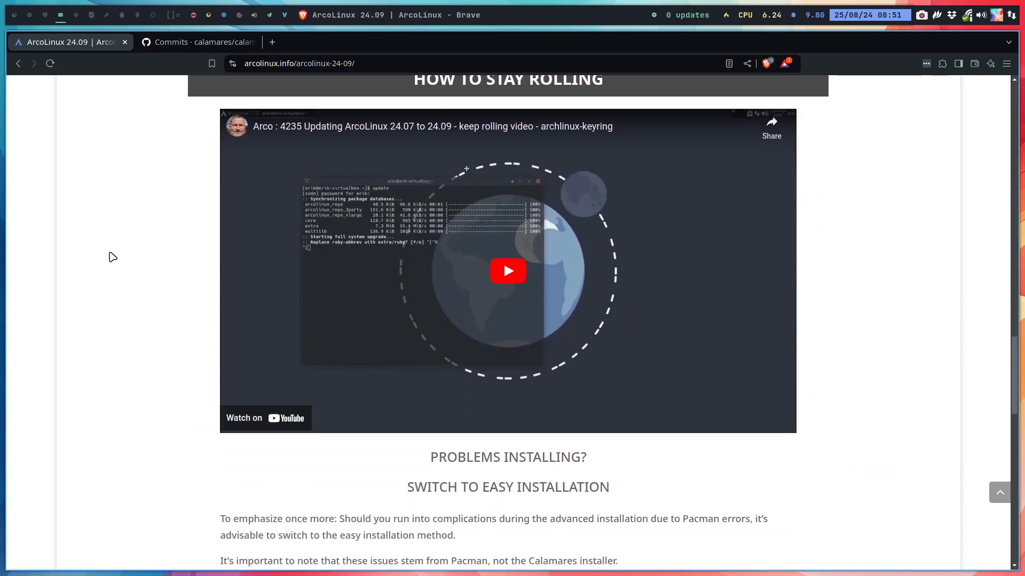
scroll("down", 3)
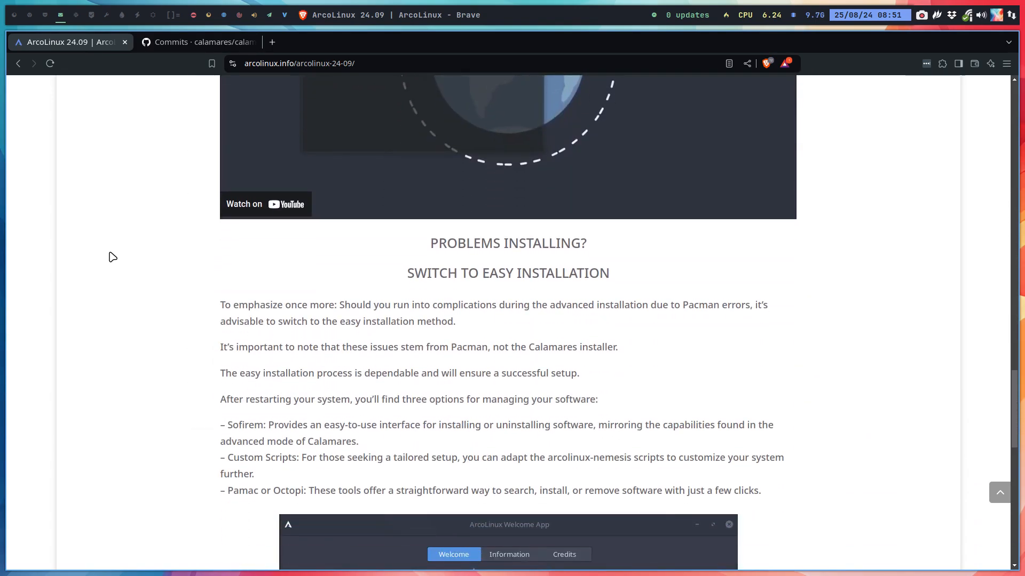
scroll("down", 3)
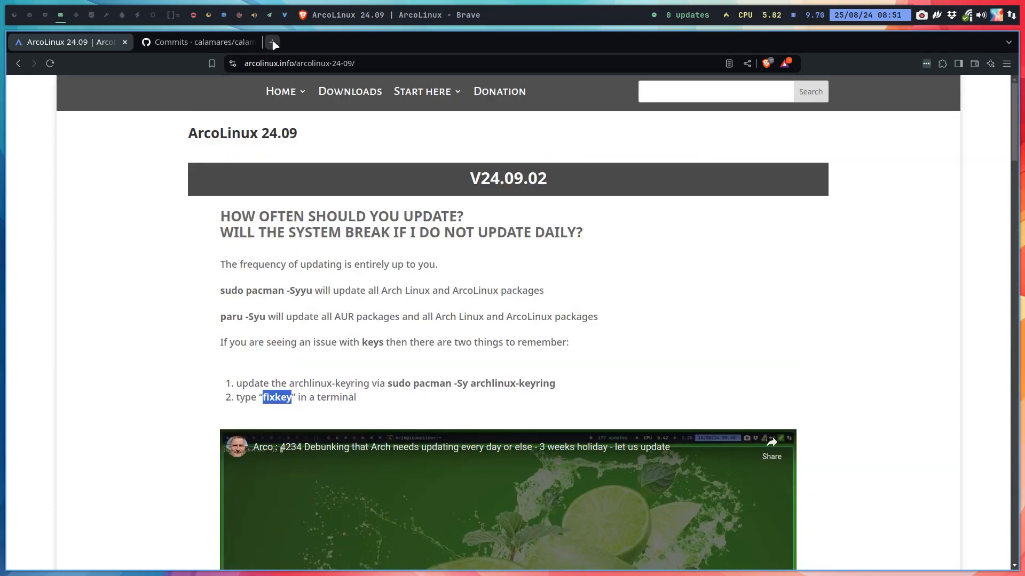
In a new tab, enter 'you' and open Erik Dubois's YouTube channel suggestion
left_click(399, 41)
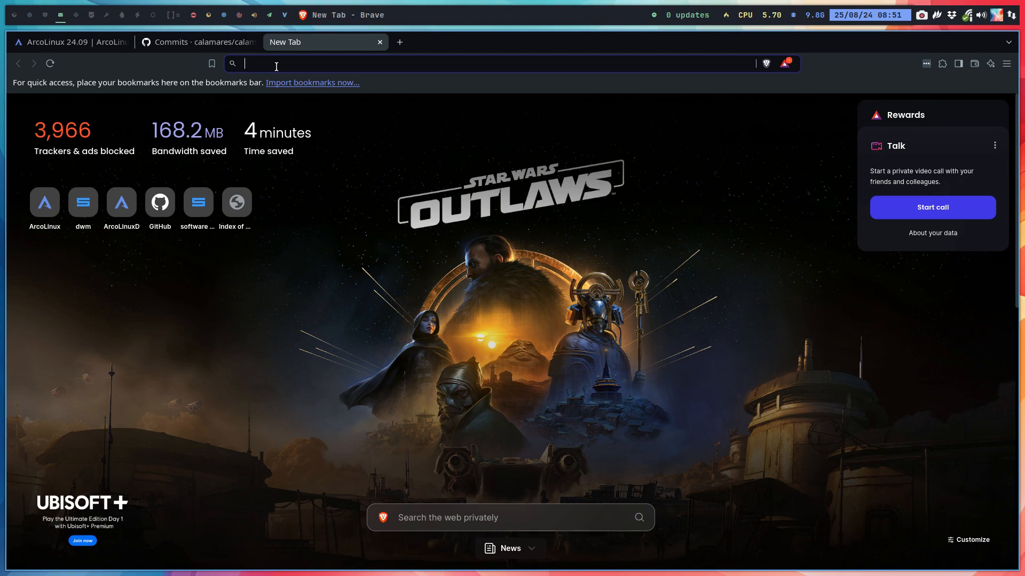
type("youtube.com/@ErikDubois")
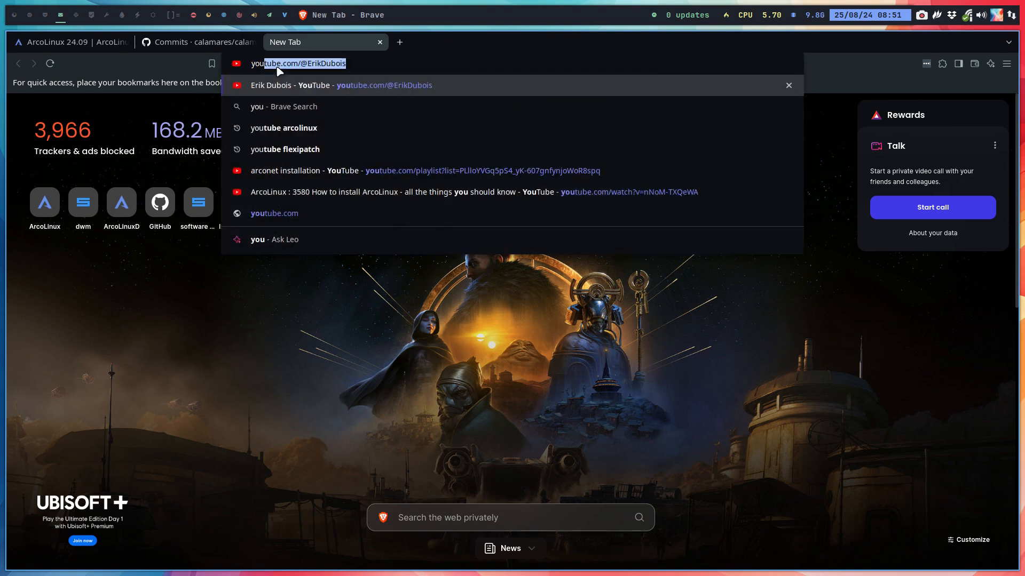
left_click(308, 84)
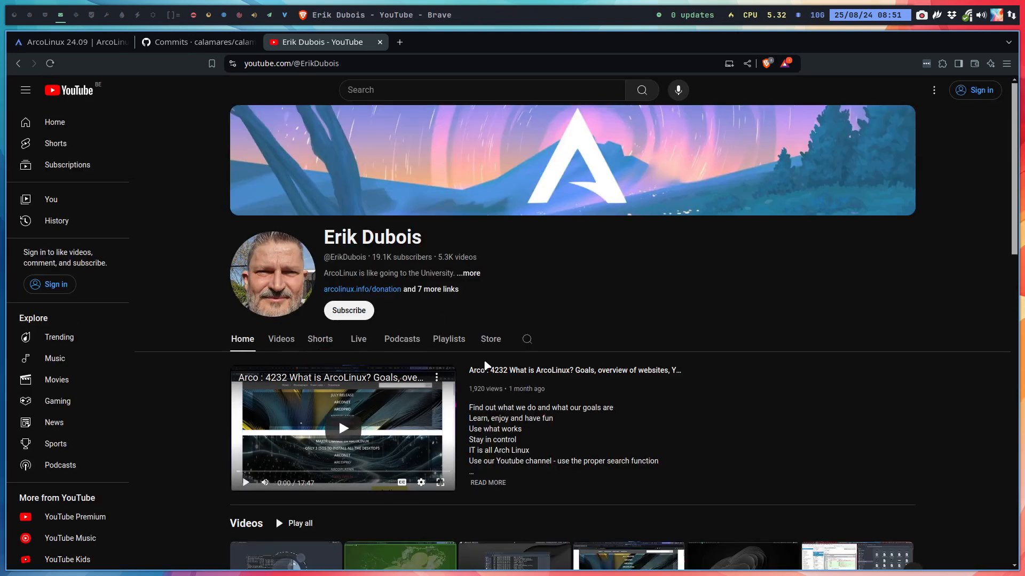
Show the channel's playlists and scroll through the 34-video arconet dwm development playlist
left_click(449, 340)
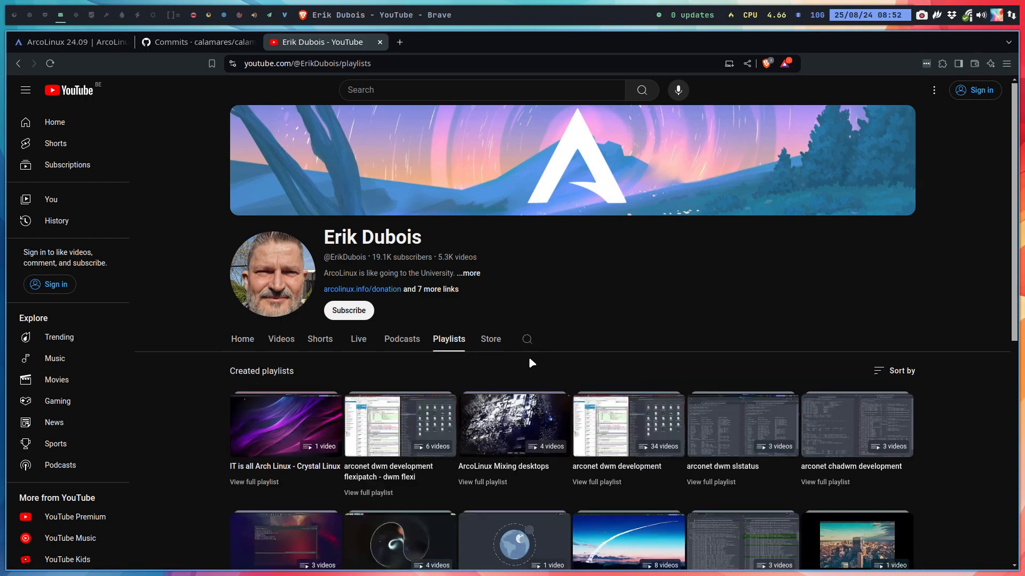
scroll("down", 3)
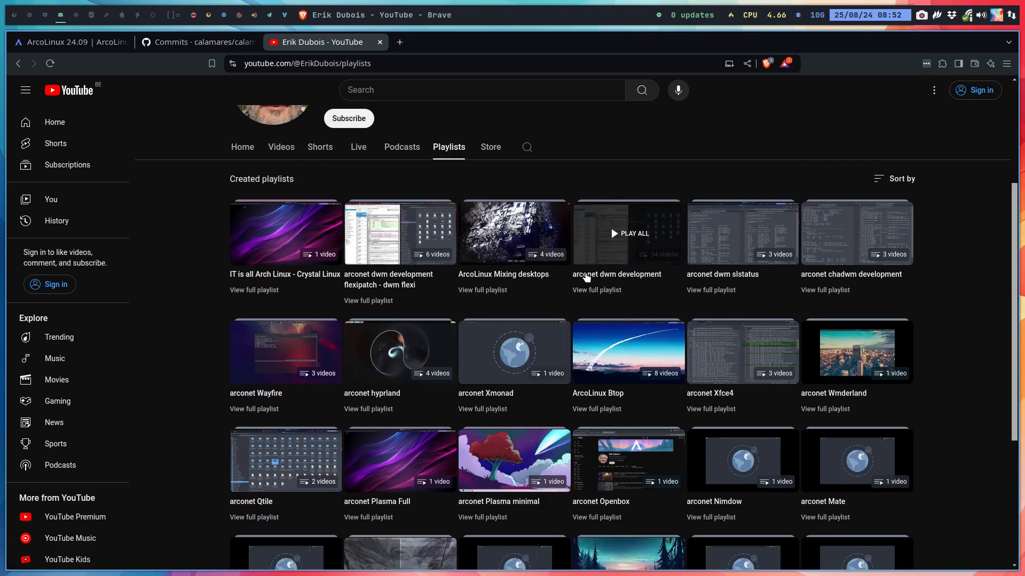
mouse_move(615, 274)
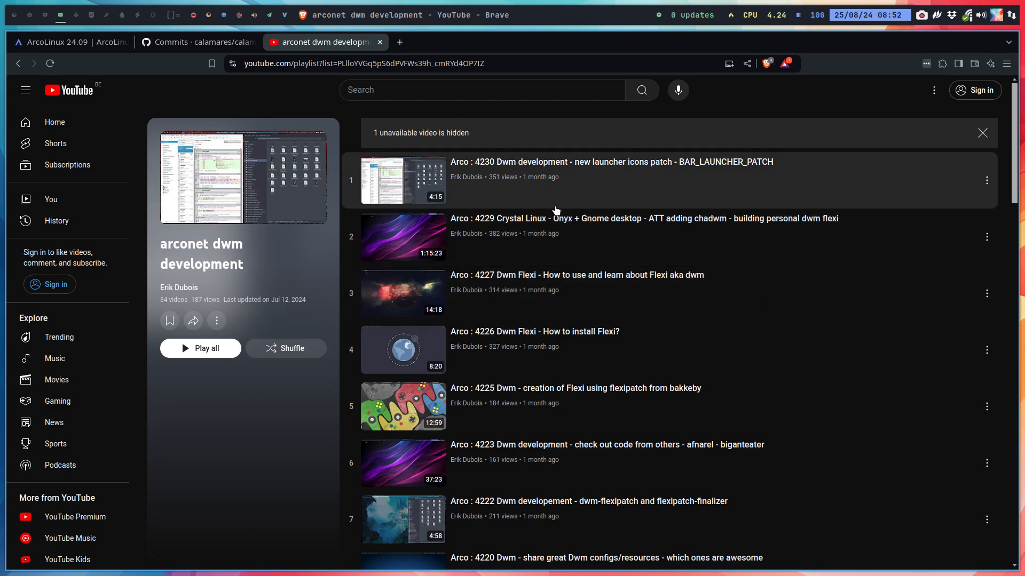
scroll("down", 3)
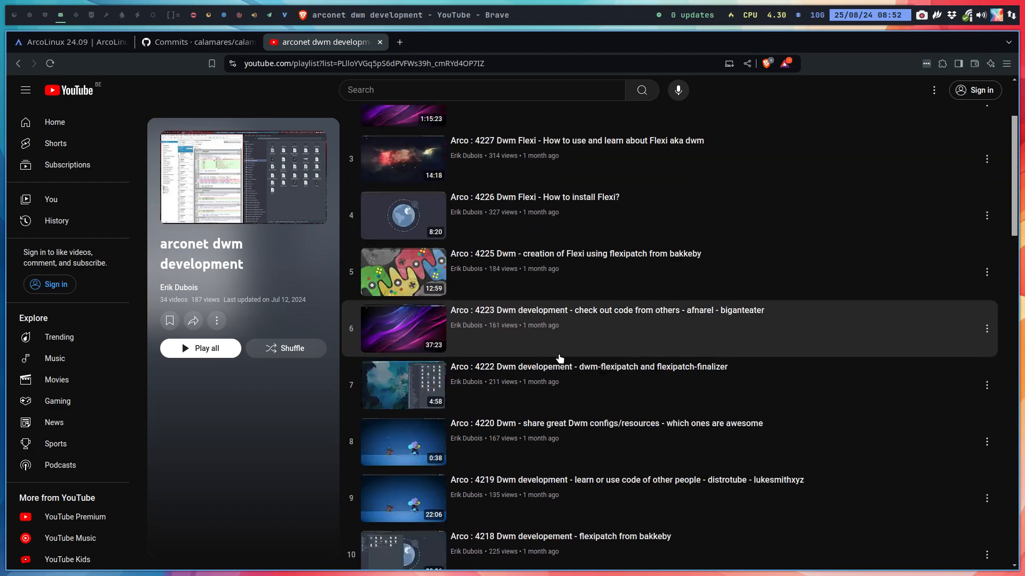
scroll("down", 3)
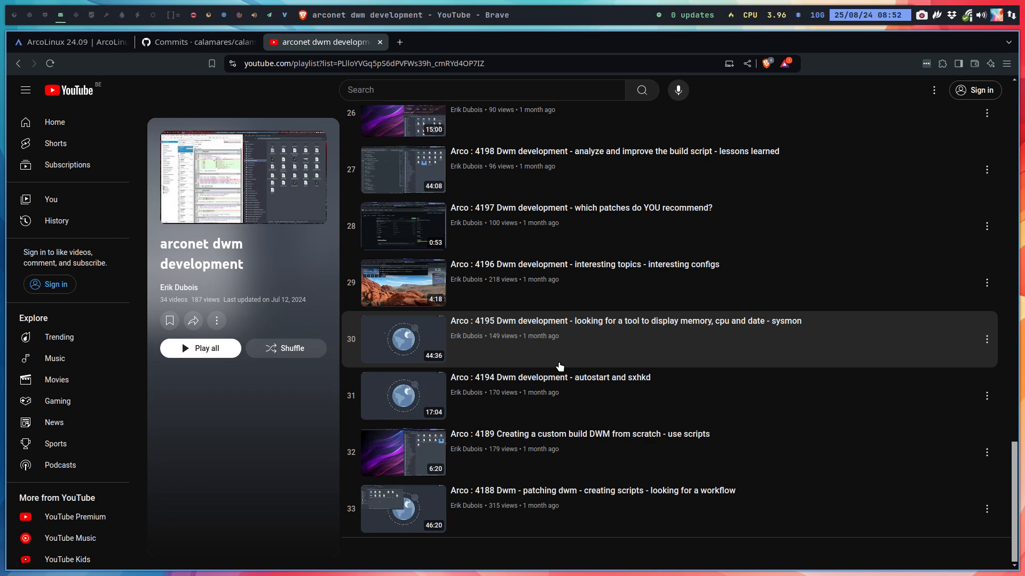
mouse_move(564, 360)
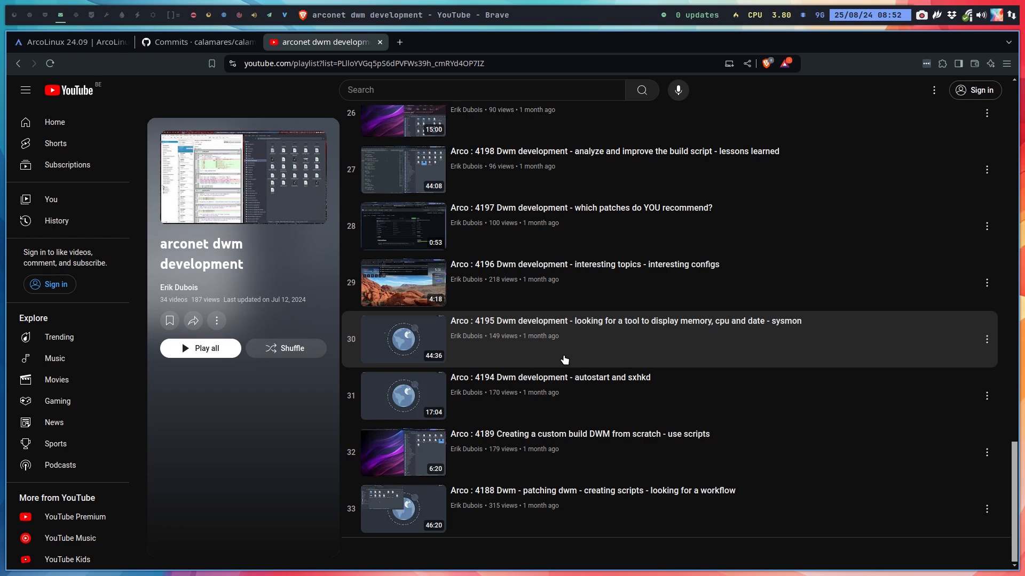
mouse_move(583, 457)
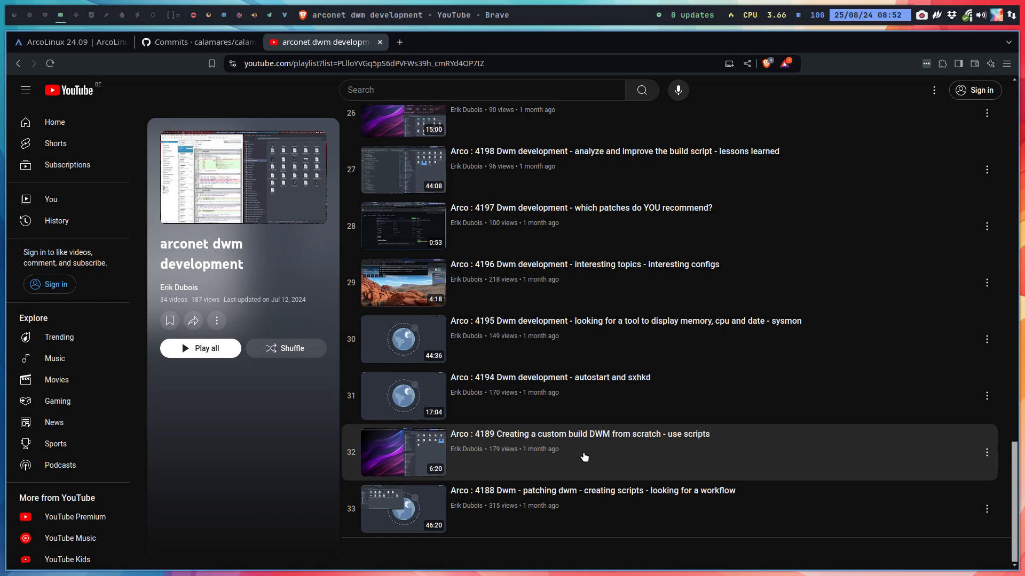
mouse_move(604, 390)
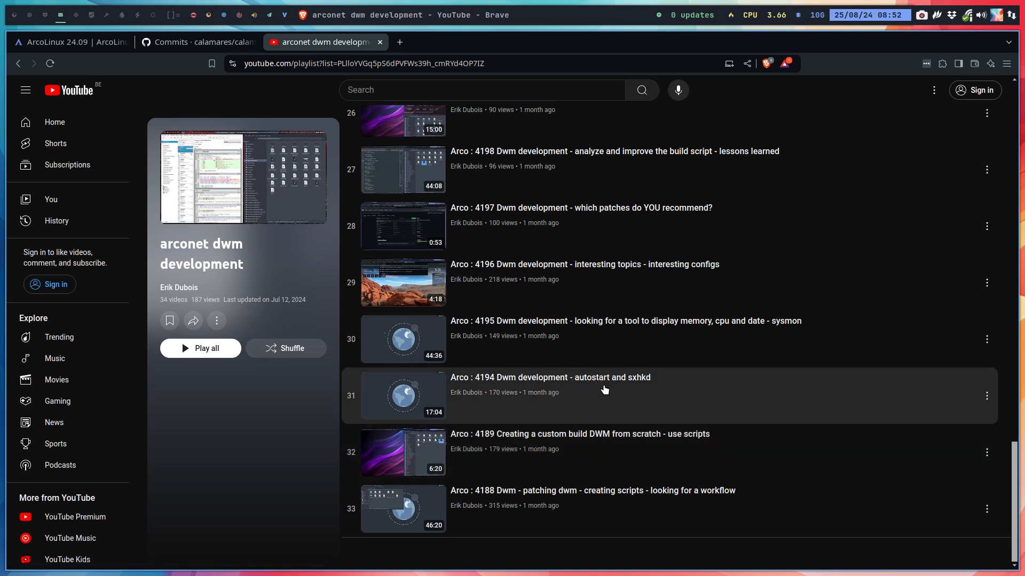
scroll("up", 3)
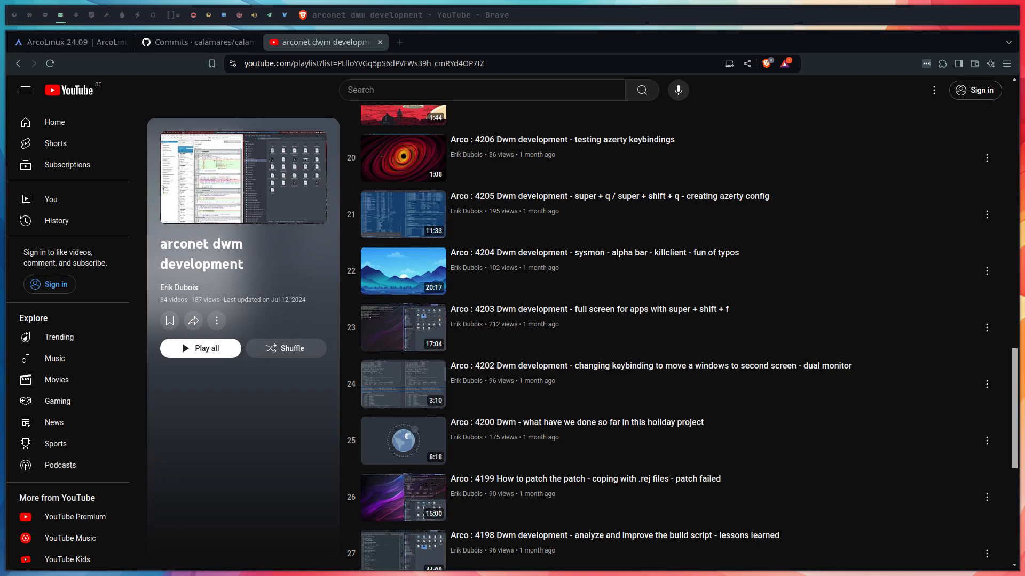
mouse_move(591, 212)
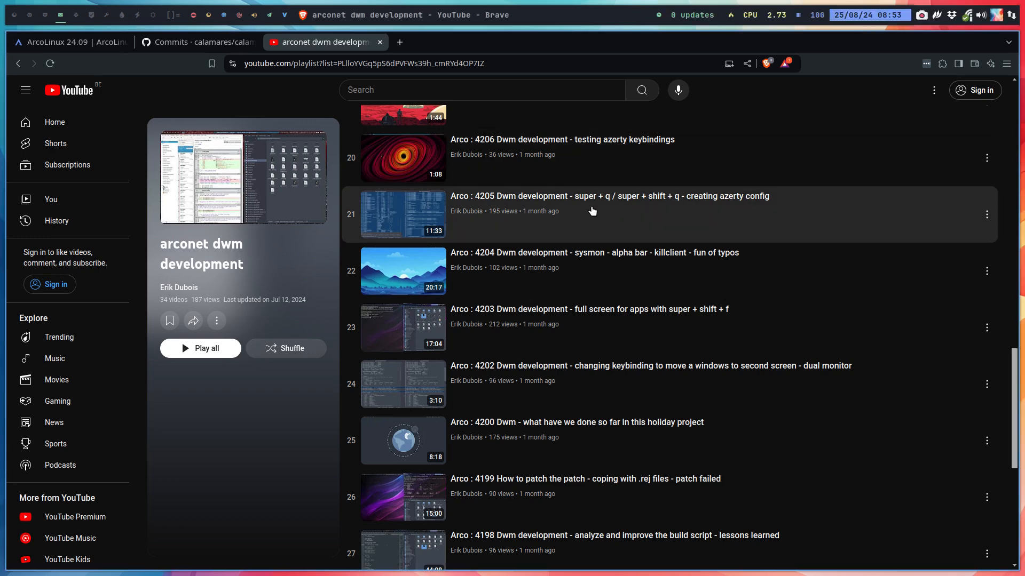
mouse_move(599, 277)
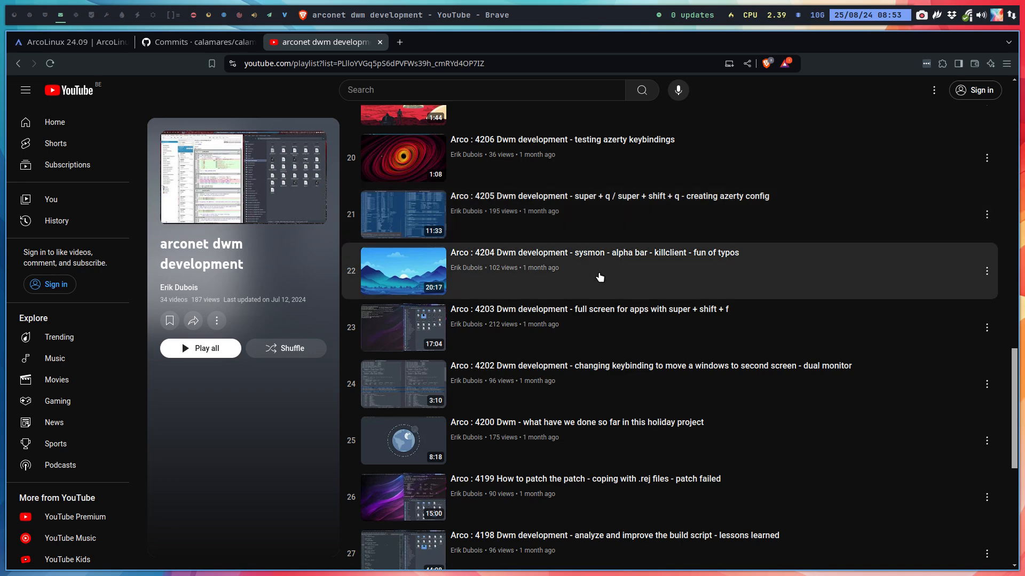
scroll("down", 3)
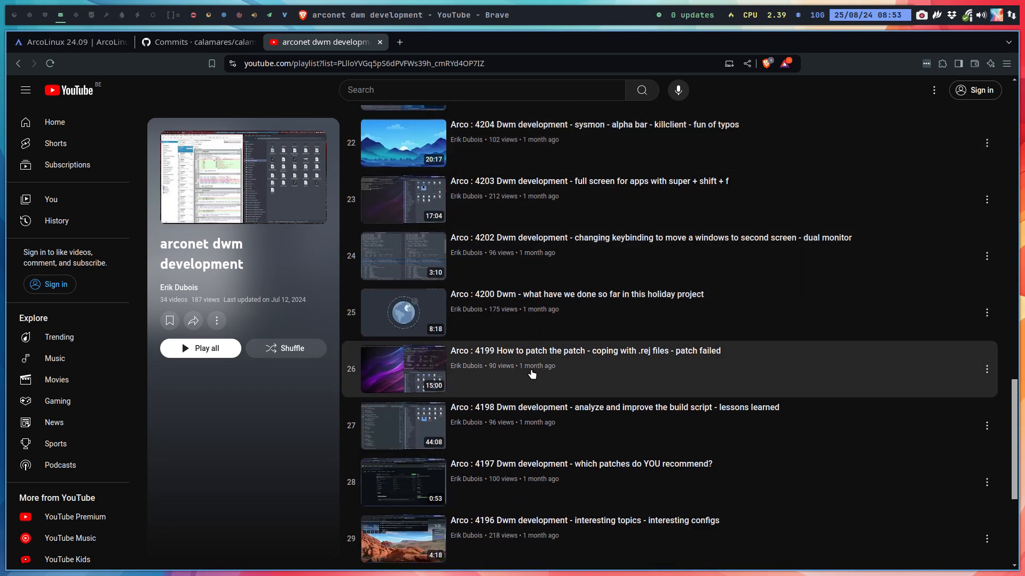
scroll("down", 3)
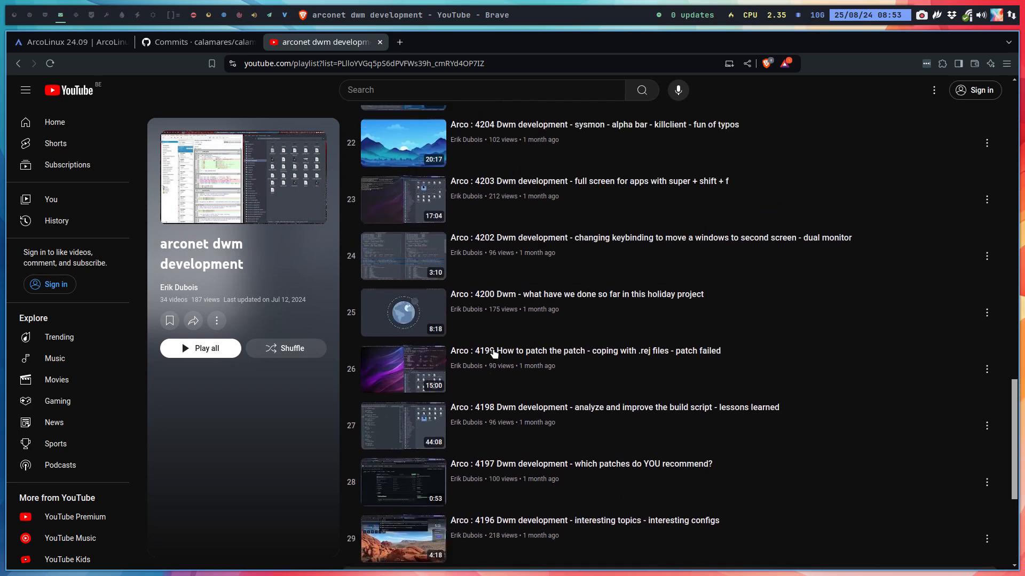
scroll("up", 3)
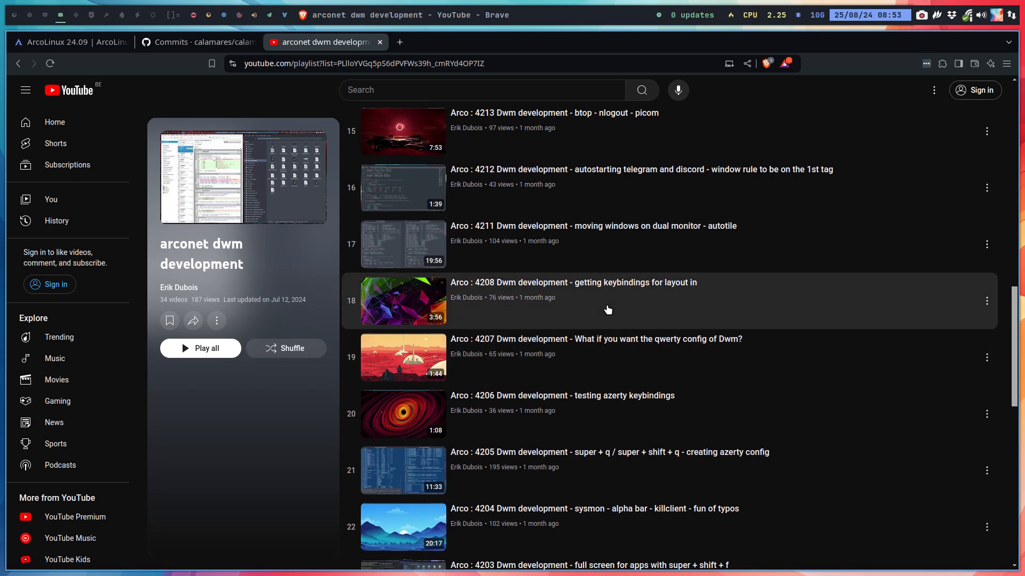
scroll("up", 3)
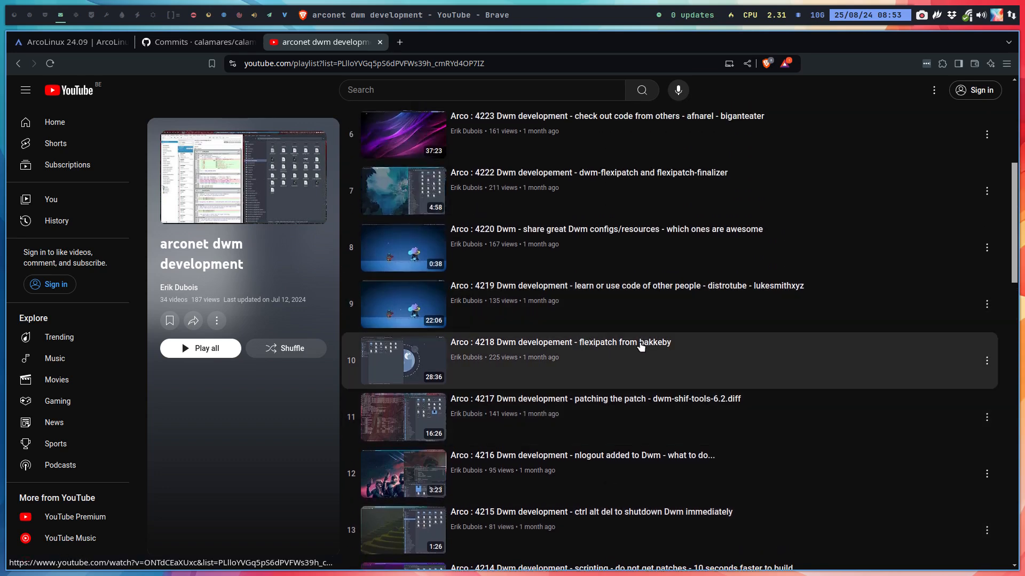
mouse_move(626, 342)
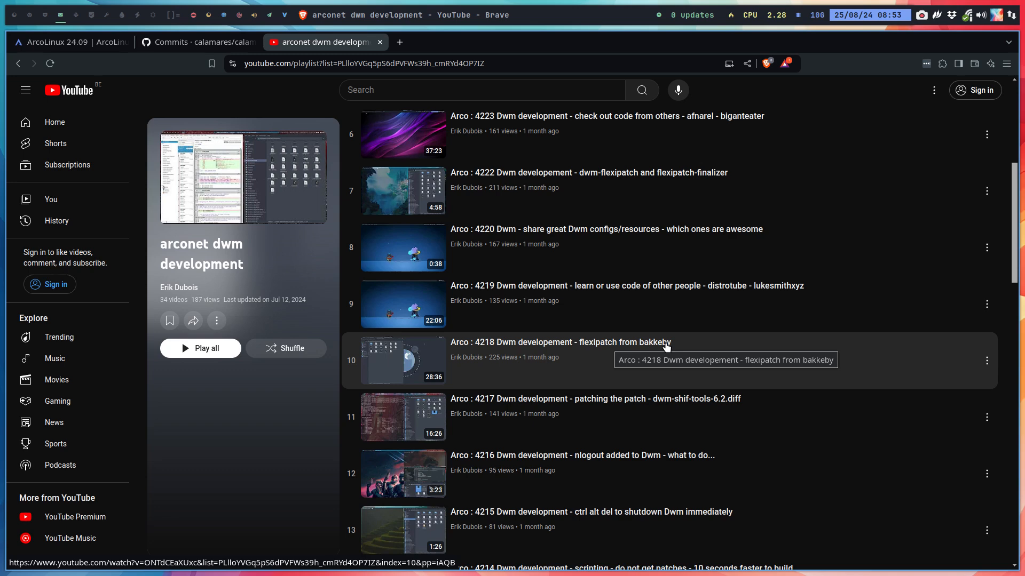
mouse_move(591, 352)
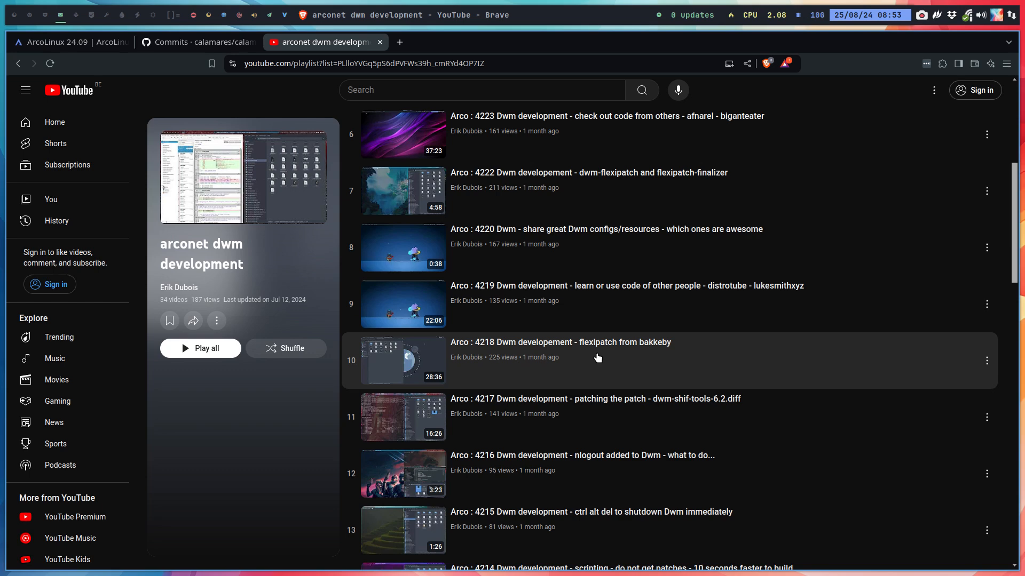
scroll("up", 3)
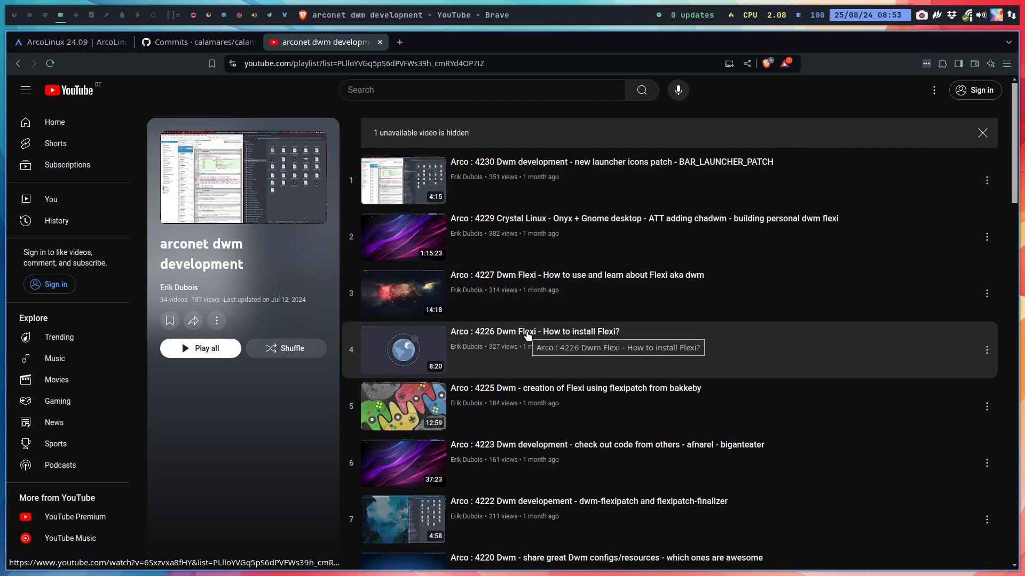
mouse_move(471, 277)
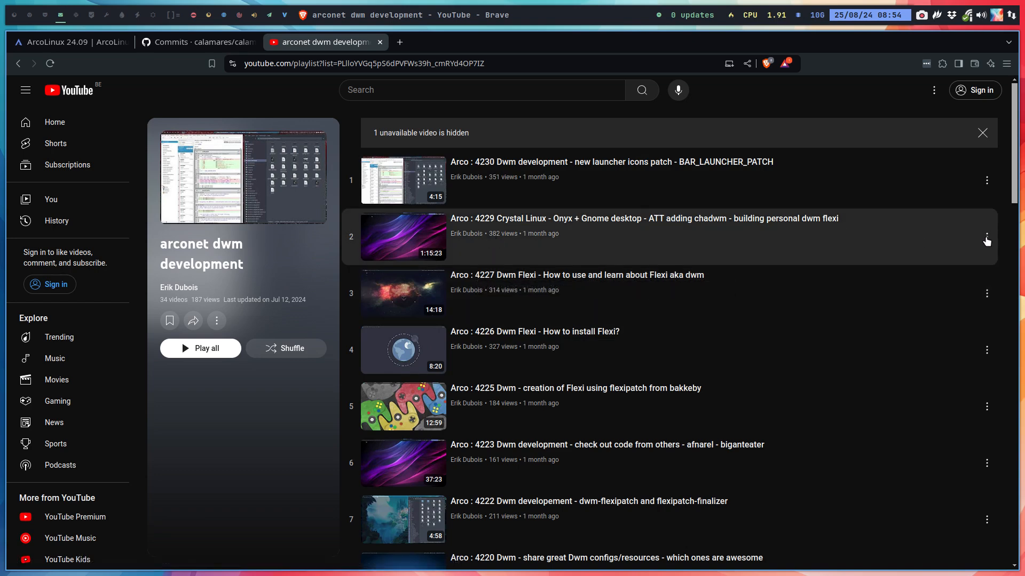
left_click(987, 237)
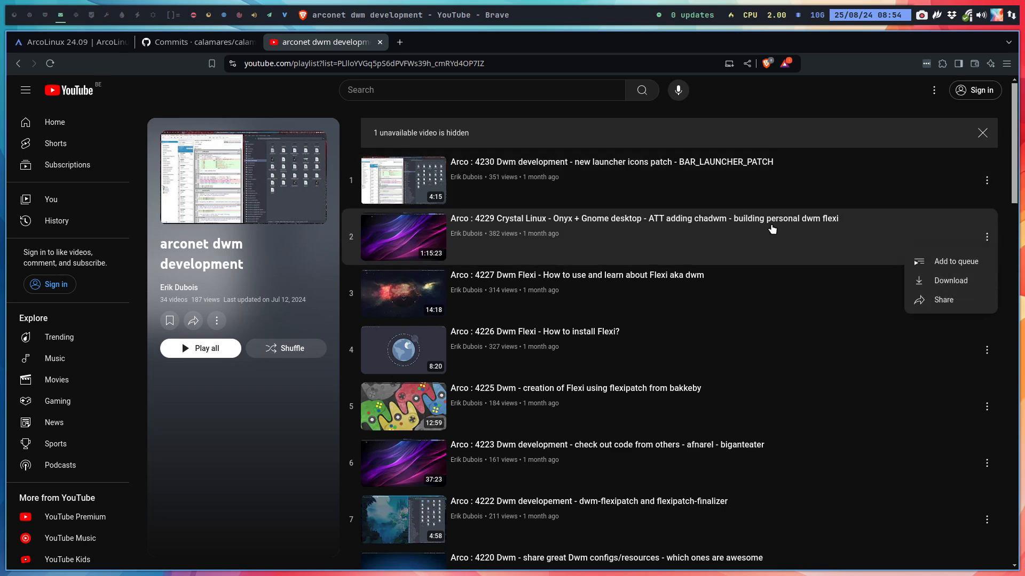
mouse_move(833, 230)
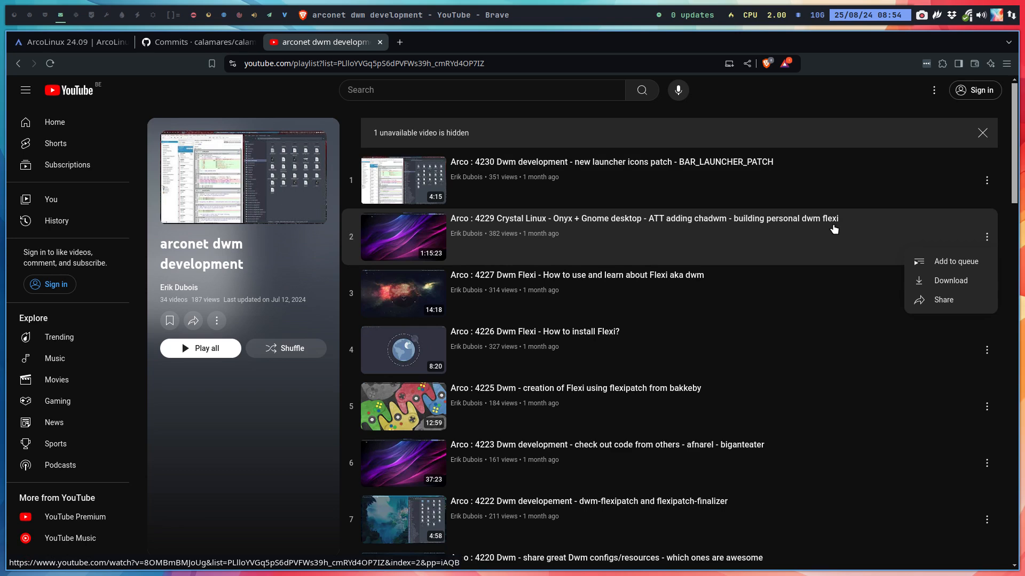
mouse_move(833, 229)
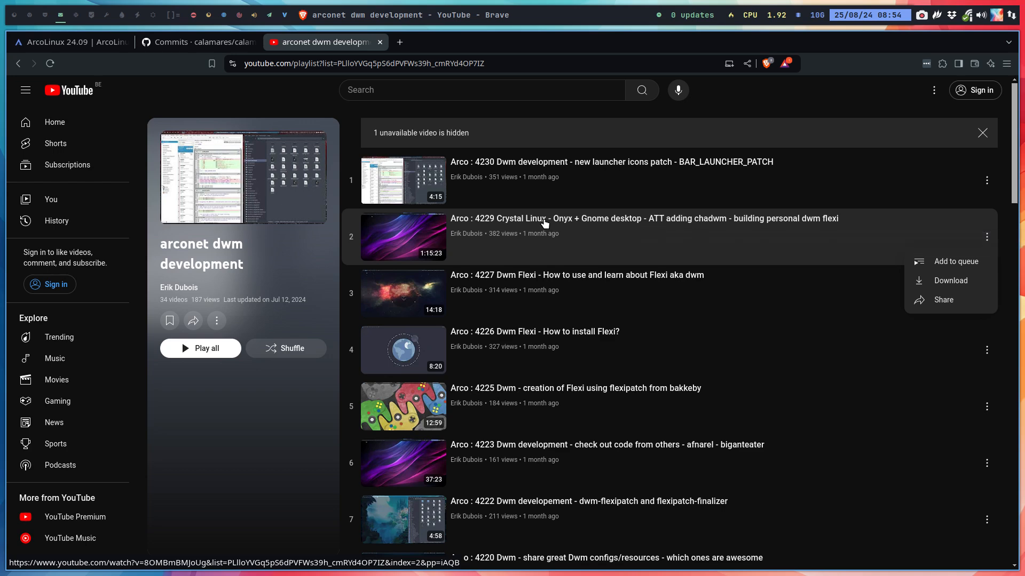
mouse_move(550, 249)
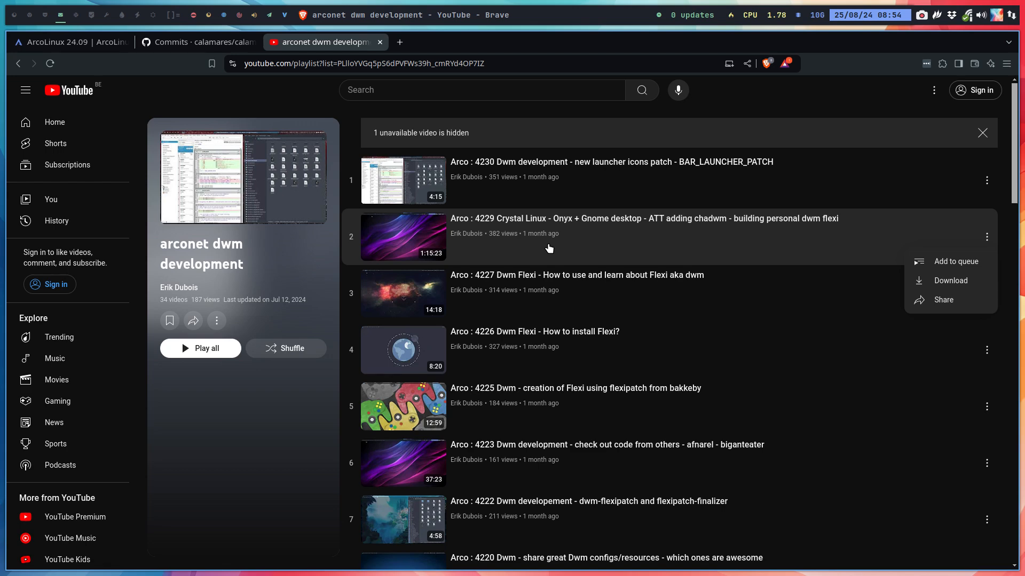
mouse_move(549, 226)
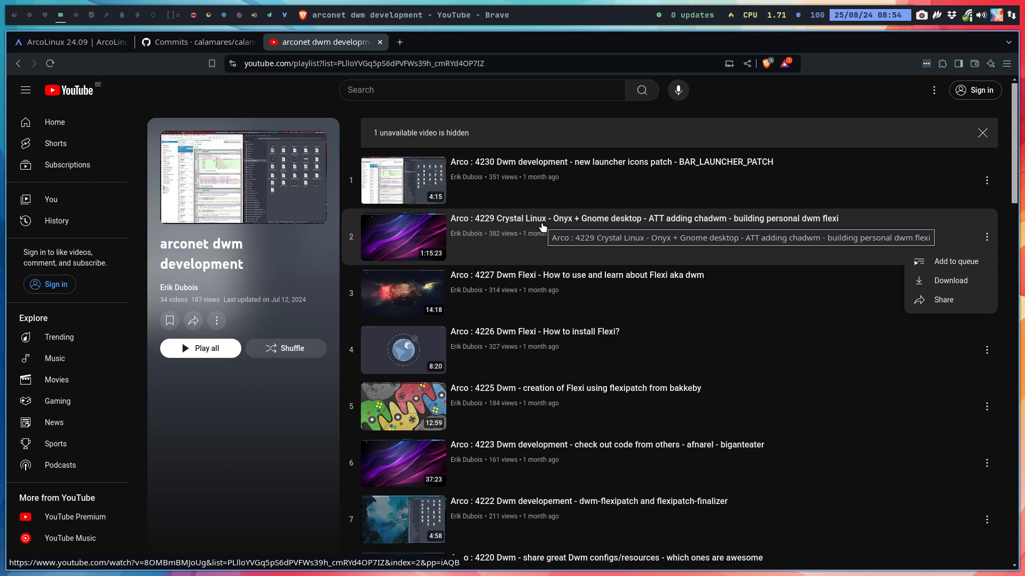
mouse_move(574, 226)
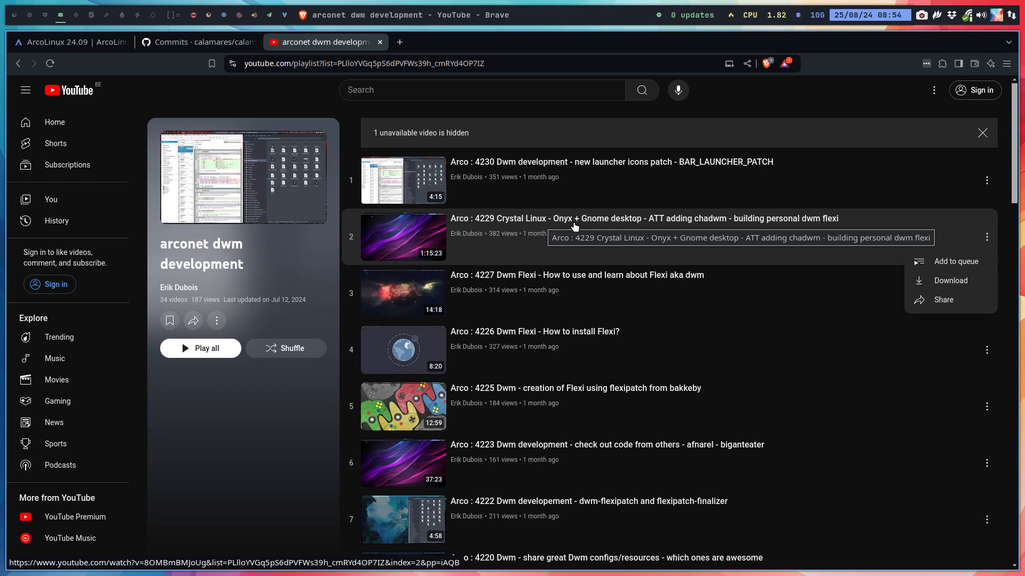
mouse_move(670, 225)
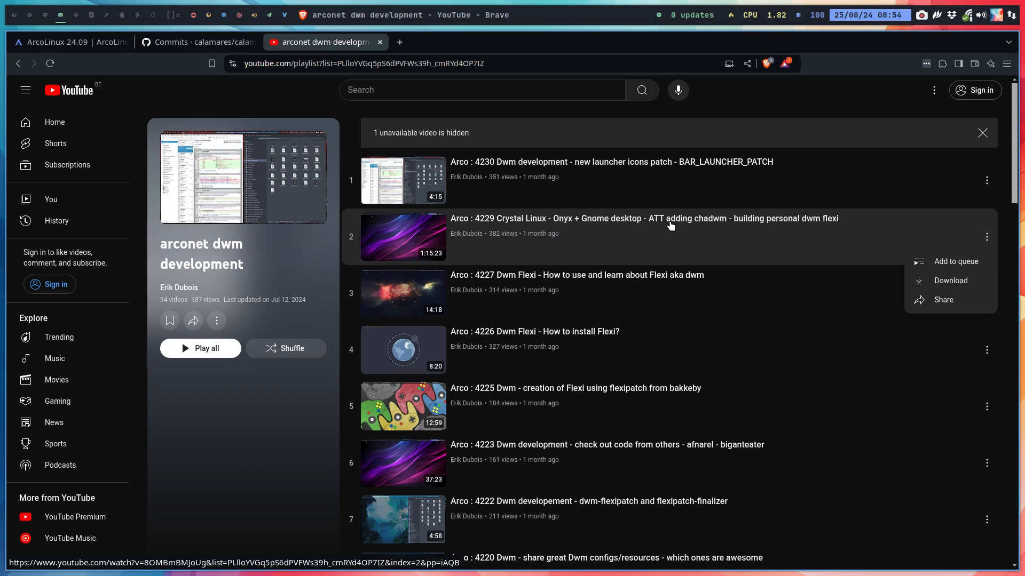
mouse_move(660, 222)
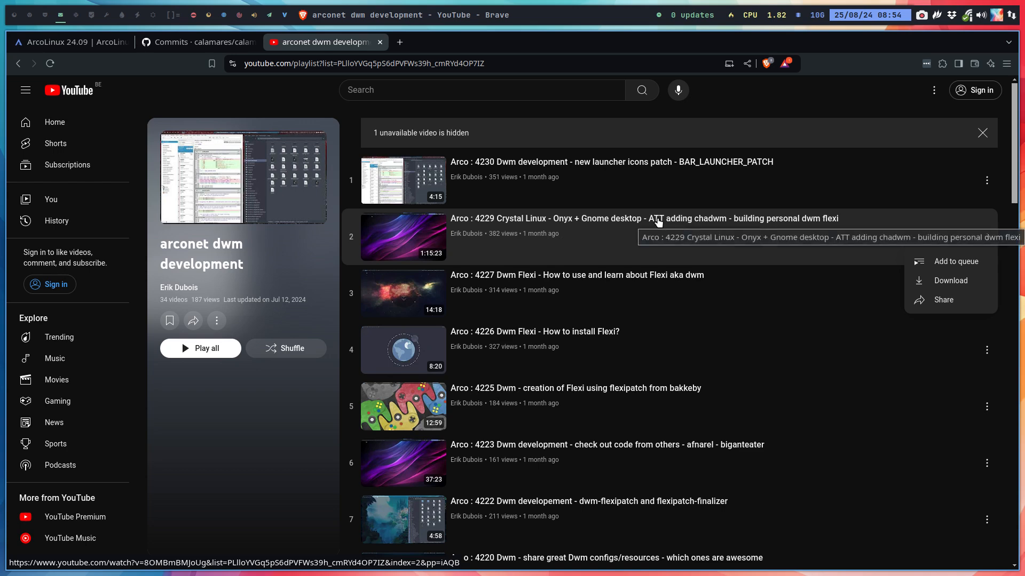
mouse_move(797, 225)
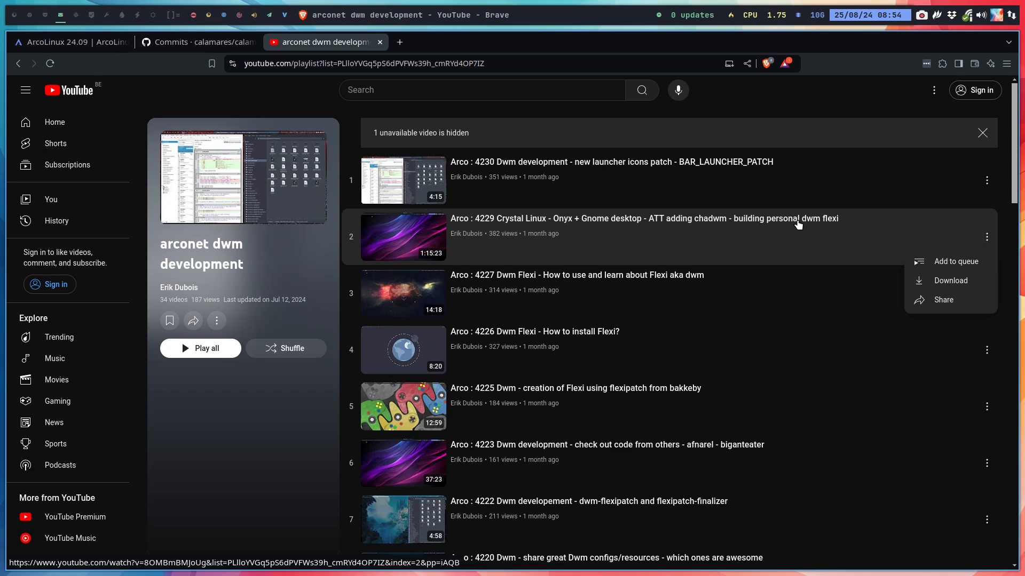
mouse_move(832, 227)
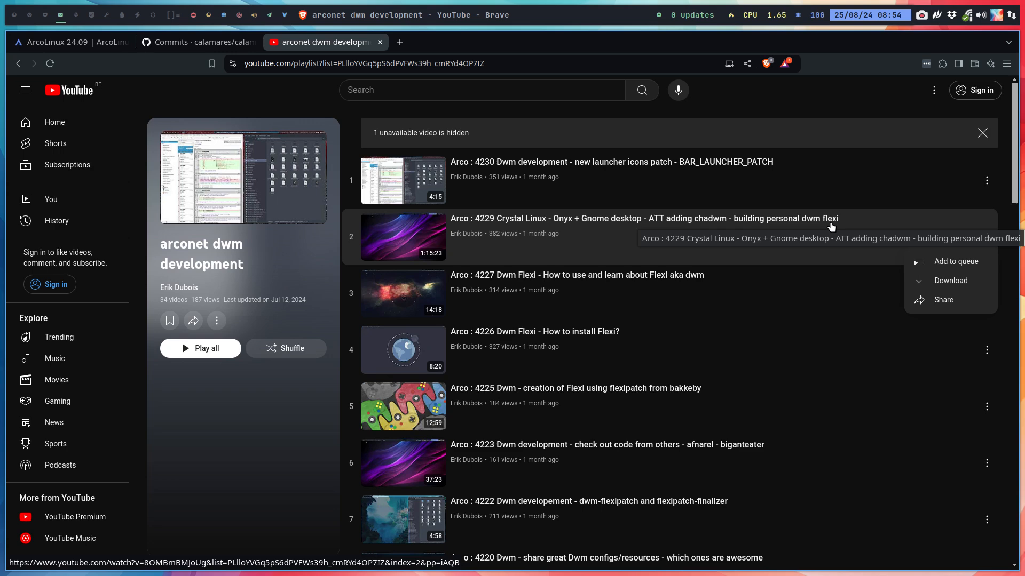
mouse_move(523, 265)
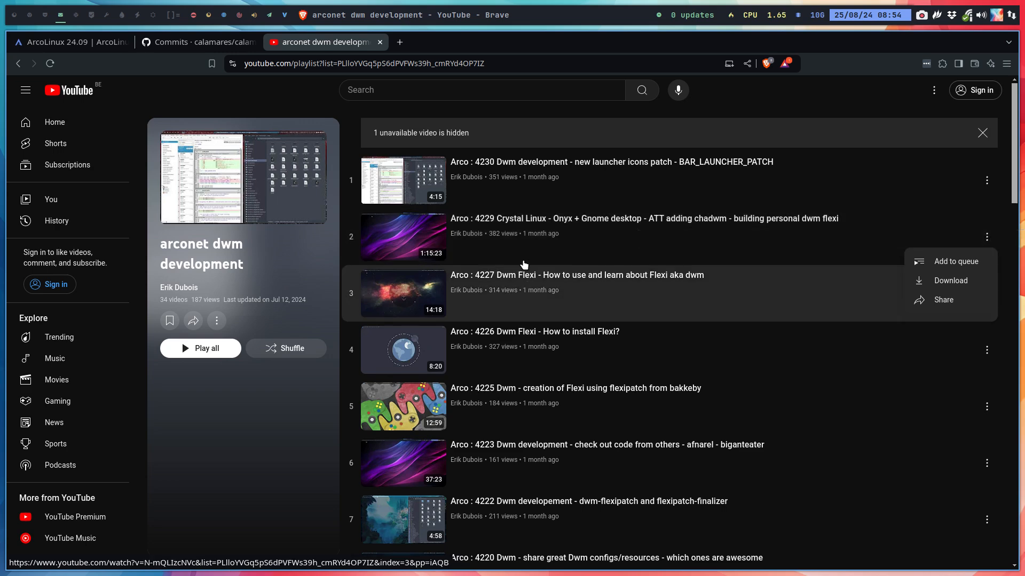
Return to the ArcoLinux 24.09 tab and scroll past fixkey and Calamares to What Is New
left_click(65, 42)
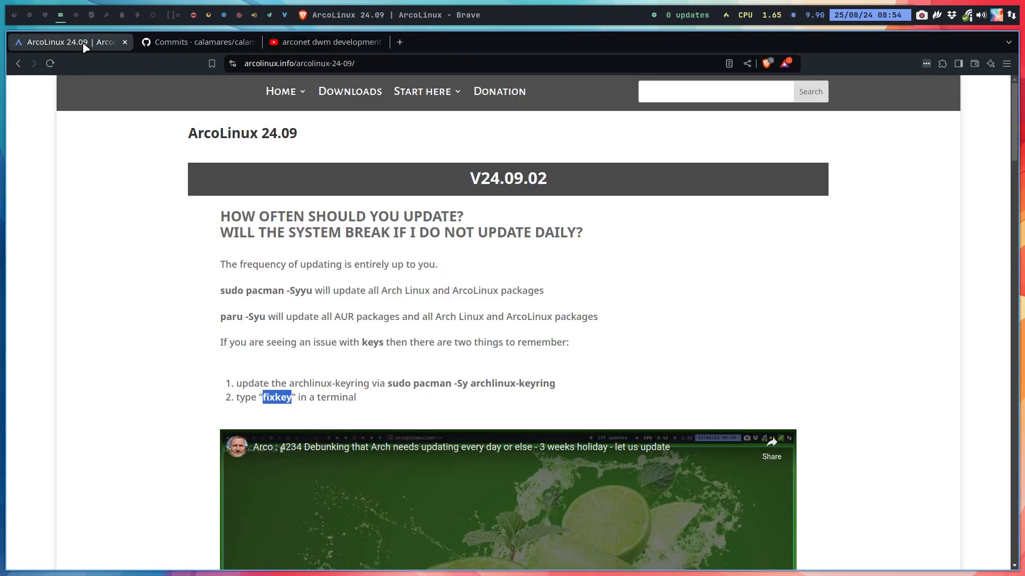
mouse_move(98, 290)
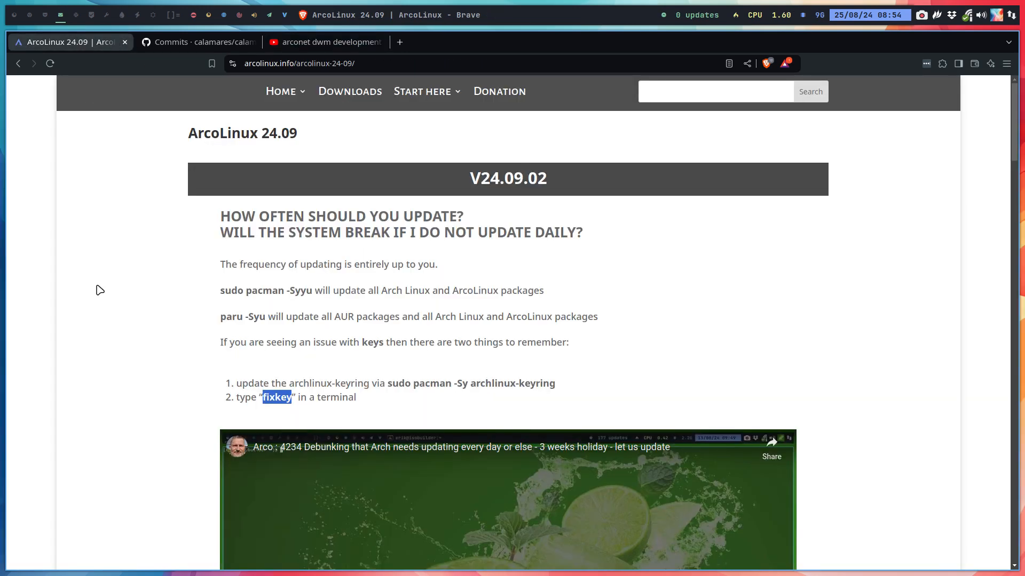
scroll("down", 3)
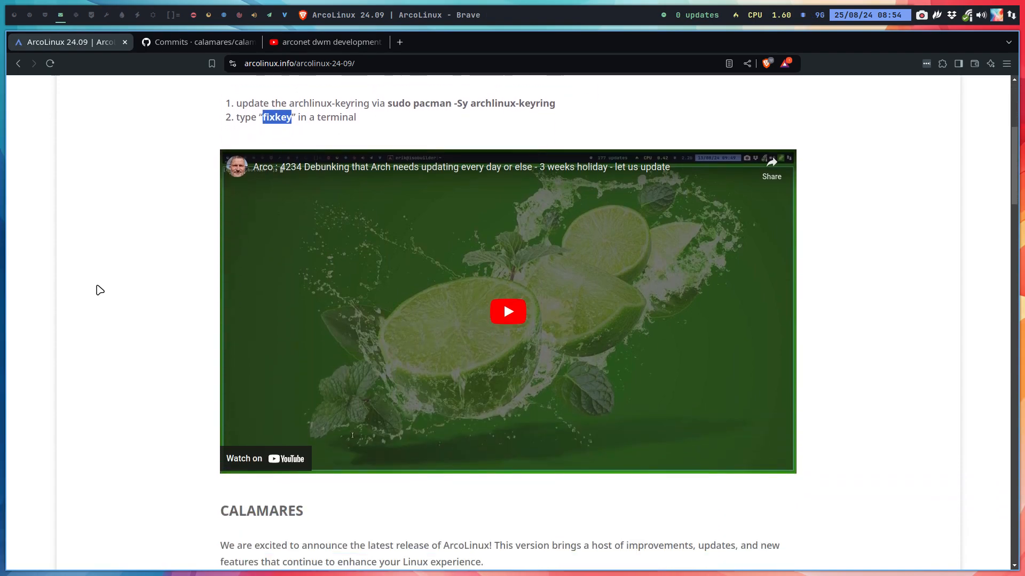
scroll("down", 3)
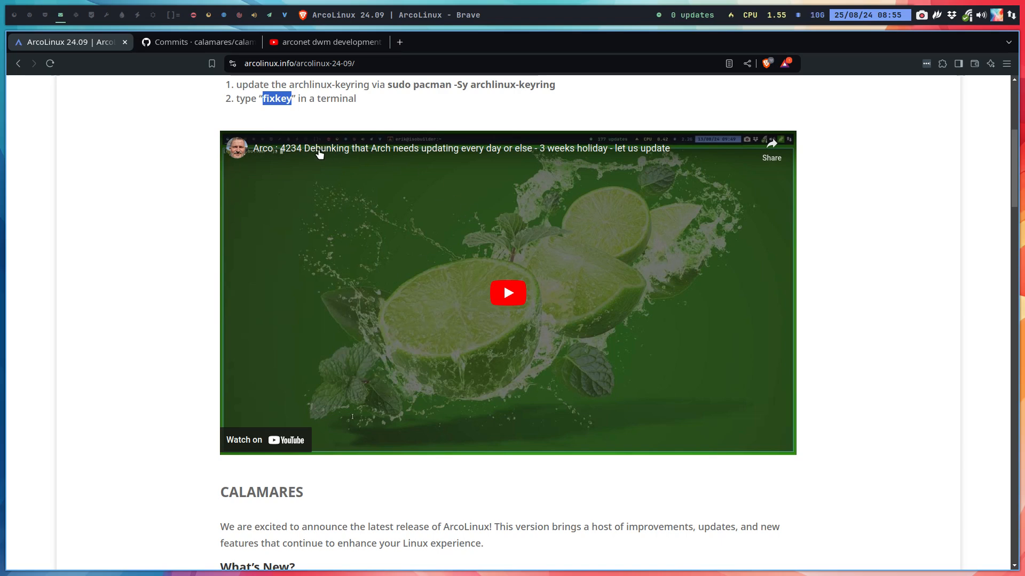
mouse_move(338, 155)
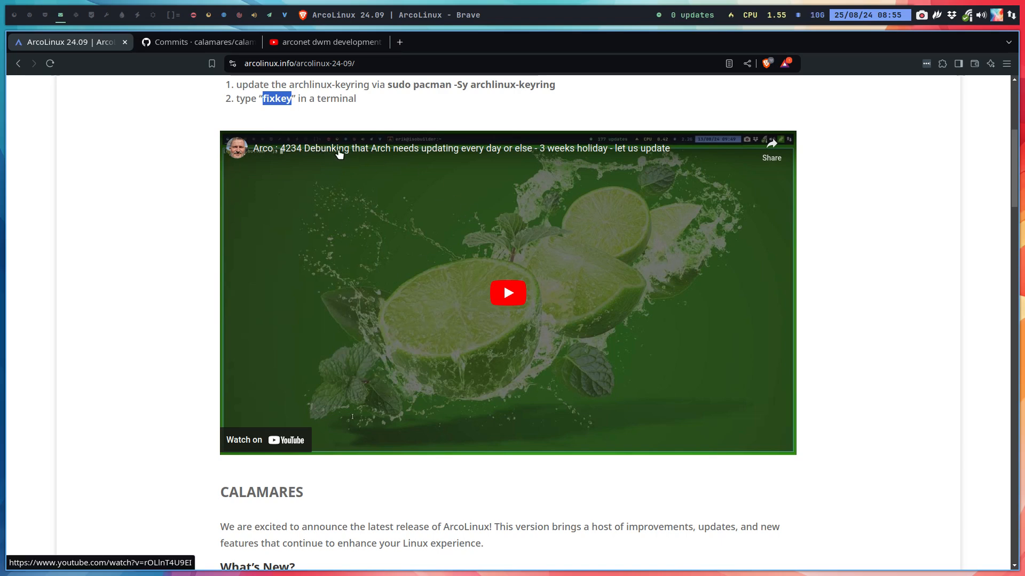
mouse_move(376, 156)
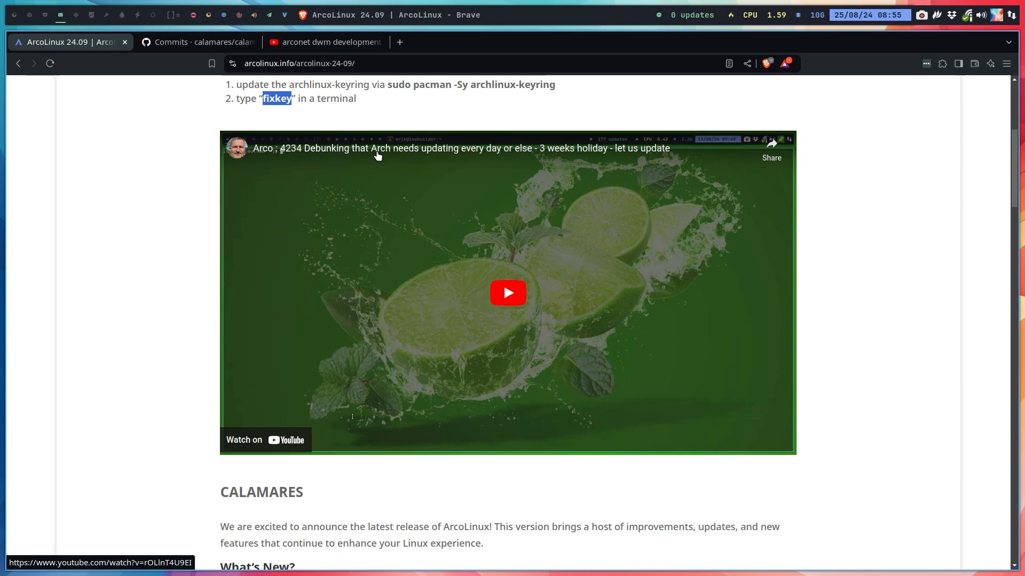
mouse_move(570, 158)
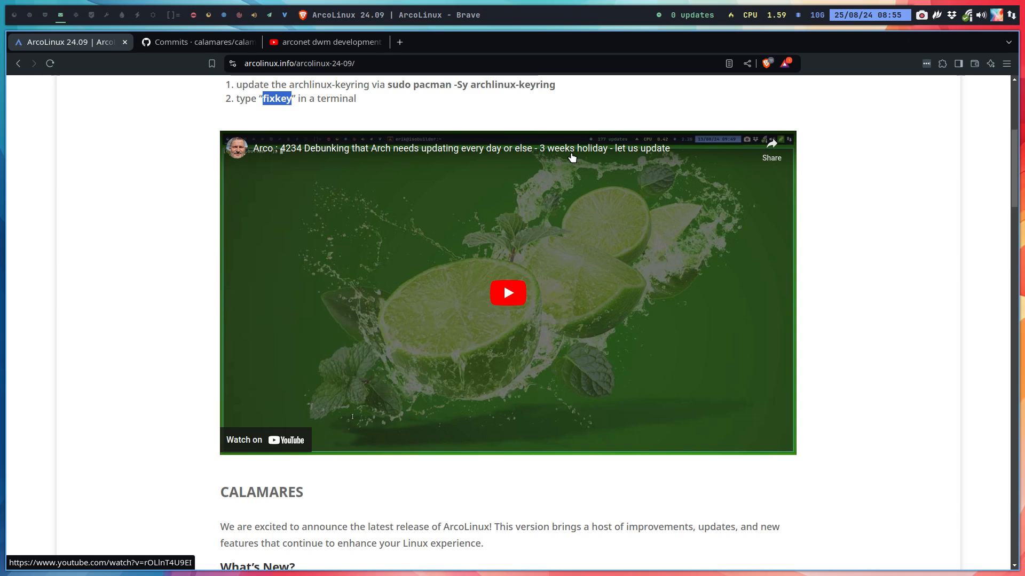
mouse_move(321, 156)
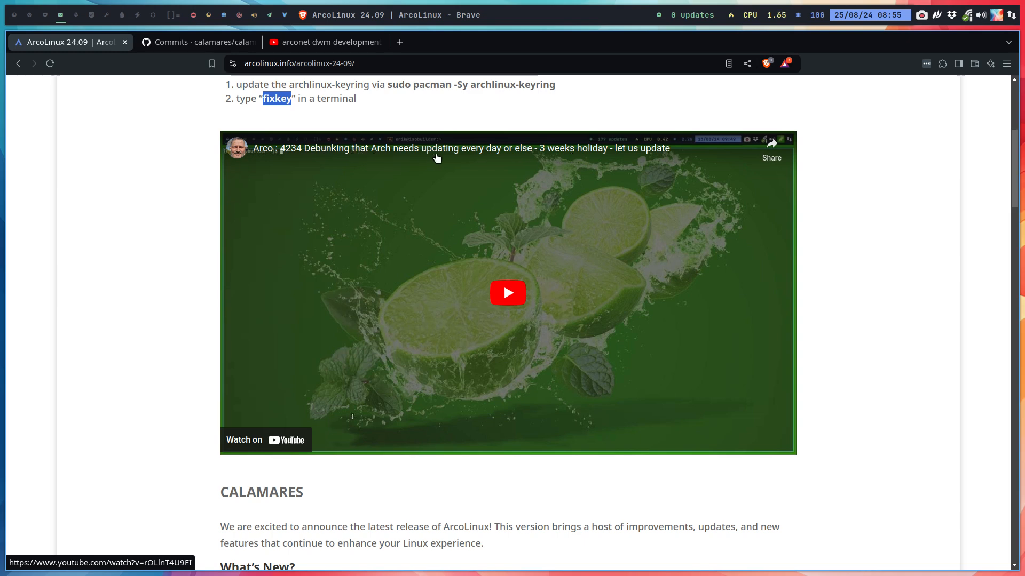
mouse_move(533, 157)
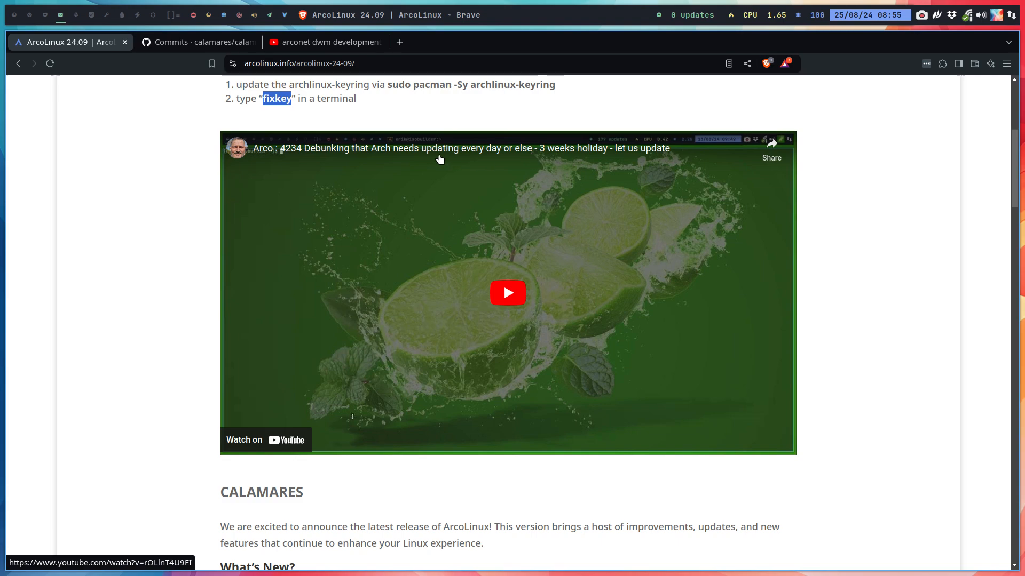
mouse_move(566, 287)
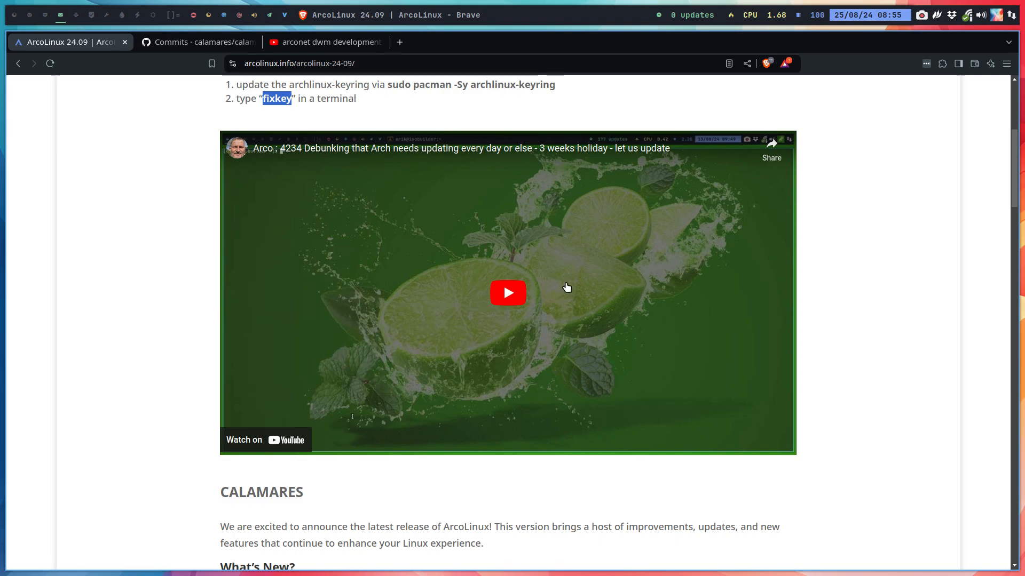
scroll("down", 3)
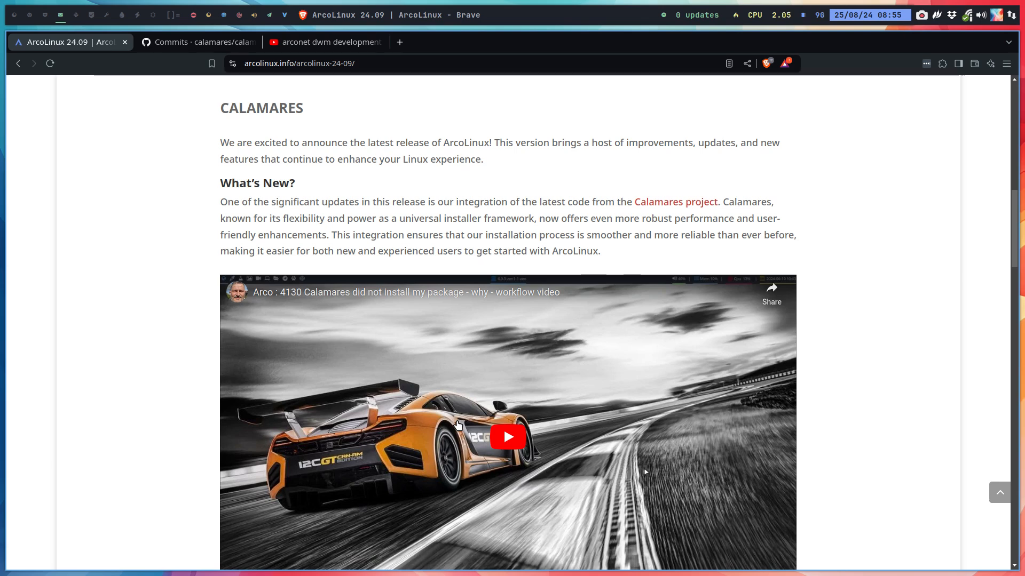
mouse_move(552, 373)
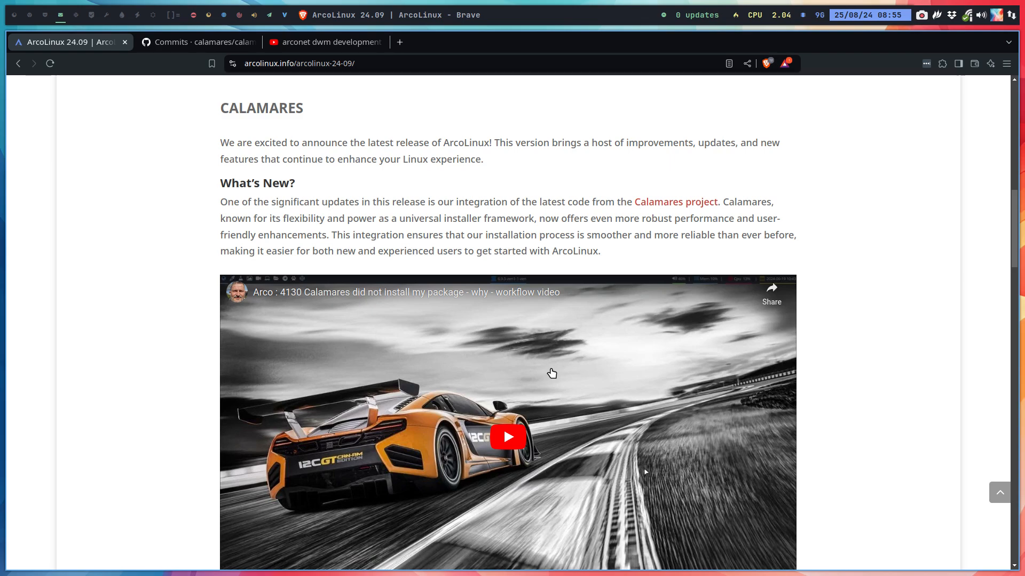
scroll("down", 3)
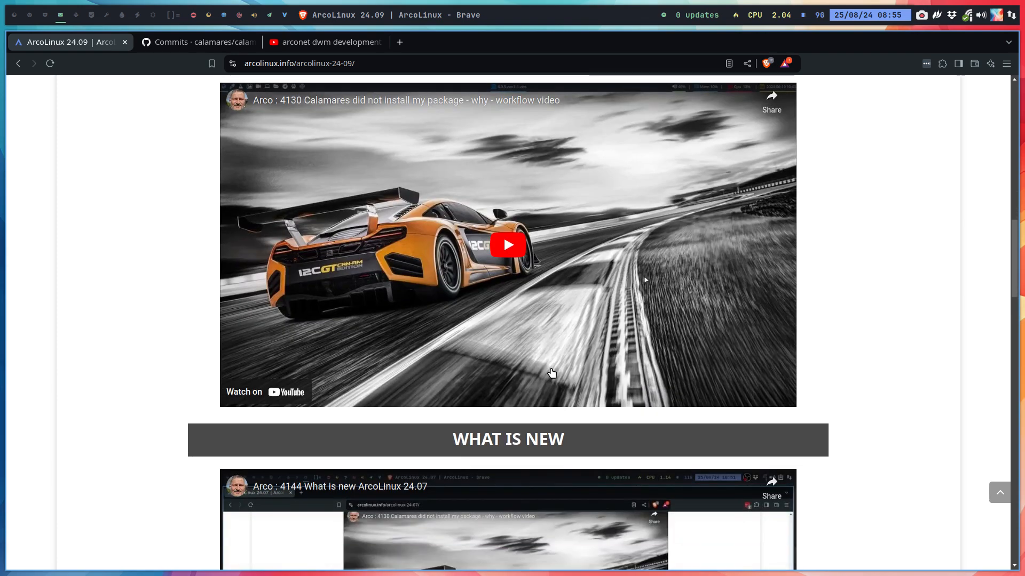
scroll("down", 3)
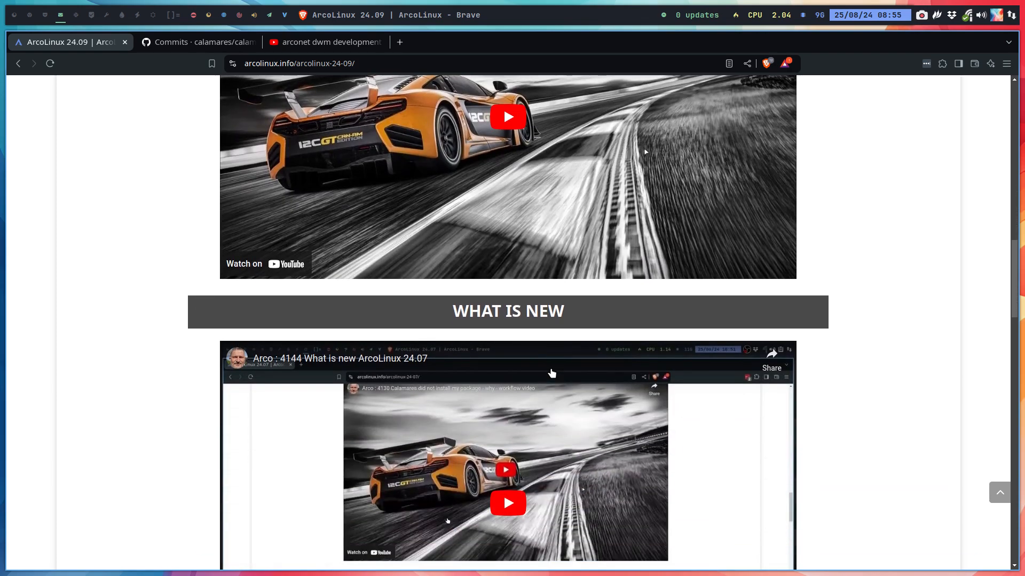
scroll("down", 3)
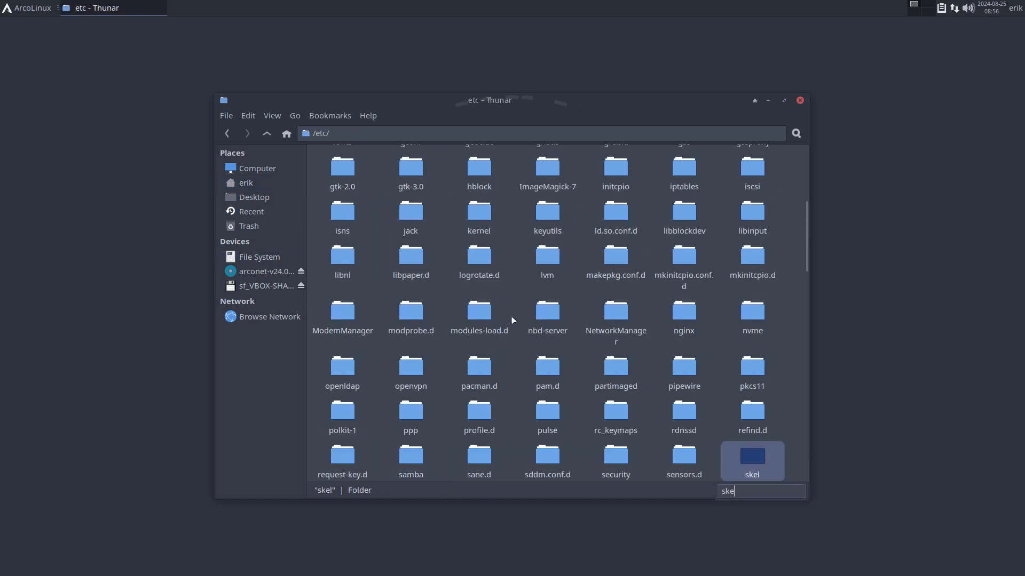
Open /etc/skel beside the home folder and run 'update' in a terminal
double_click(751, 456)
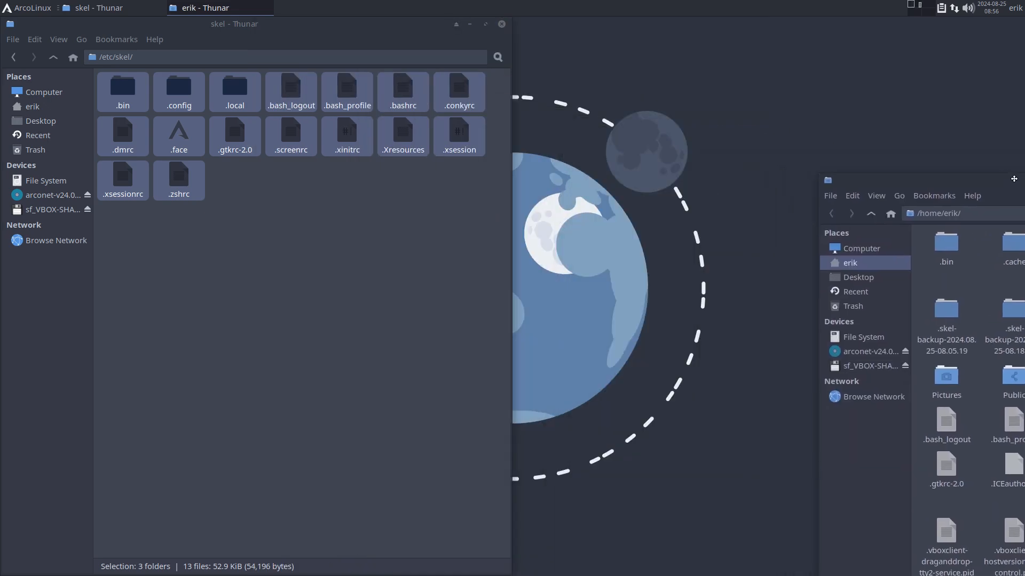
left_click(998, 178)
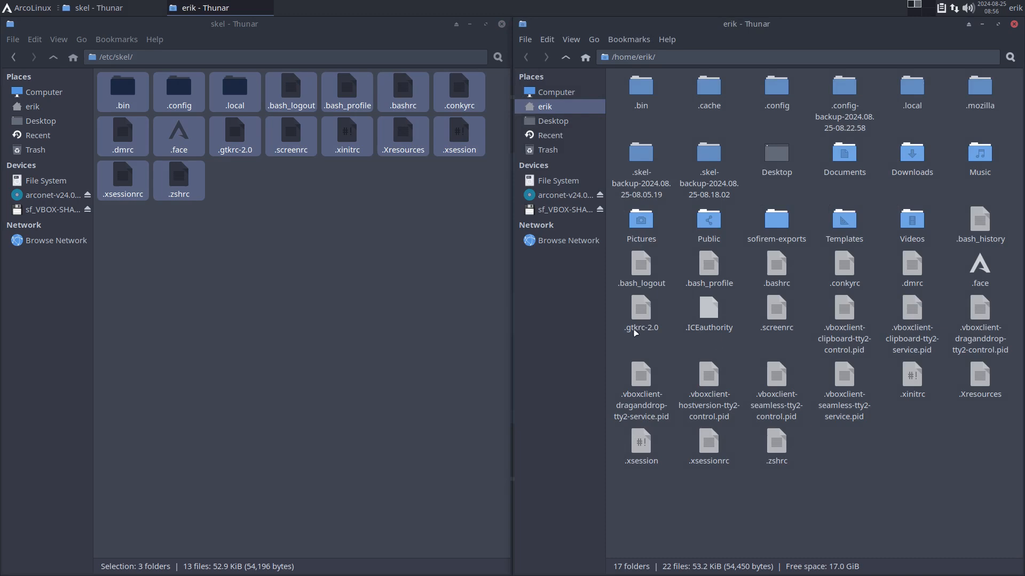
left_click(178, 180)
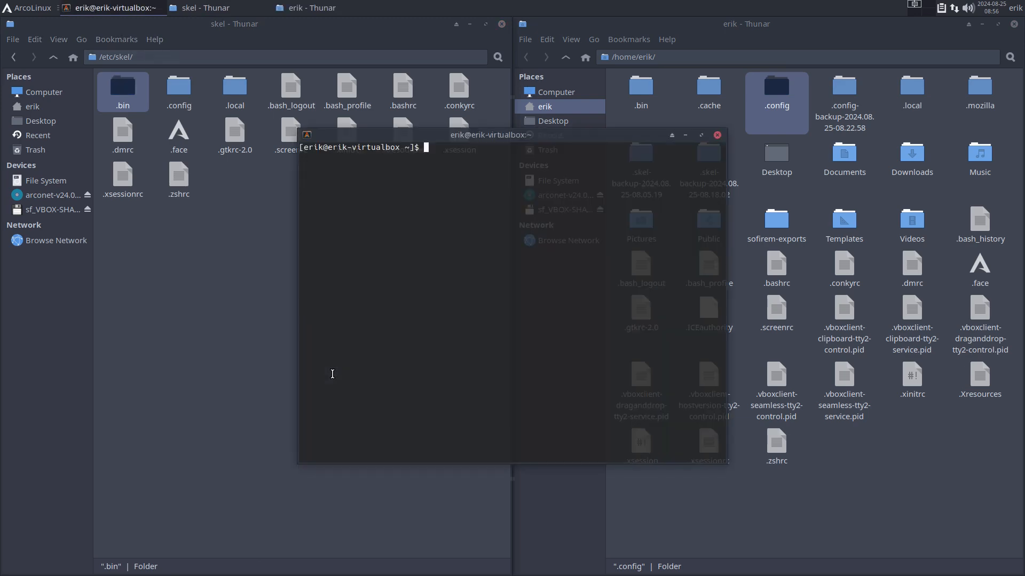
type("update")
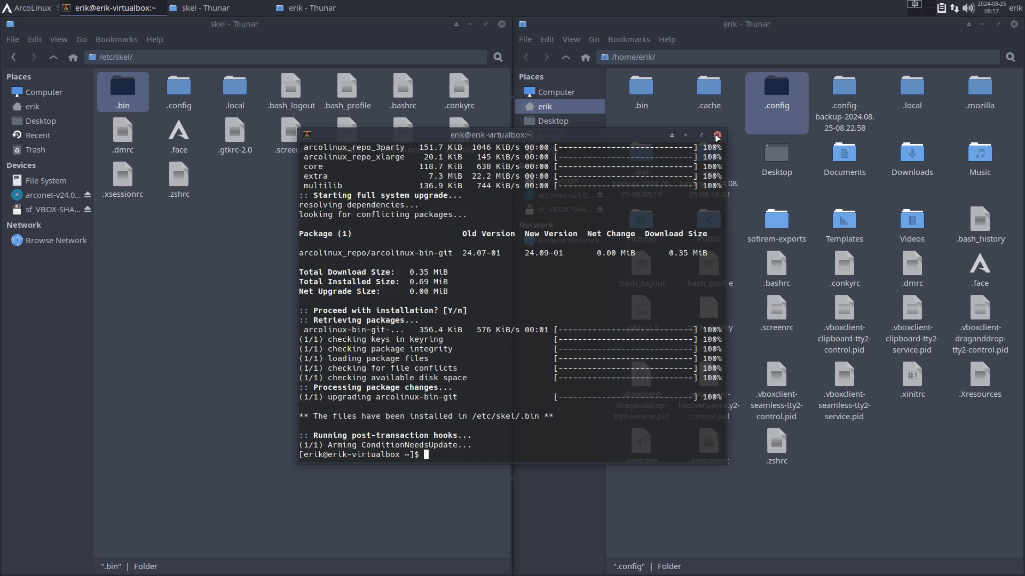
left_click(716, 135)
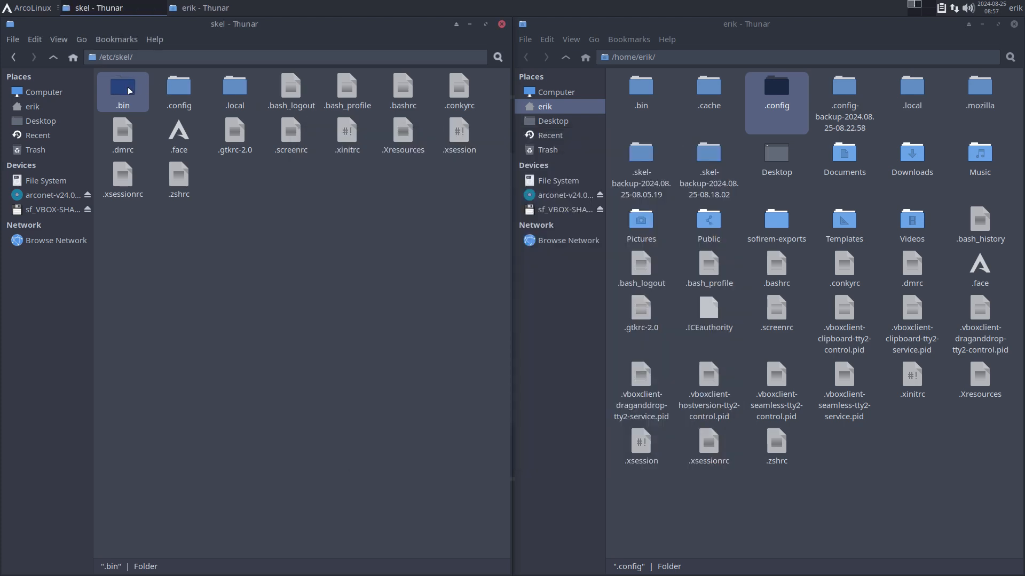
Open skel's .bin folder and run the rally script in the terminal
double_click(122, 85)
type("dna")
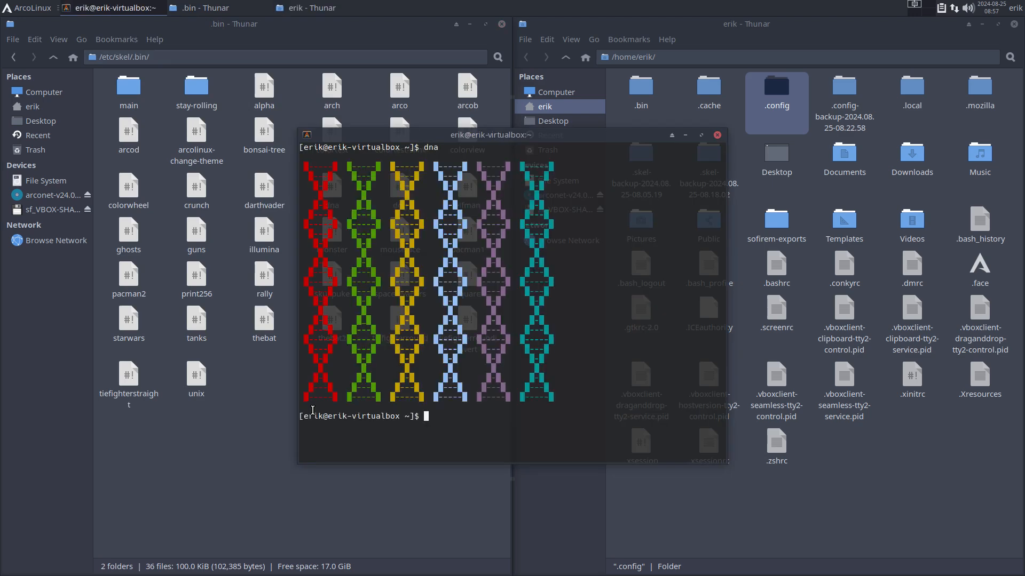
type("rally")
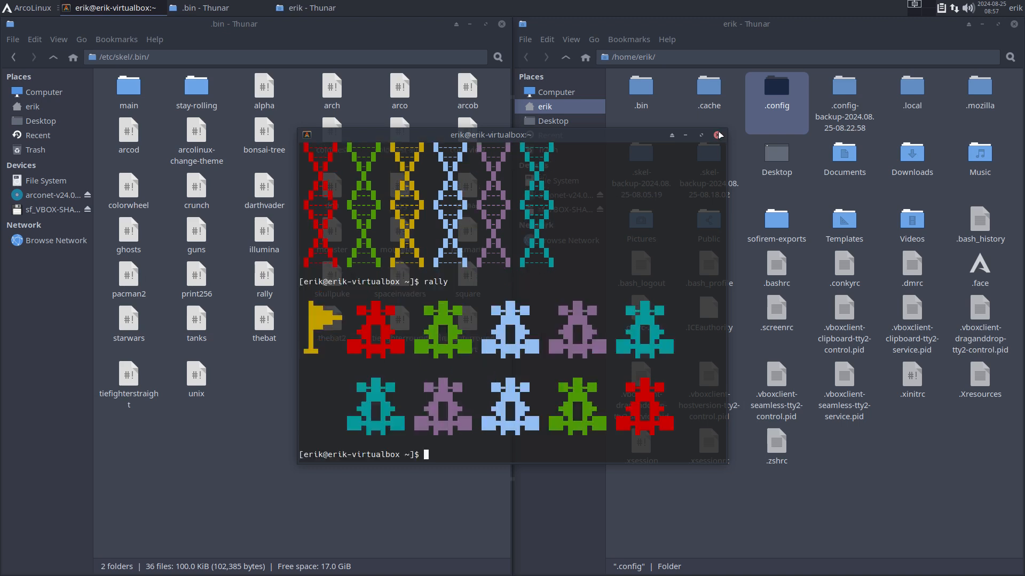
left_click(718, 135)
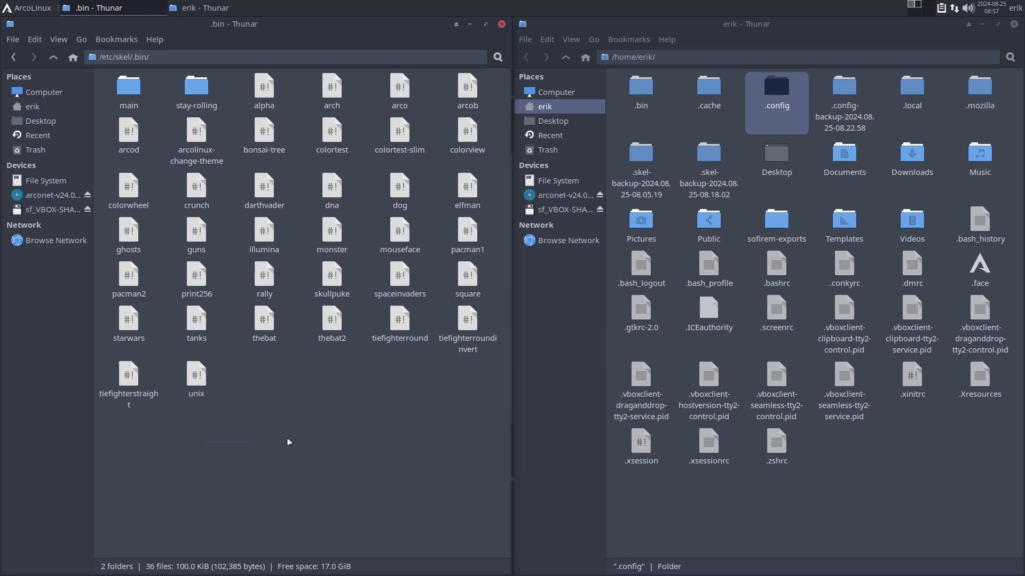
mouse_move(358, 401)
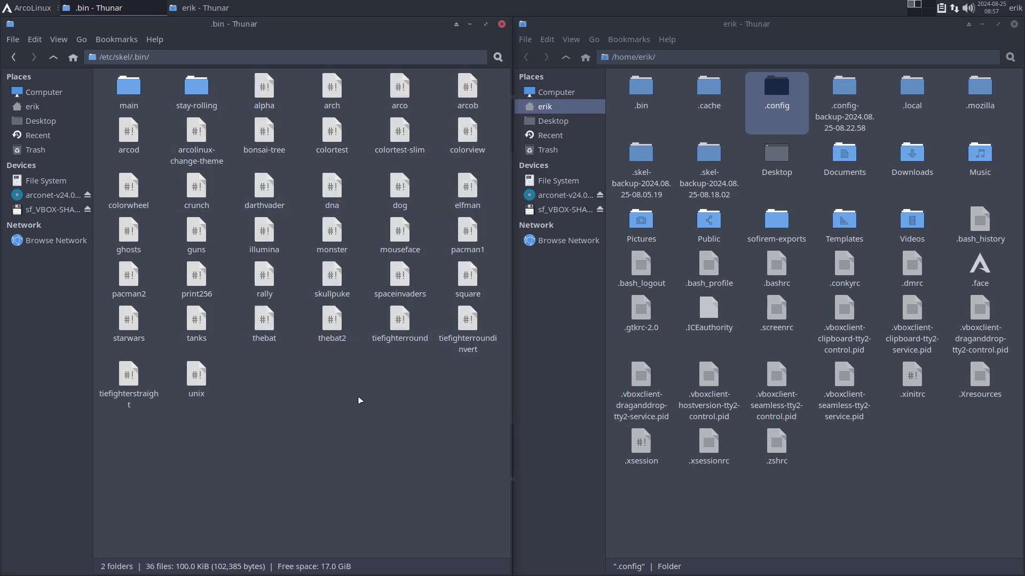
Browse main's fixes, kernels and nemesis_repo folders, then go back up to .bin
double_click(128, 85)
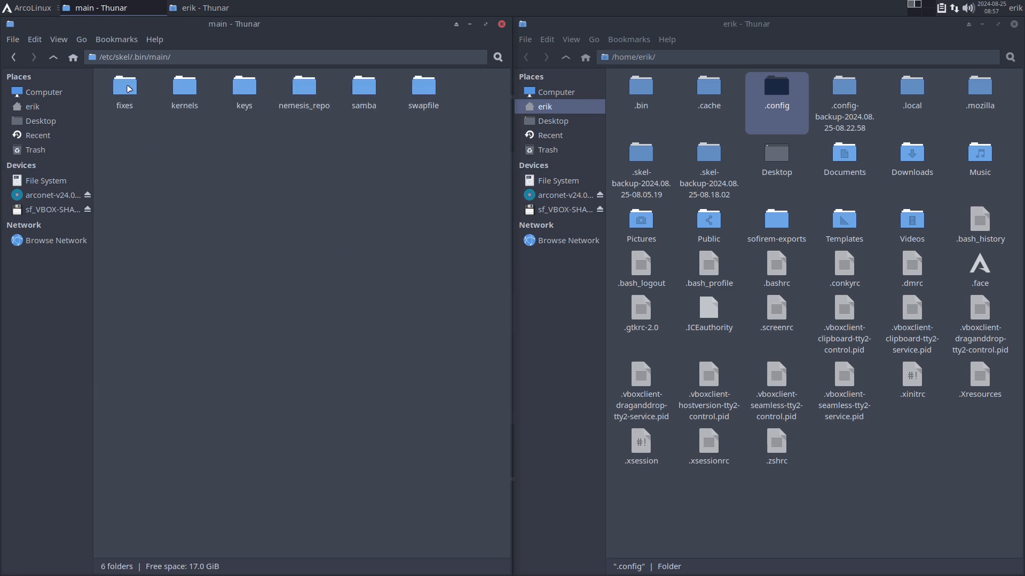
left_click(125, 87)
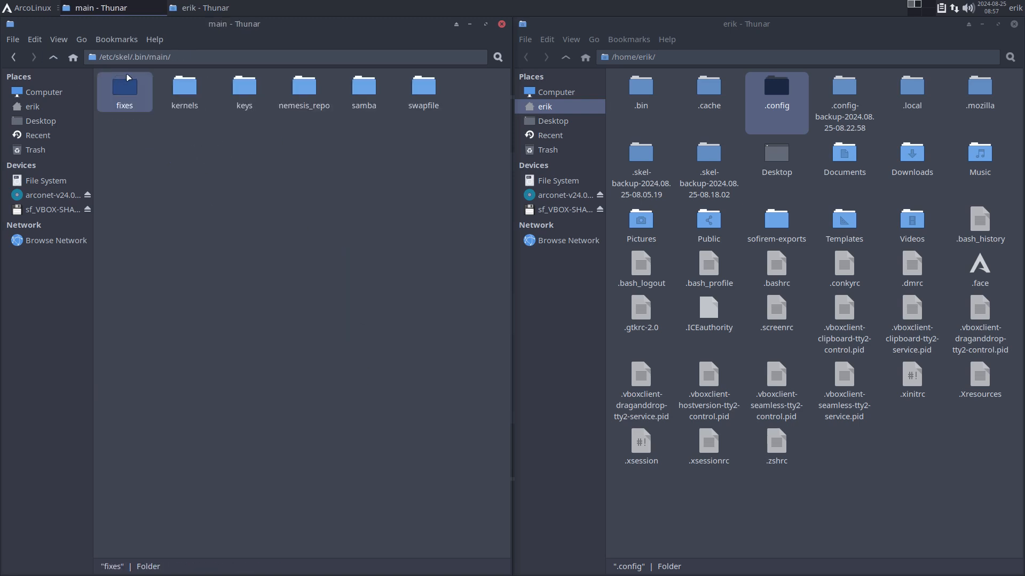
left_click(184, 91)
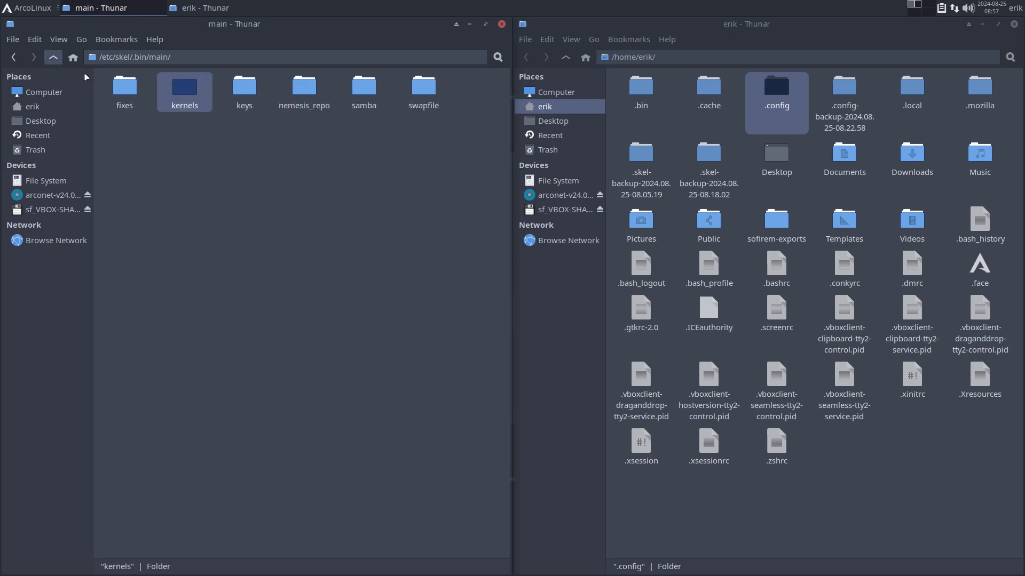
double_click(244, 87)
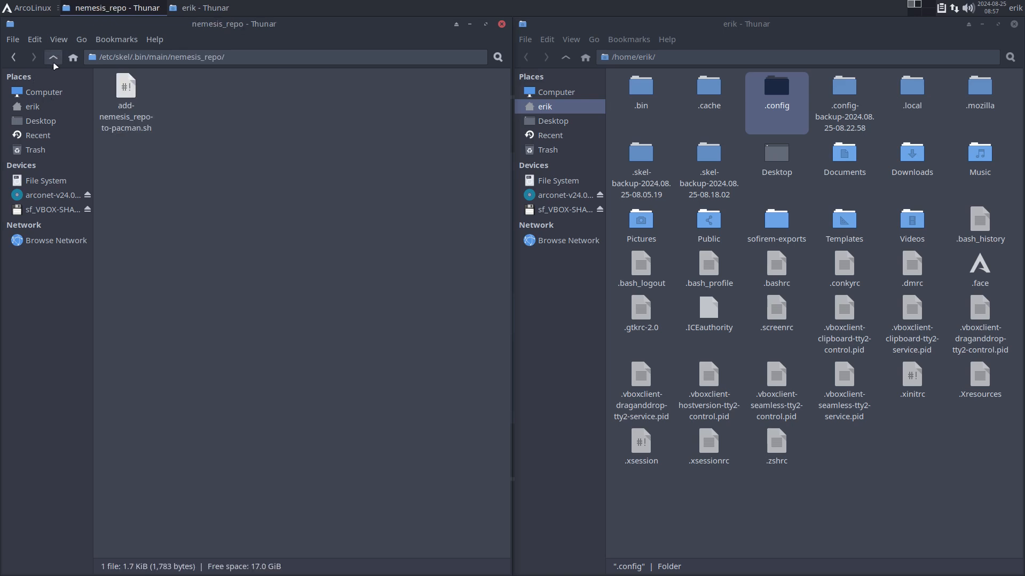
left_click(53, 57)
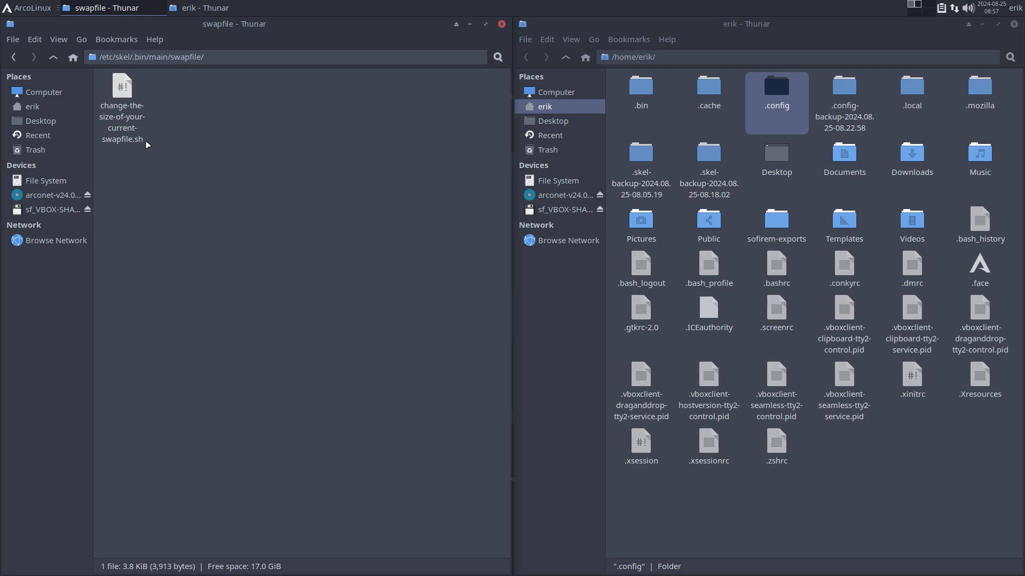
left_click(52, 57)
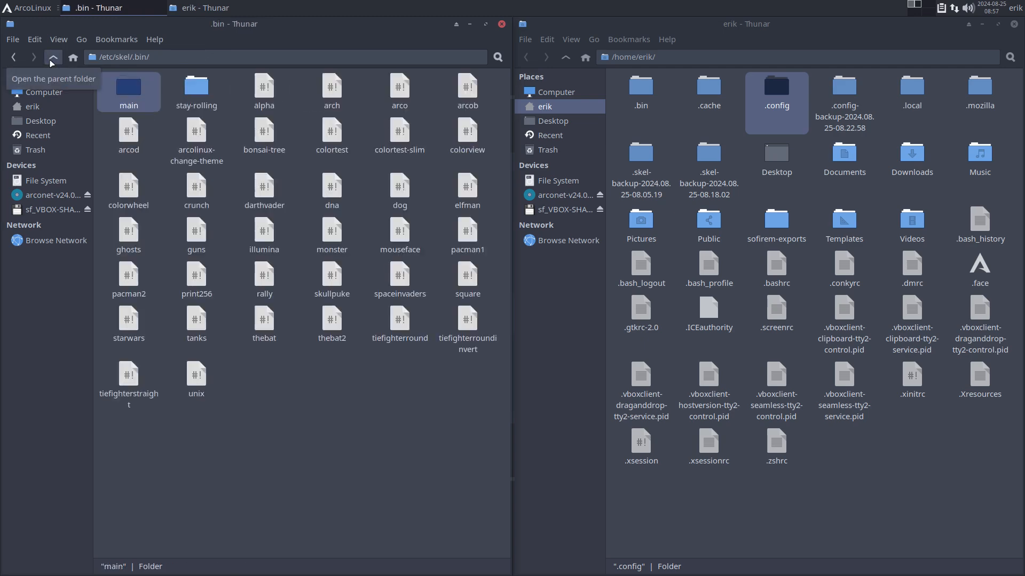
Read the nothing-to-do file in stay-rolling/2024/24.07-24.09, then close the skel window
double_click(195, 87)
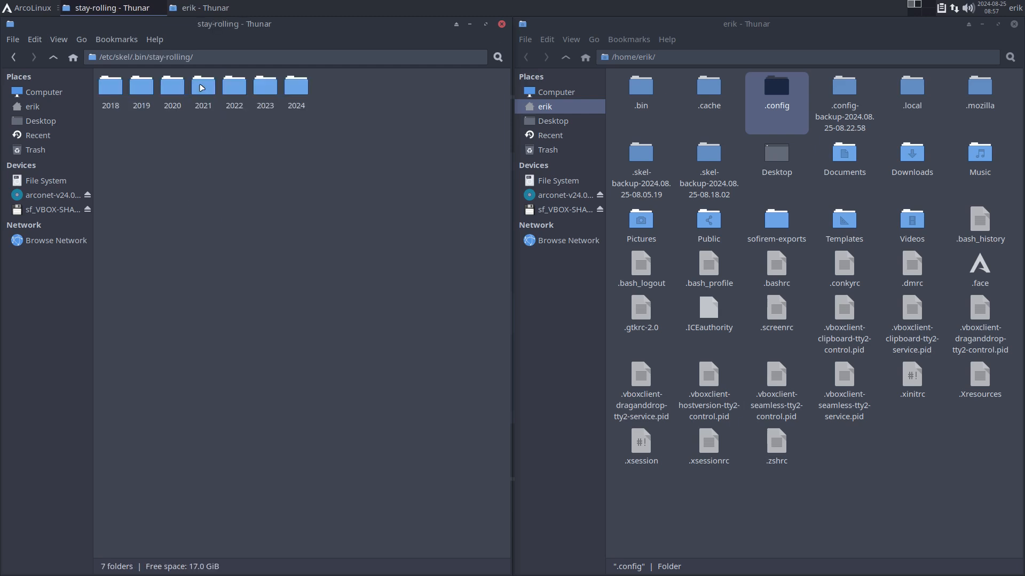
double_click(295, 84)
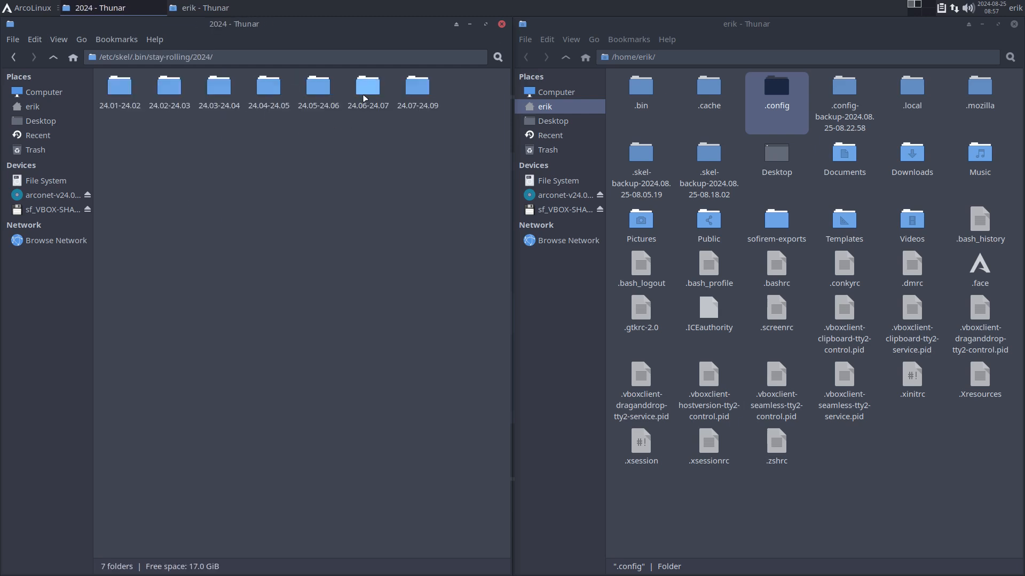
left_click(368, 88)
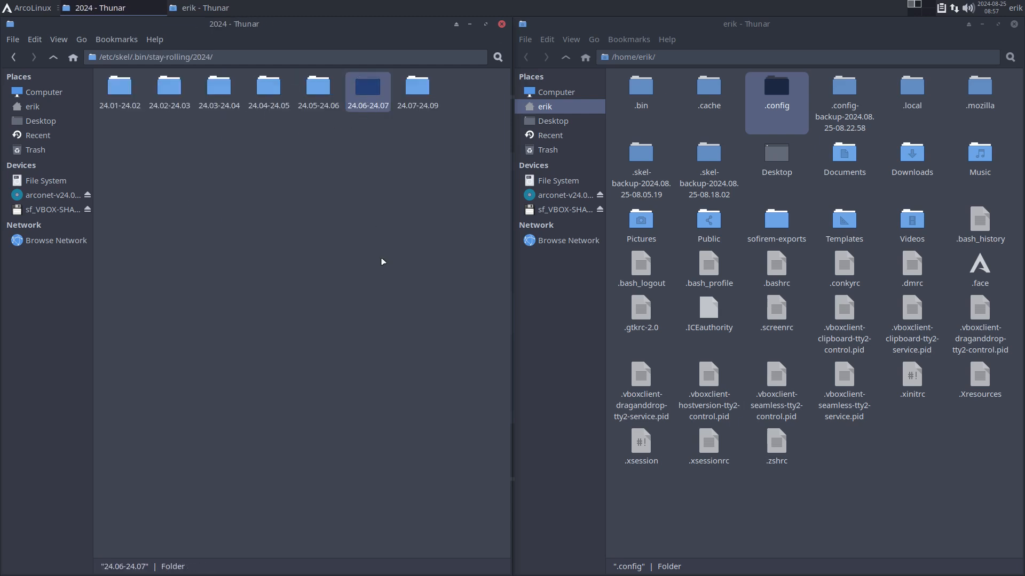
mouse_move(416, 90)
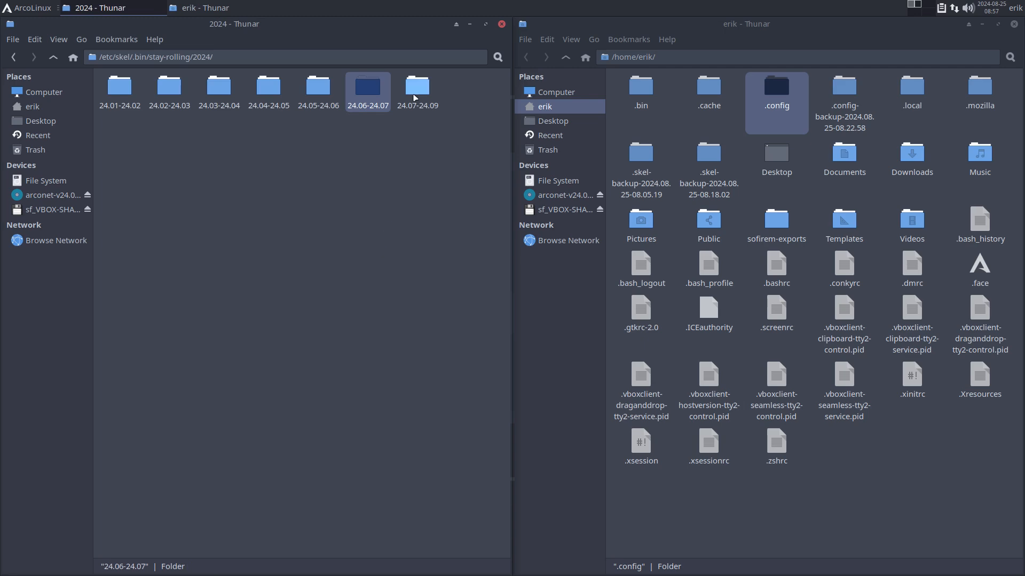
double_click(416, 88)
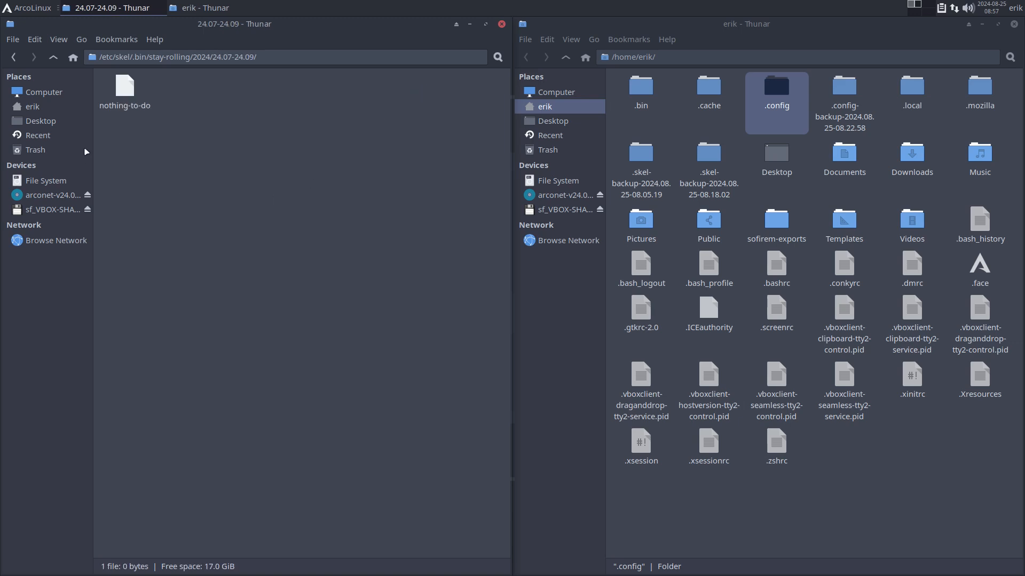
left_click(124, 87)
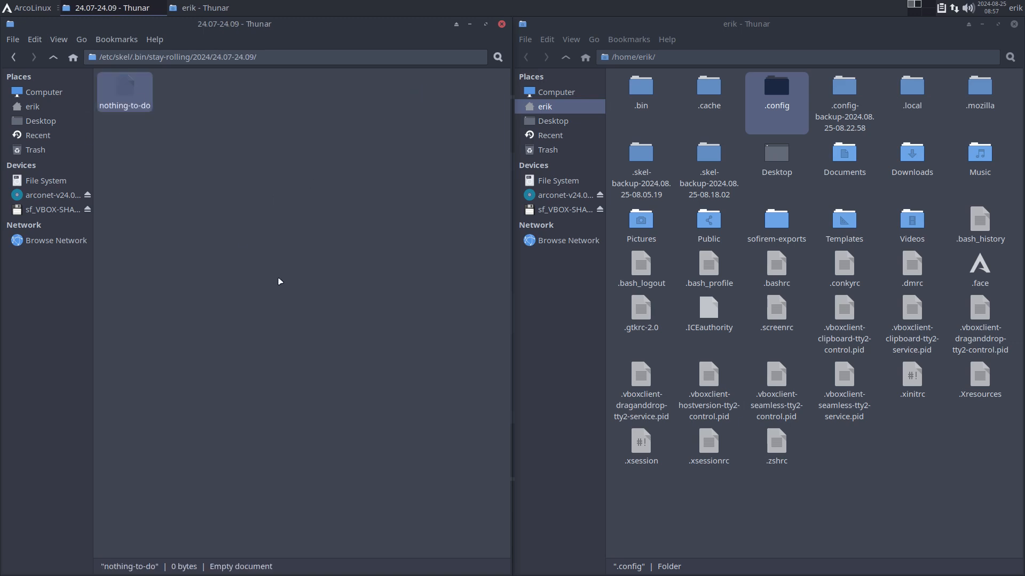
mouse_move(53, 74)
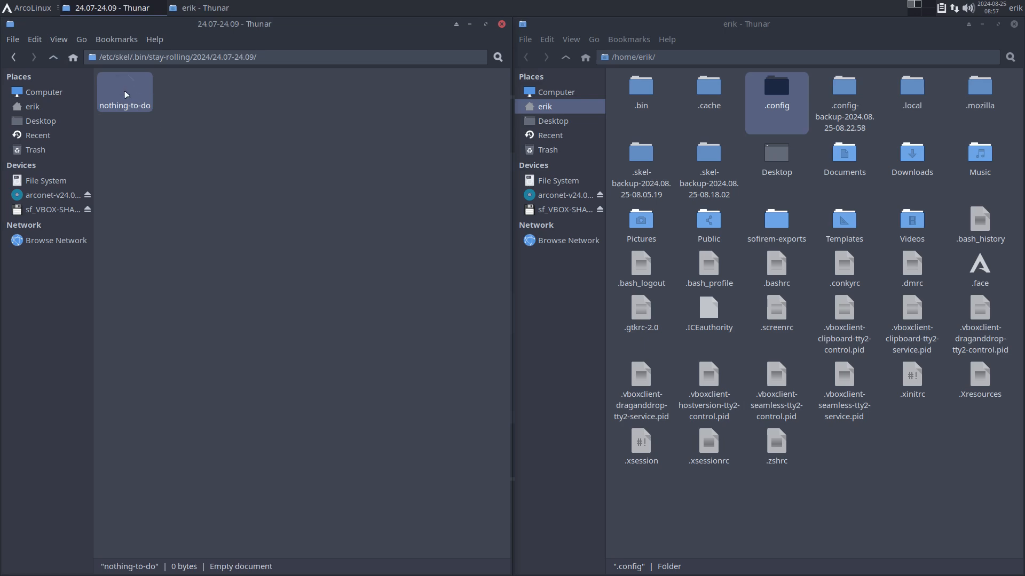
double_click(124, 88)
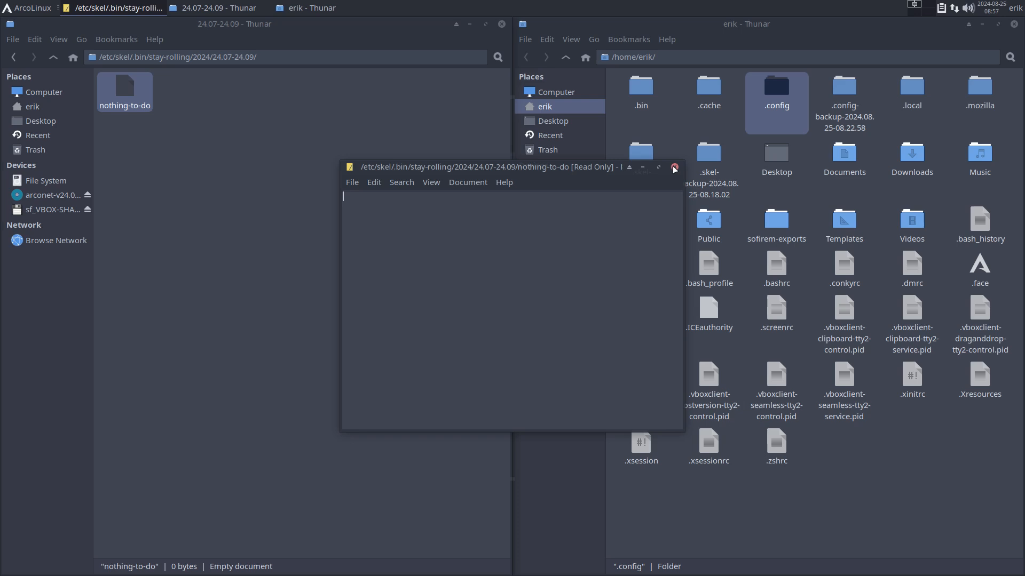
left_click(53, 57)
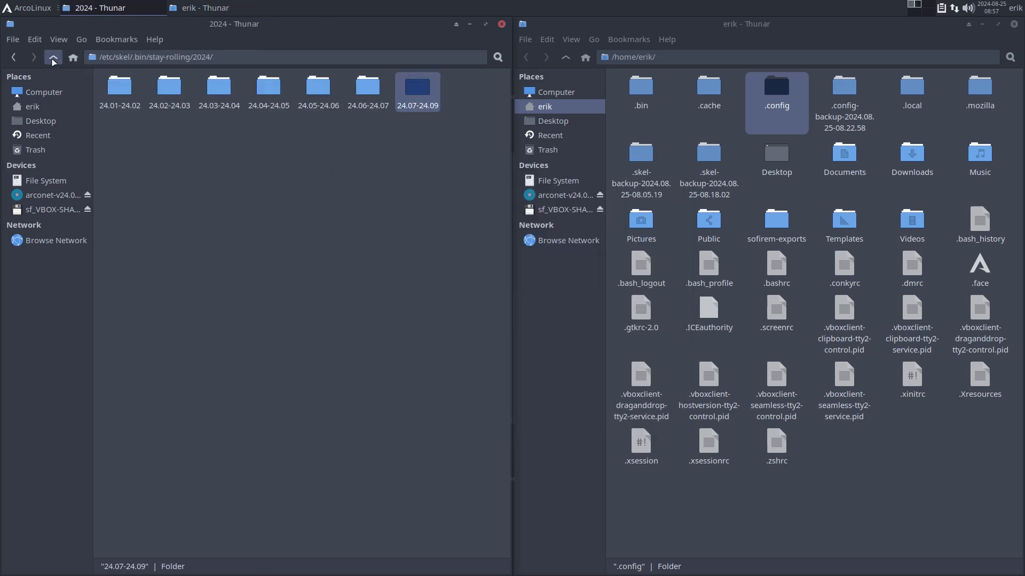
mouse_move(52, 57)
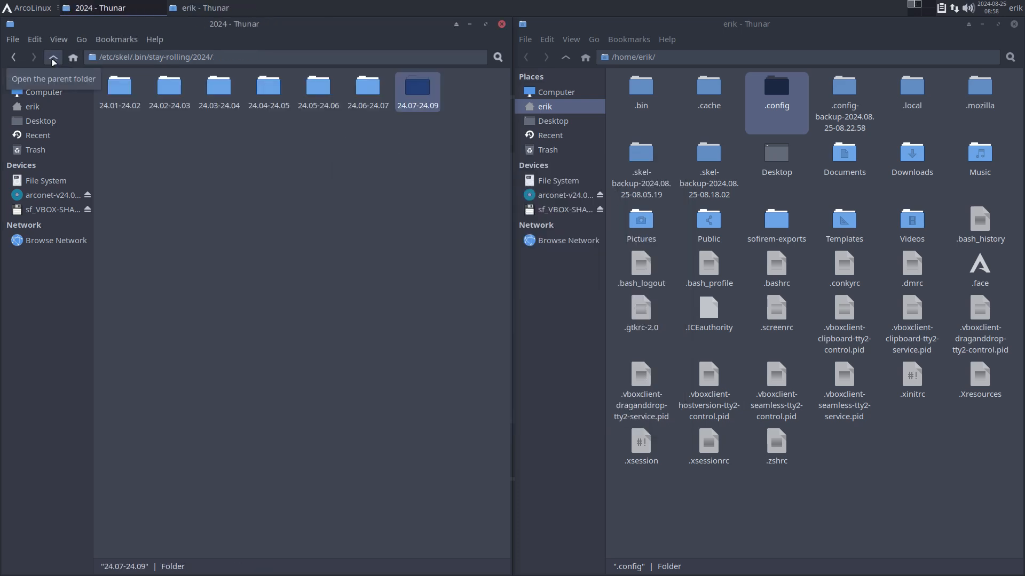
mouse_move(471, 153)
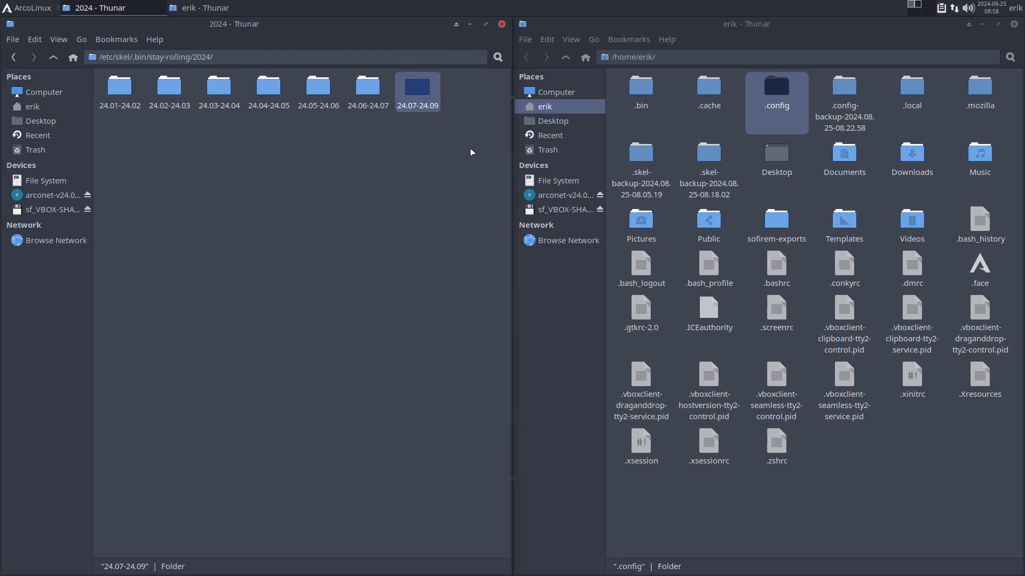
mouse_move(462, 151)
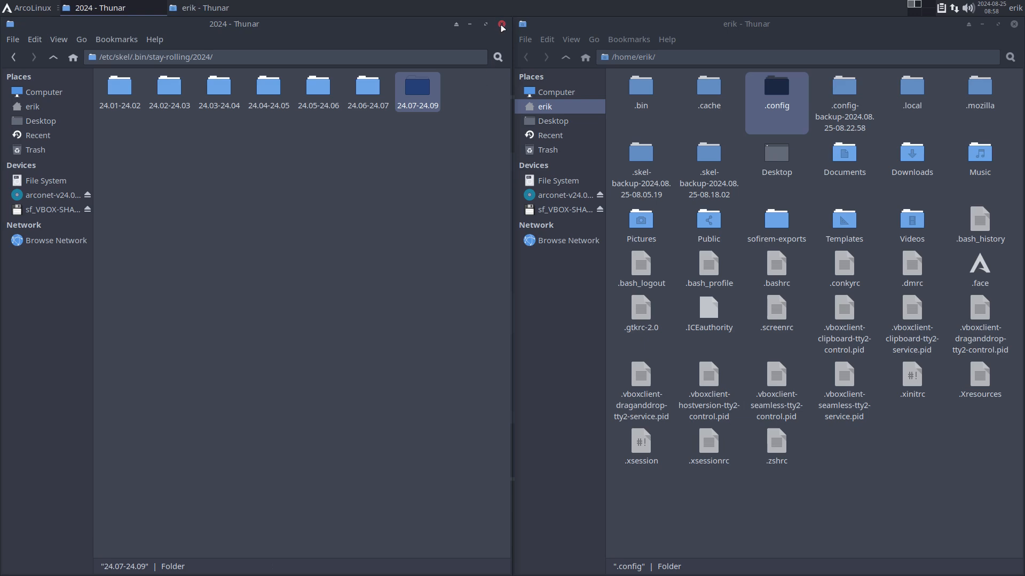
left_click(501, 24)
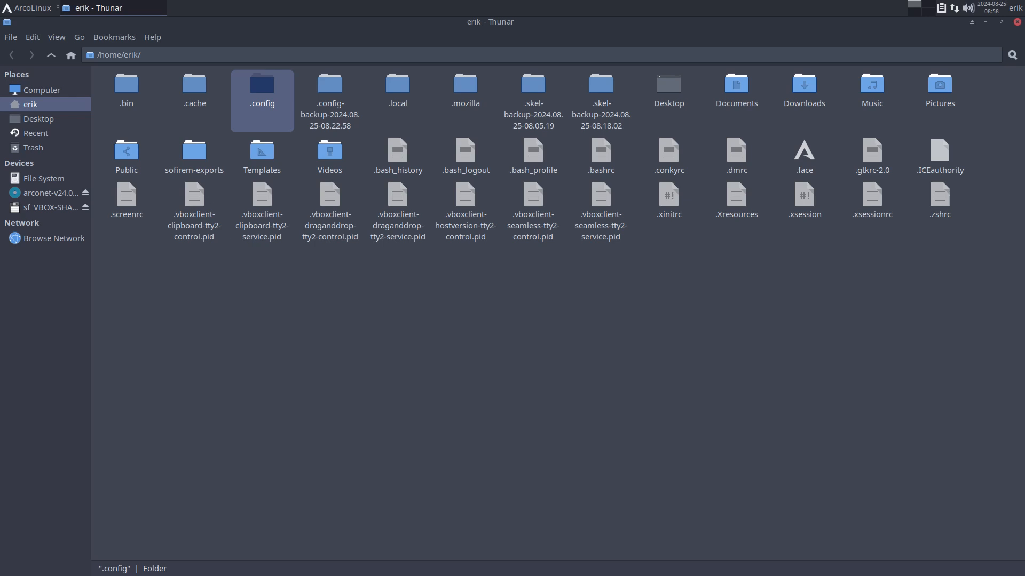
mouse_move(503, 351)
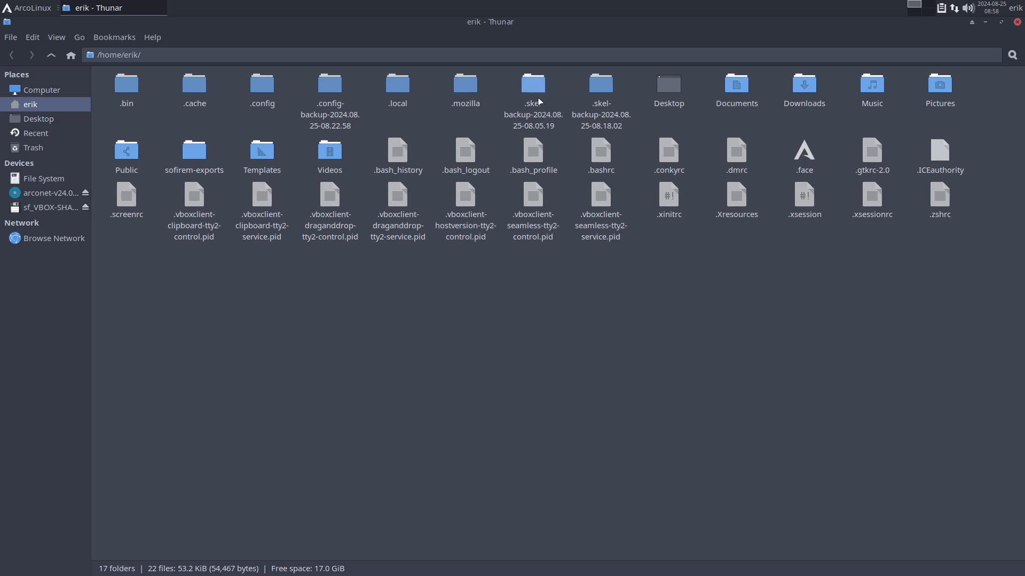
Select both .skel-backup folders and open their context menu, cancelling an upskel terminal
left_click(533, 88)
type("b")
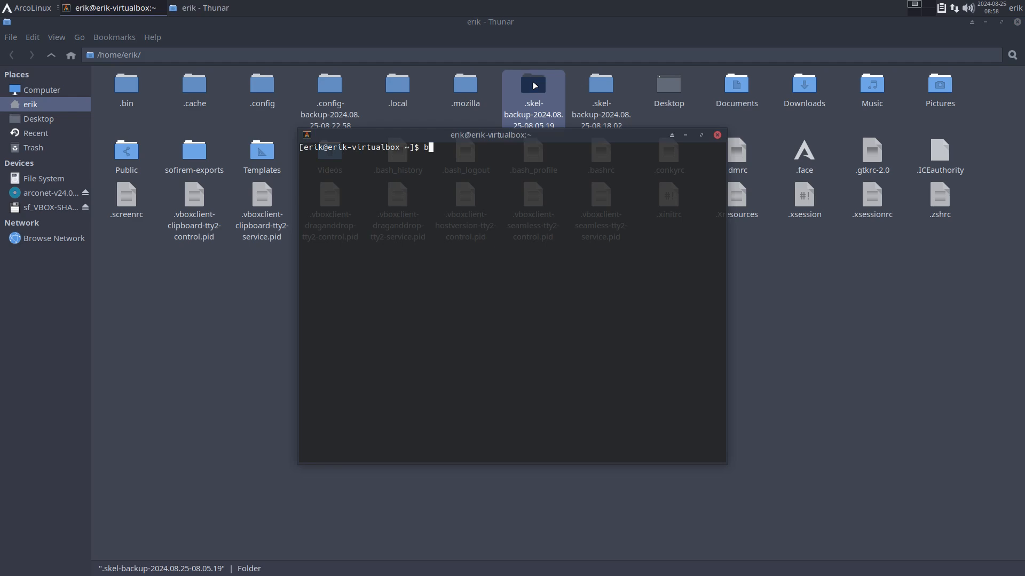
type("upskel")
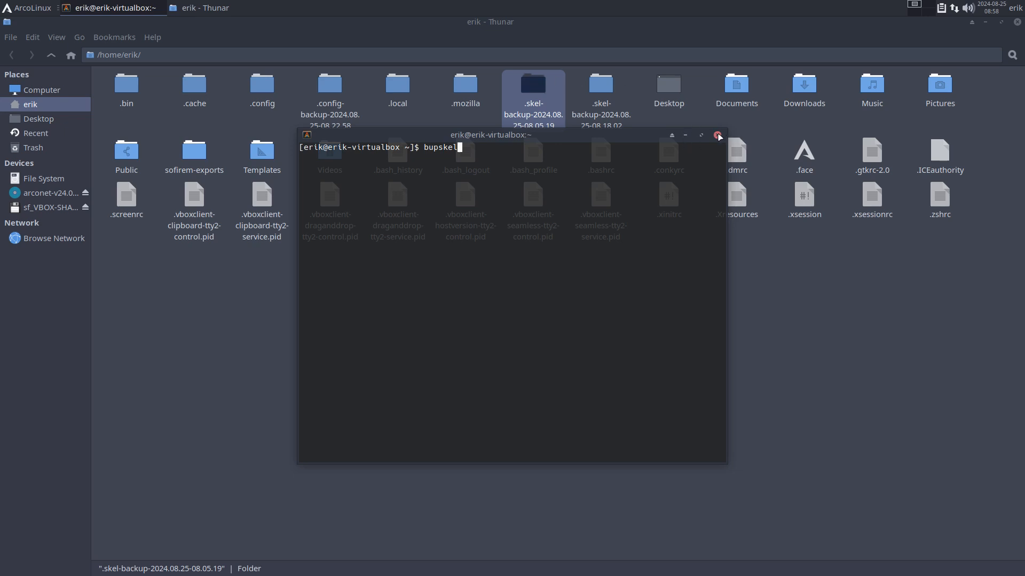
left_click(717, 136)
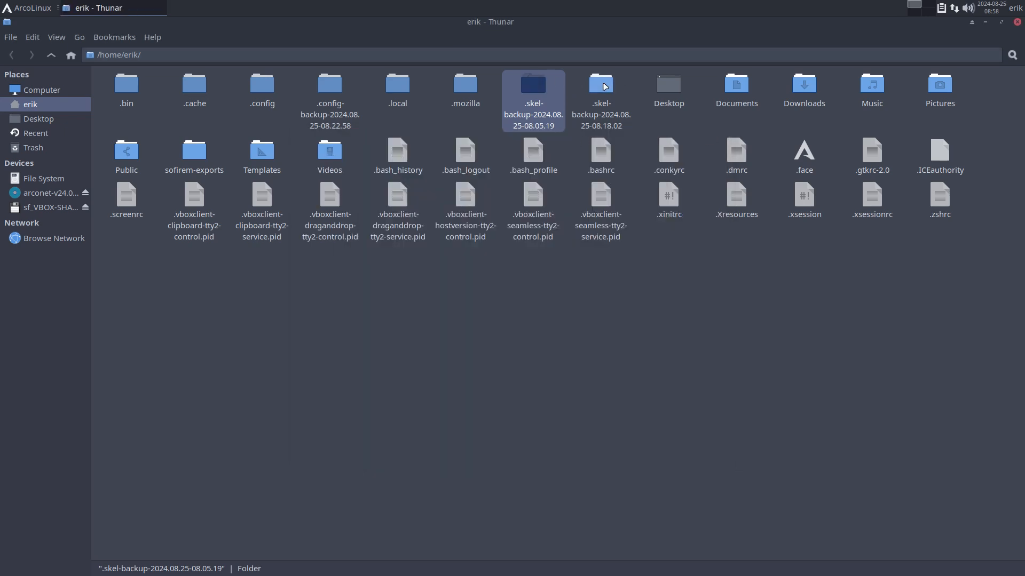
left_click(598, 100)
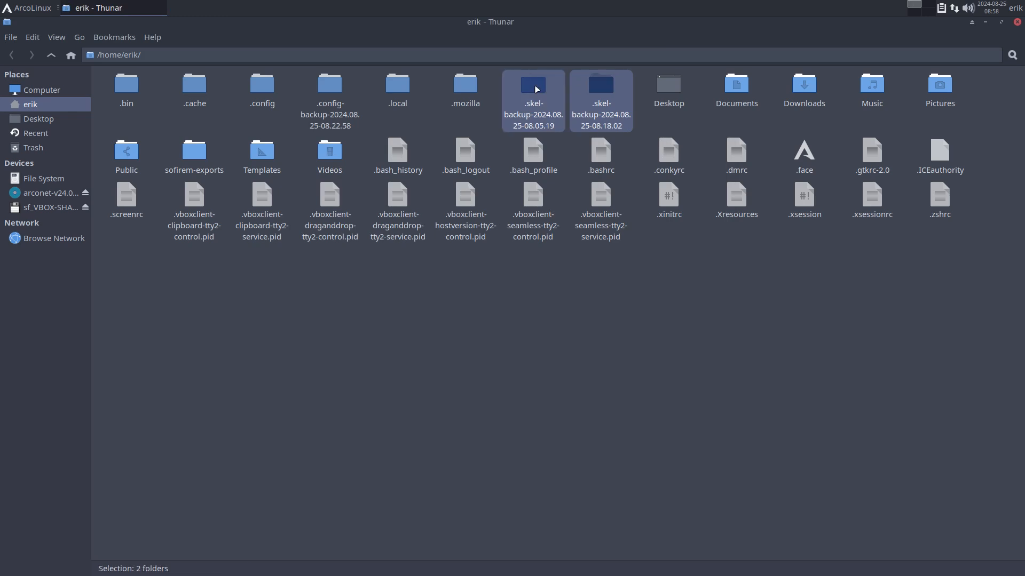
right_click(533, 89)
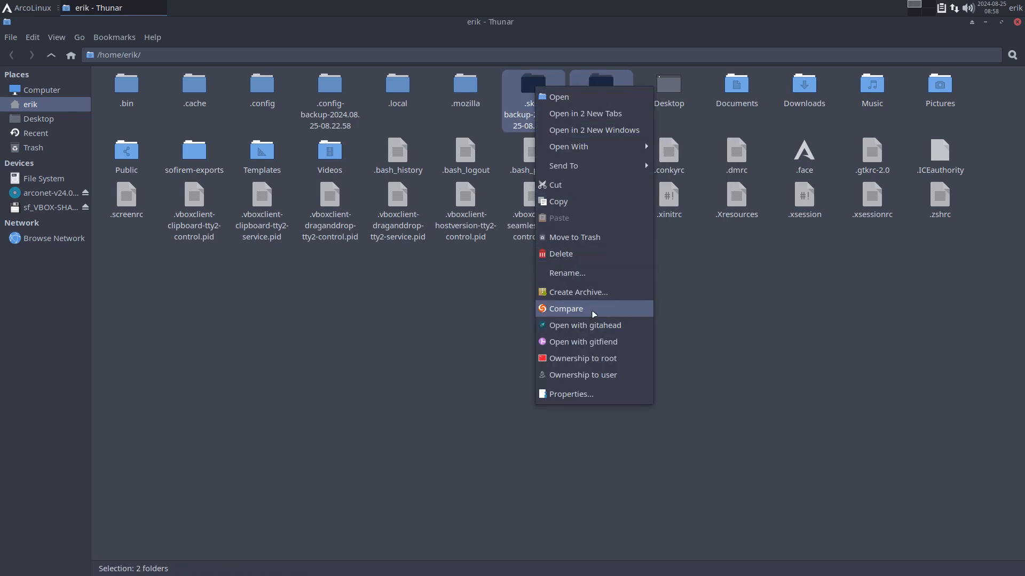
Install meld via pacman, compare the two .skel-backup folders, and open the status filters
left_click(565, 308)
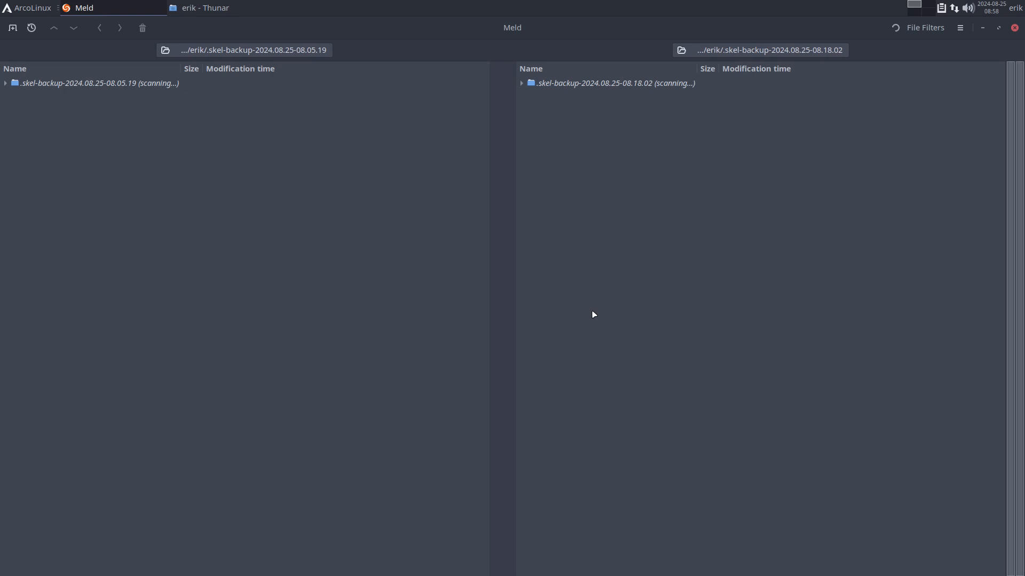
left_click(924, 27)
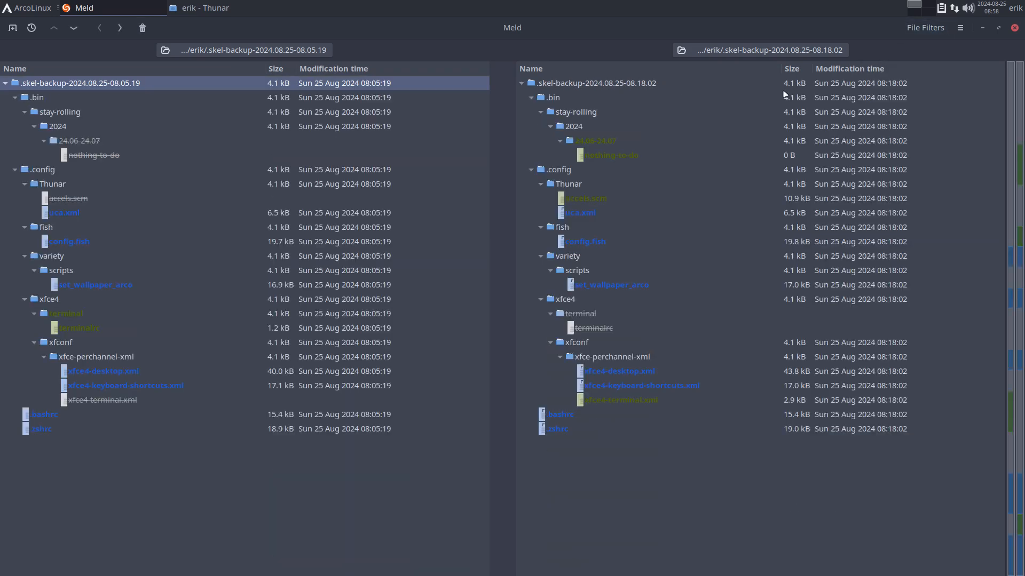
type("sudo pacman -S")
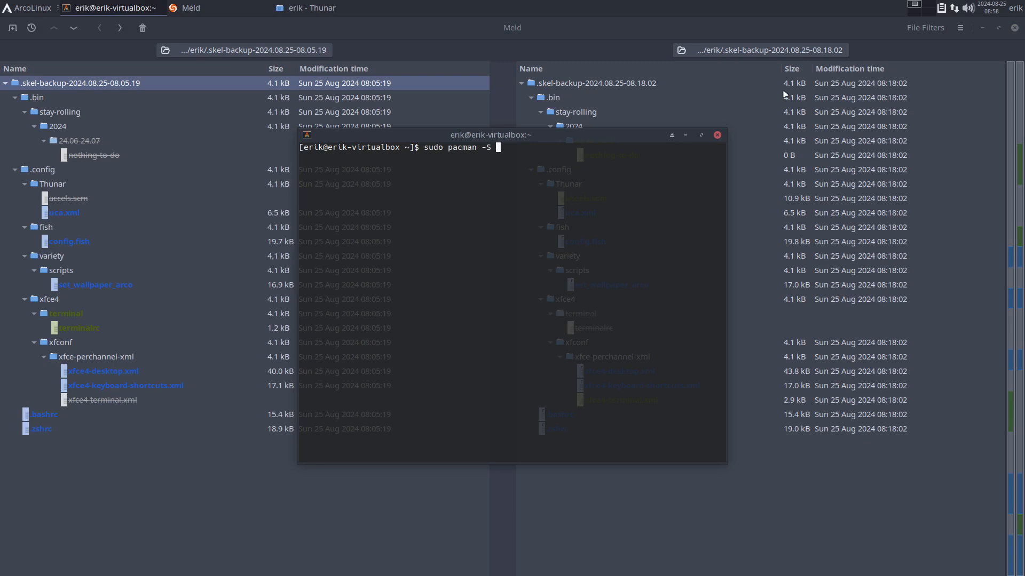
type("meld")
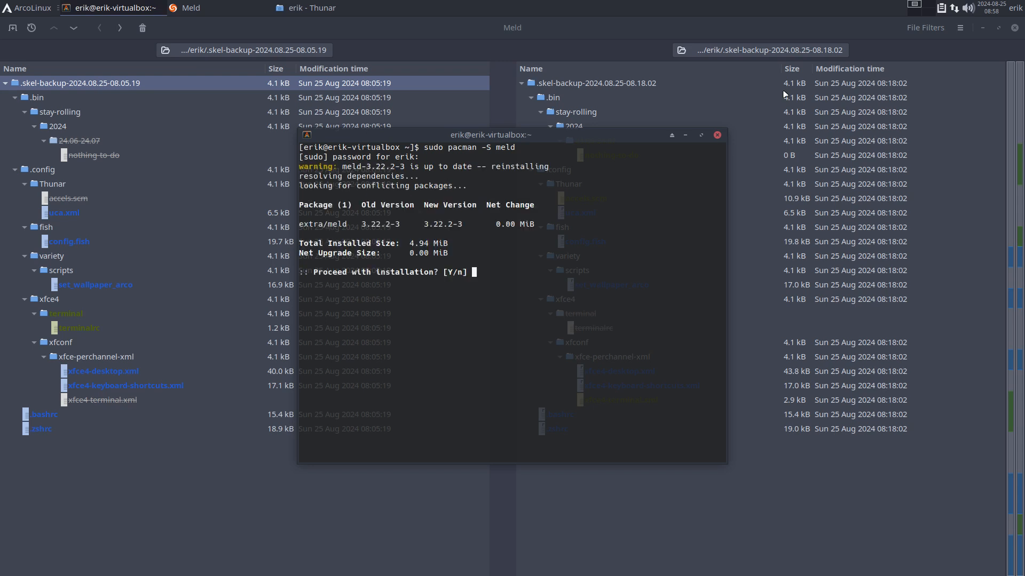
type("y")
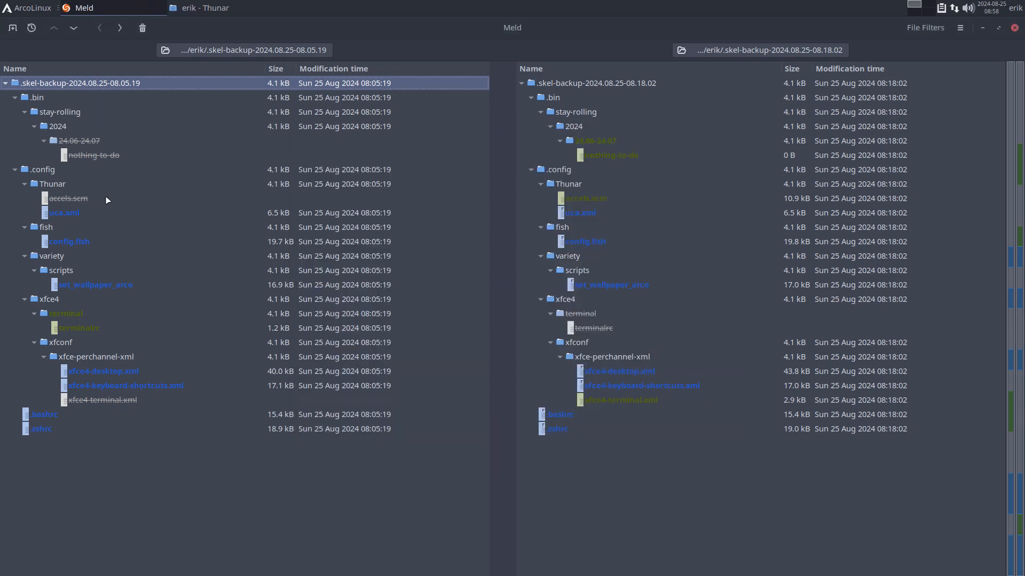
left_click(925, 27)
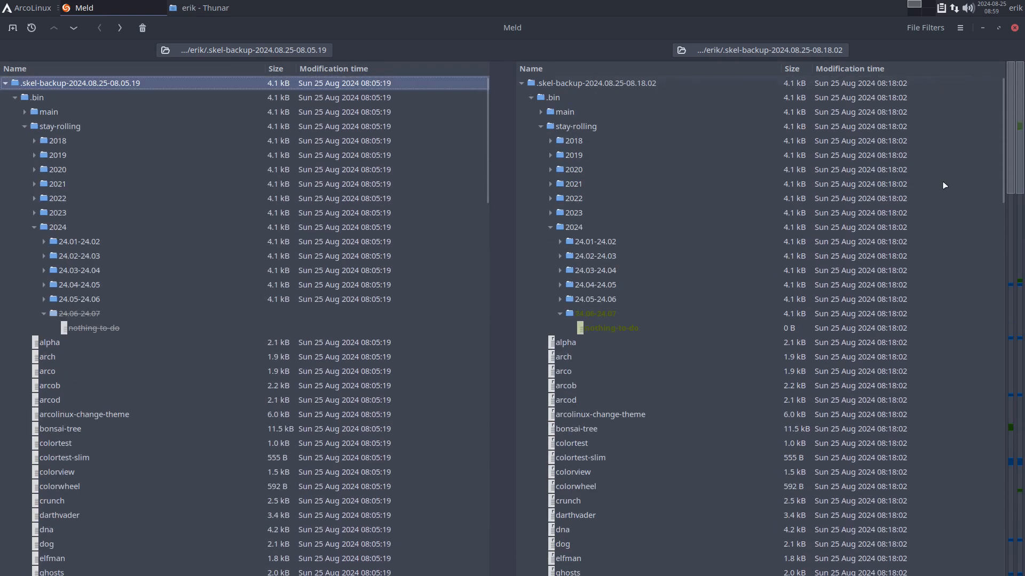
left_click(925, 27)
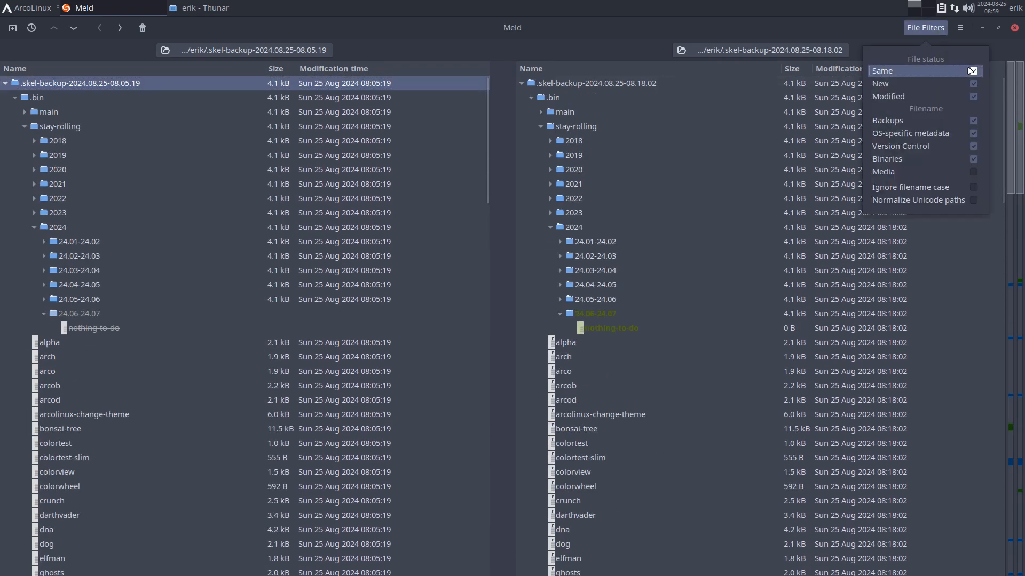
Untick Same, view the Thunar accels.scm and uca.xml diffs, then return to Thunar
left_click(881, 71)
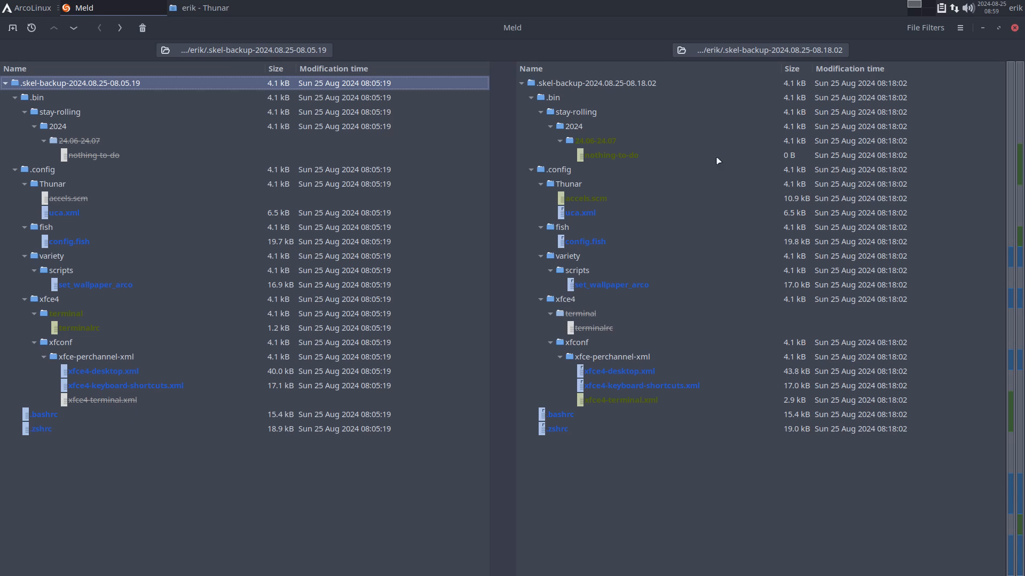
left_click(594, 140)
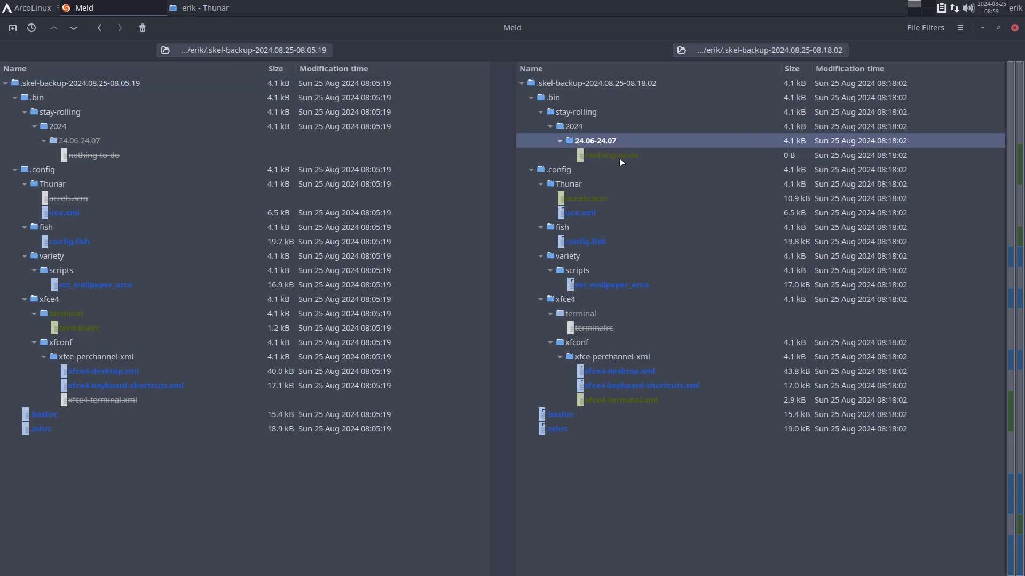
left_click(611, 155)
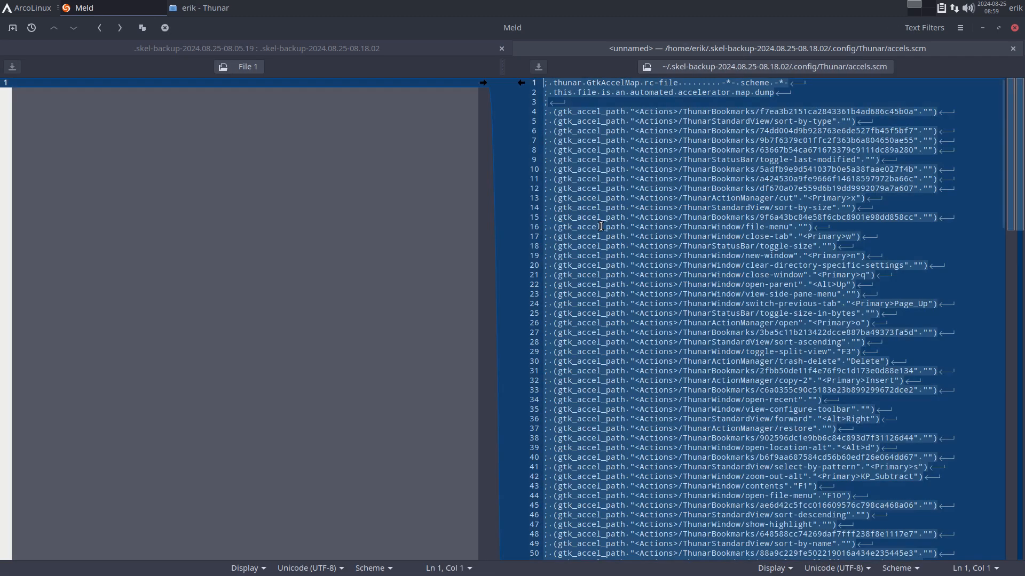
scroll("down", 3)
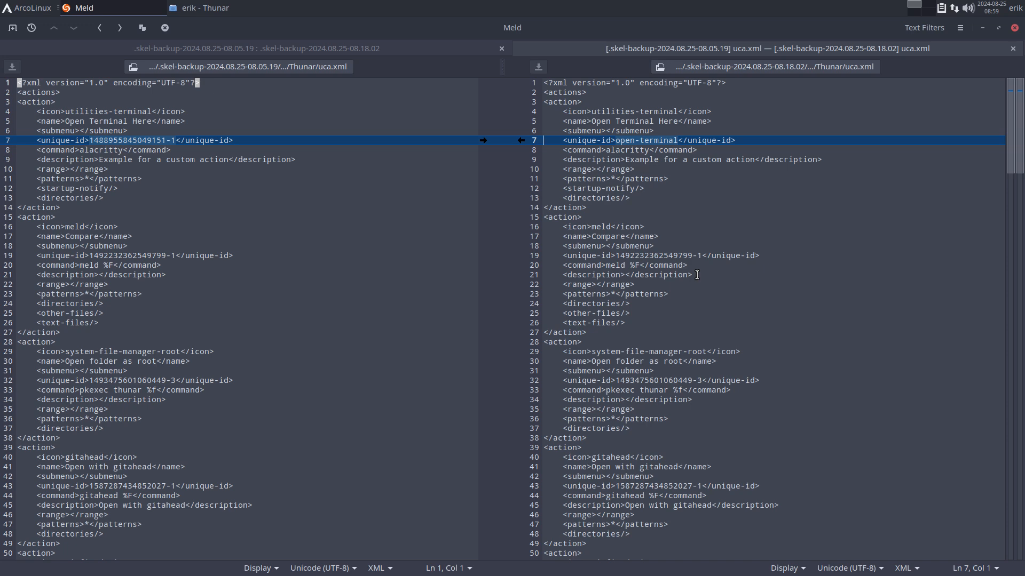
mouse_move(437, 24)
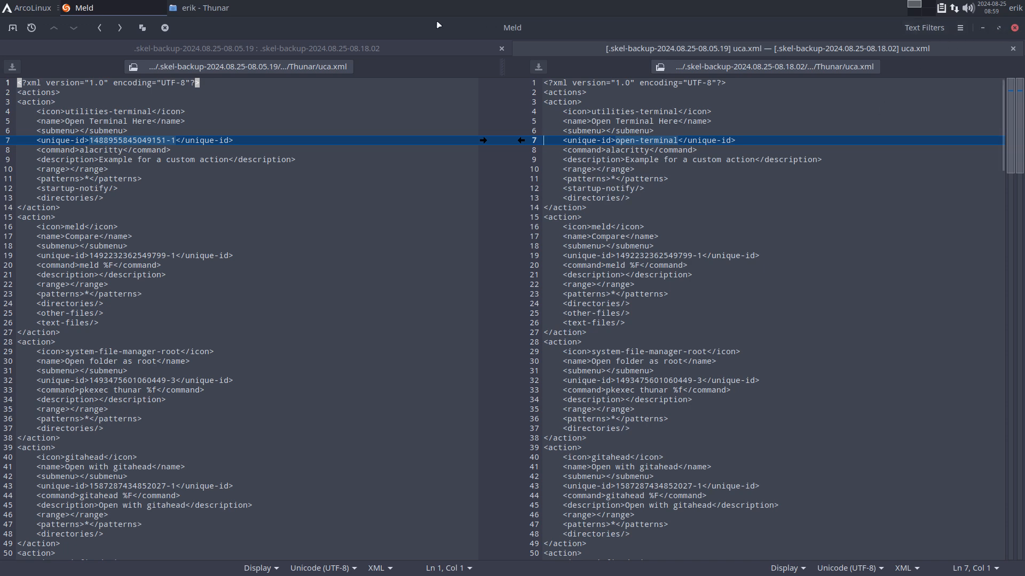
left_click(307, 7)
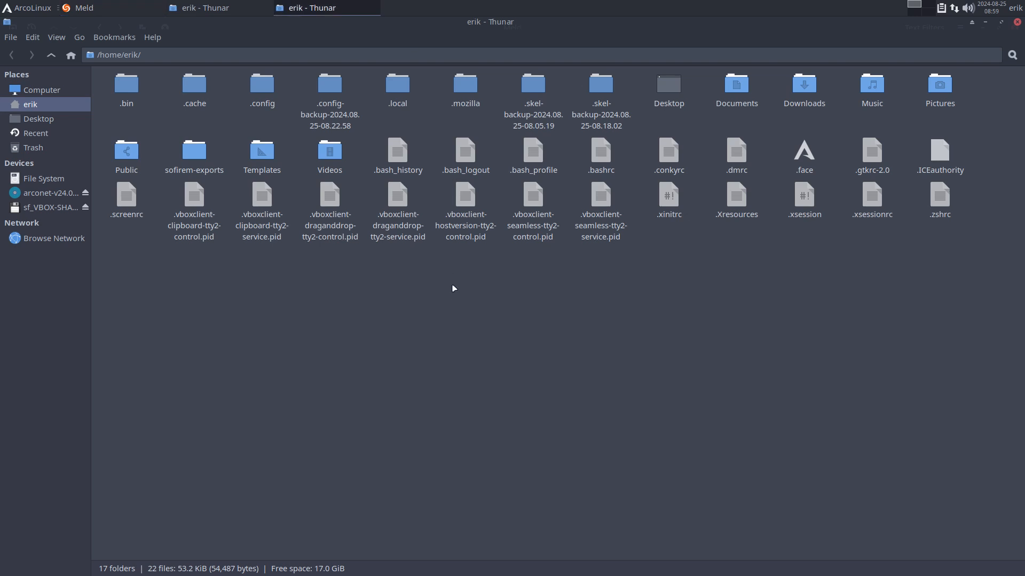
mouse_move(553, 344)
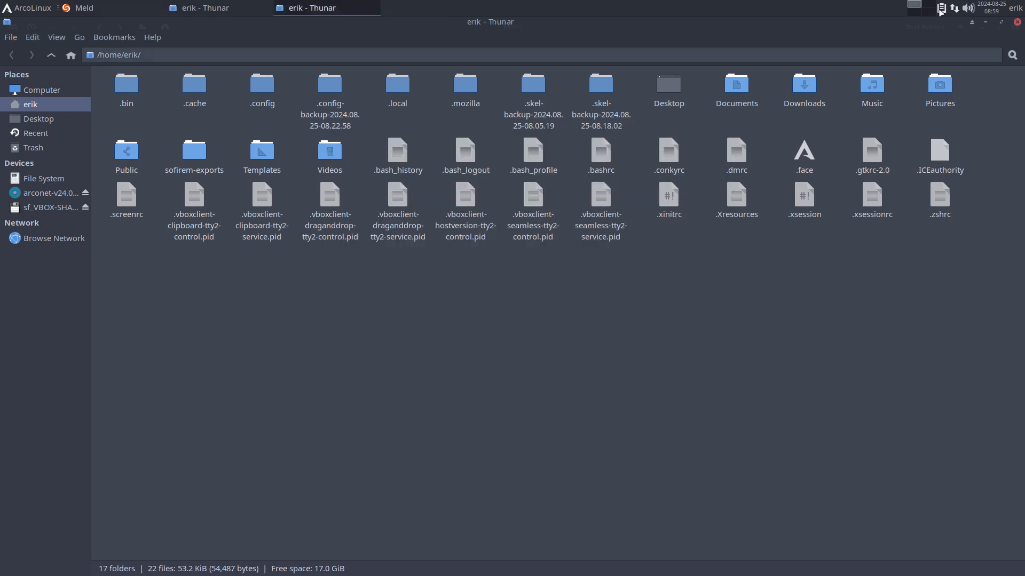
Open the config.fish diff showing the added cls alias, then clear and close a terminal
left_click(85, 8)
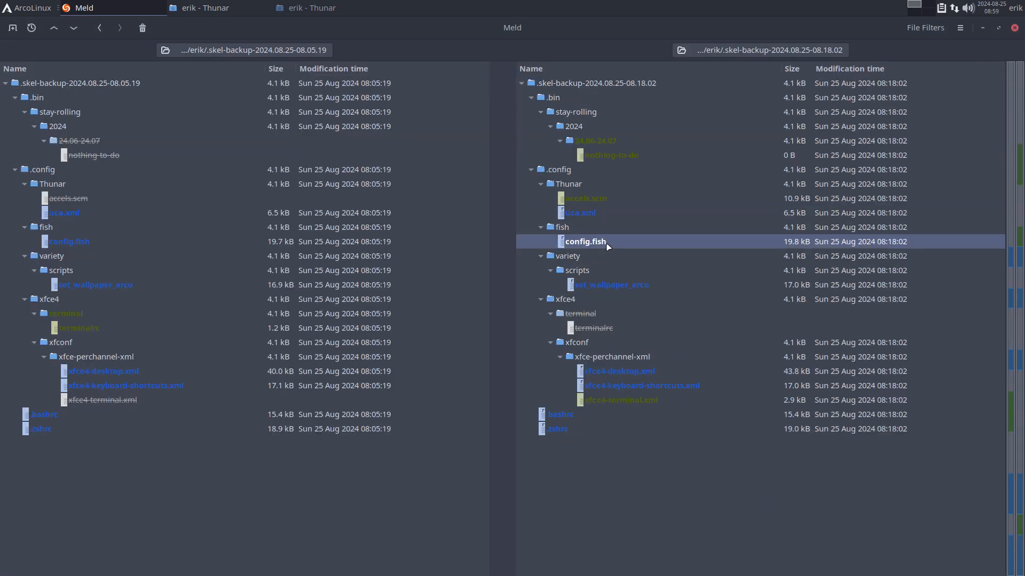
double_click(585, 241)
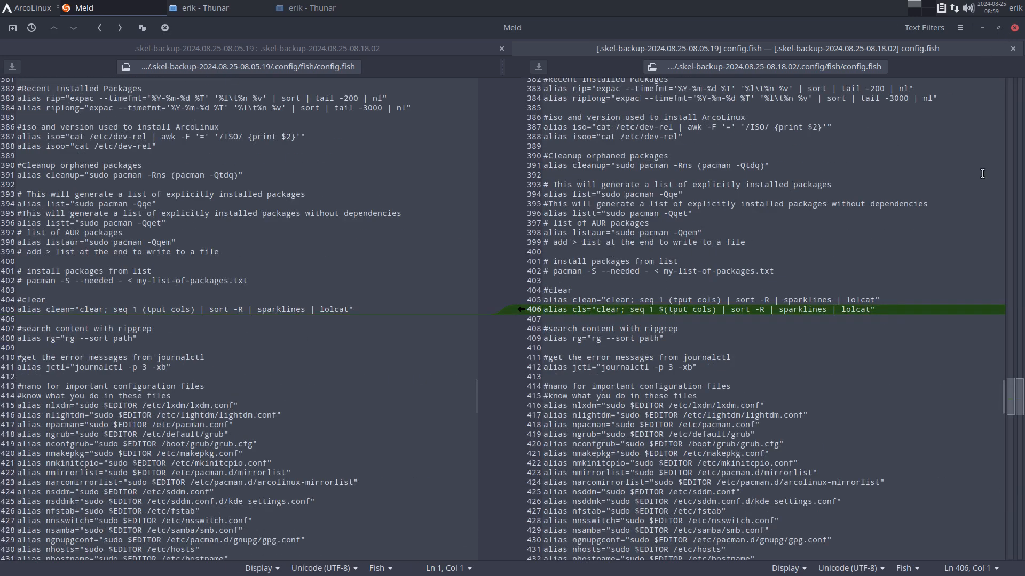
left_click(653, 300)
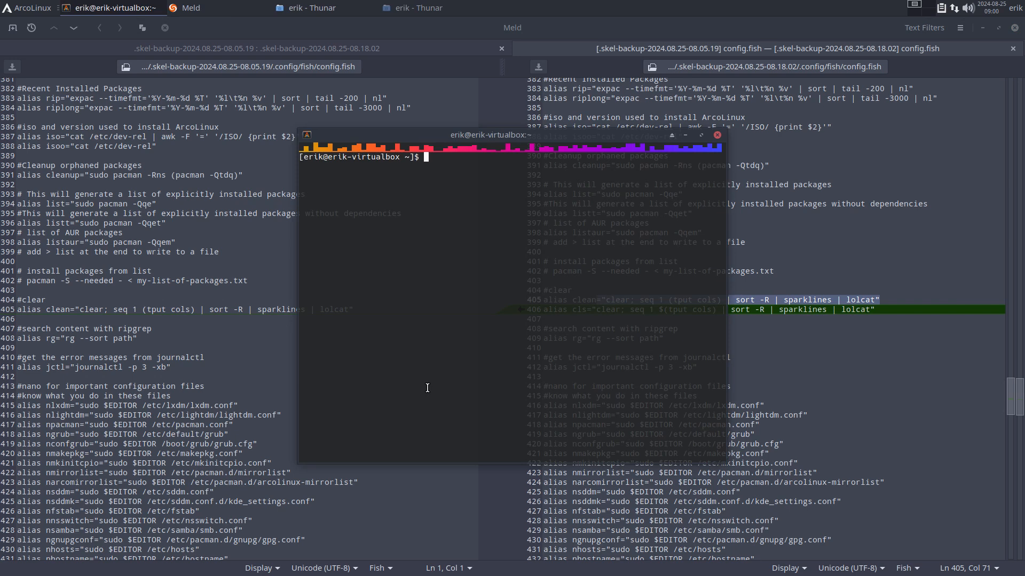
type("clear")
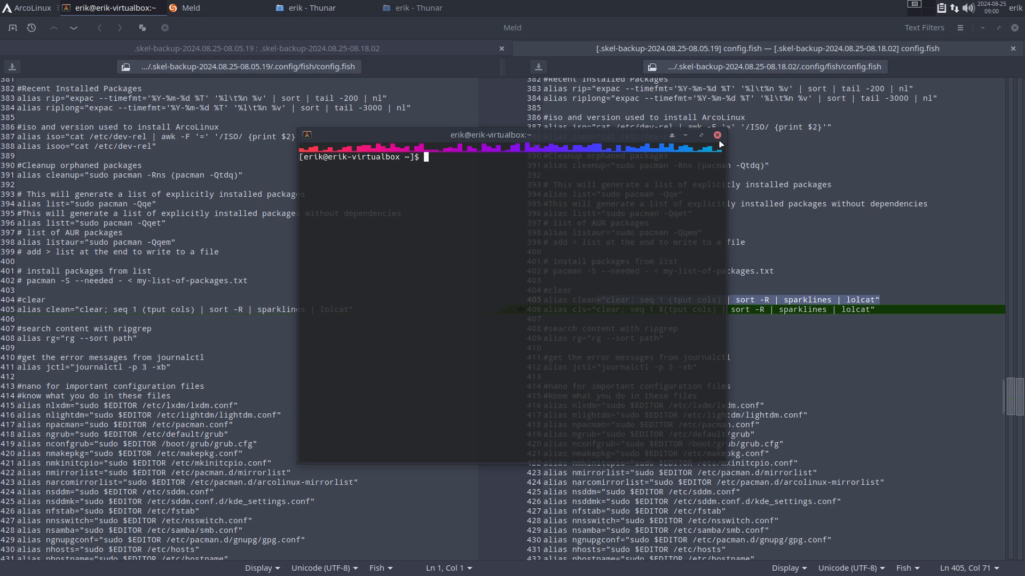
left_click(717, 135)
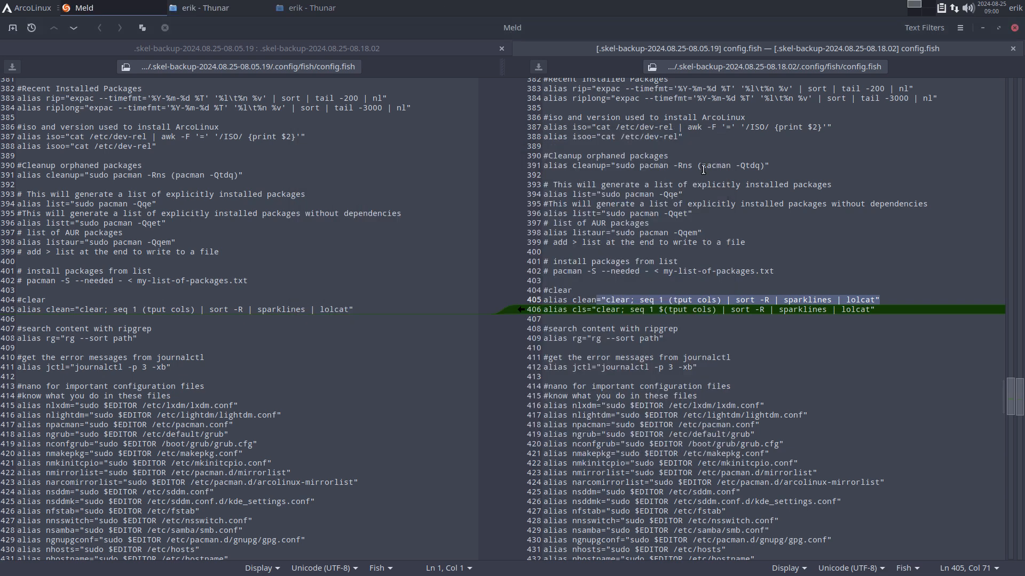
View the .bashrc diff's added cls alias, then select xfce4-terminal.xml in the folder view
left_click(580, 309)
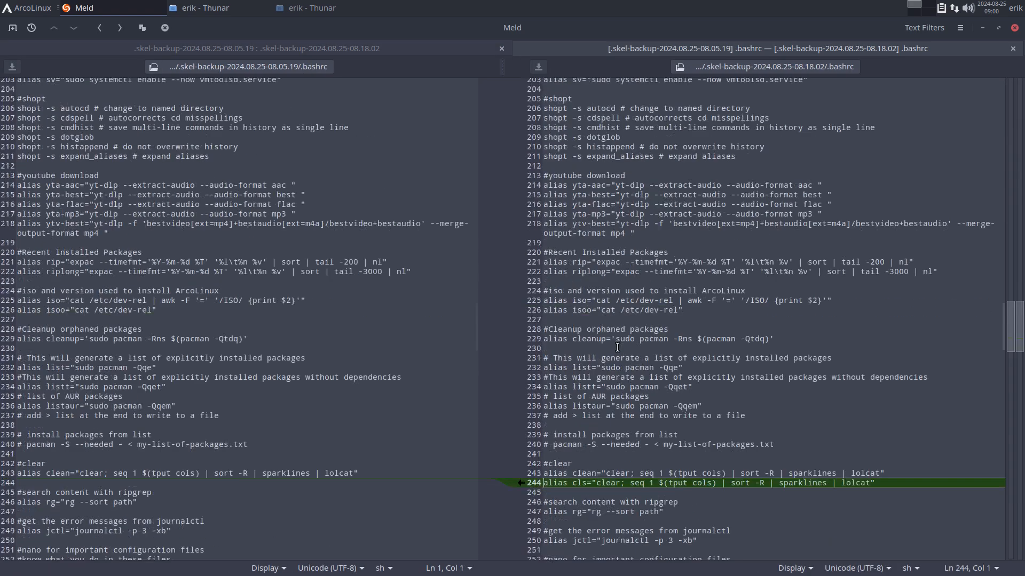
scroll("down", 3)
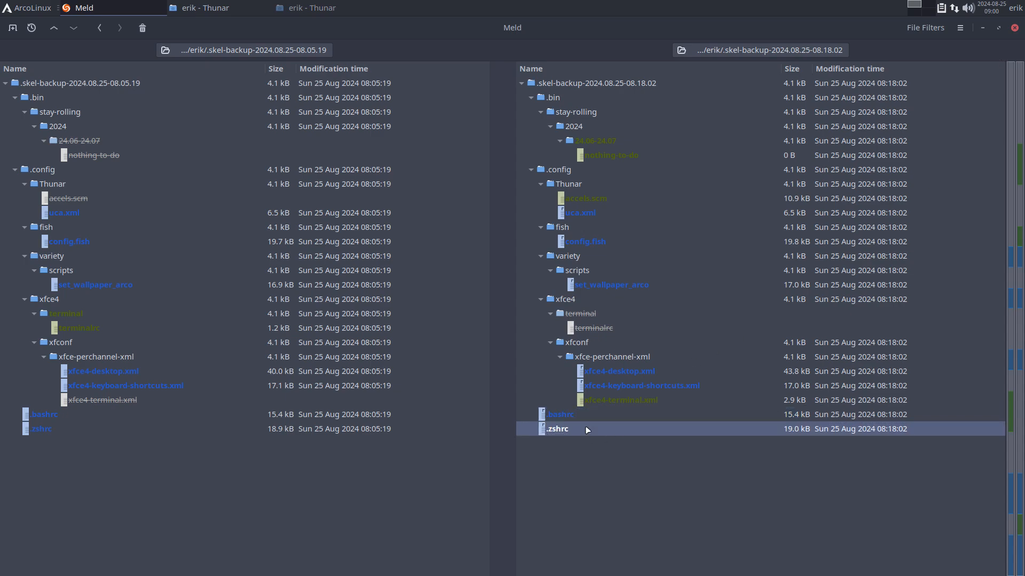
double_click(557, 428)
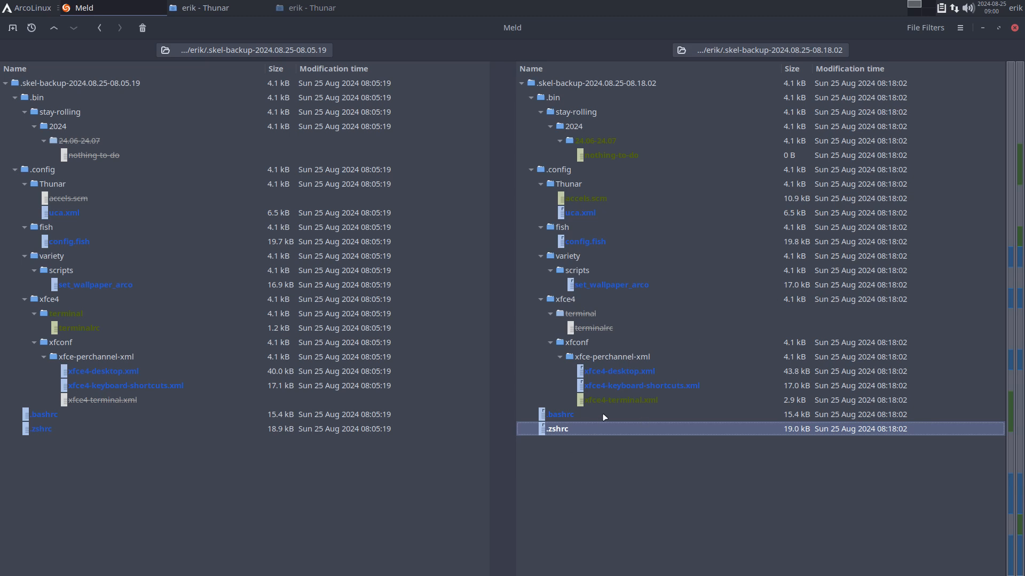
left_click(620, 400)
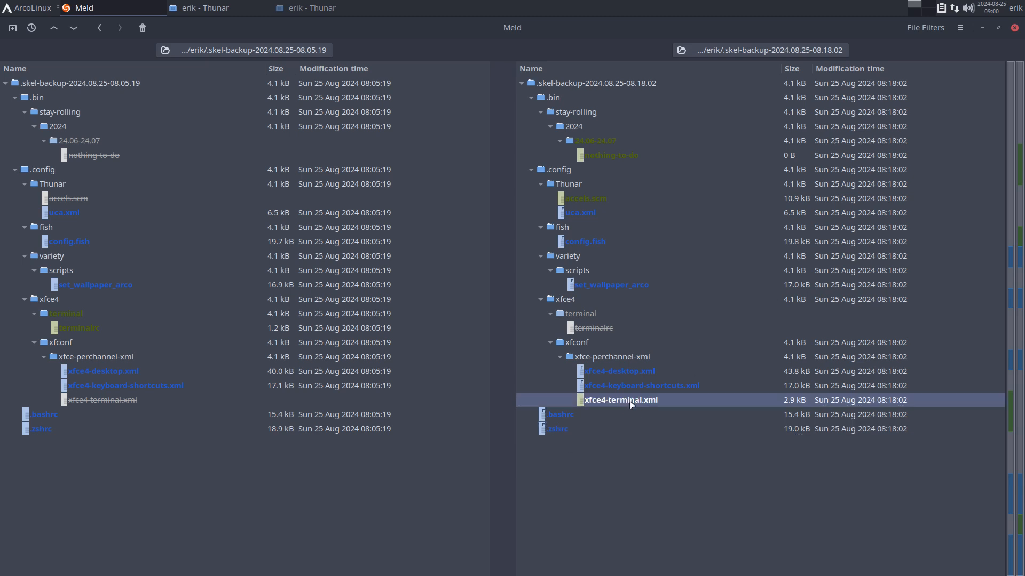
View the xfce4-terminal.xml file, then the xfce4-keyboard-shortcuts.xml diff
double_click(620, 399)
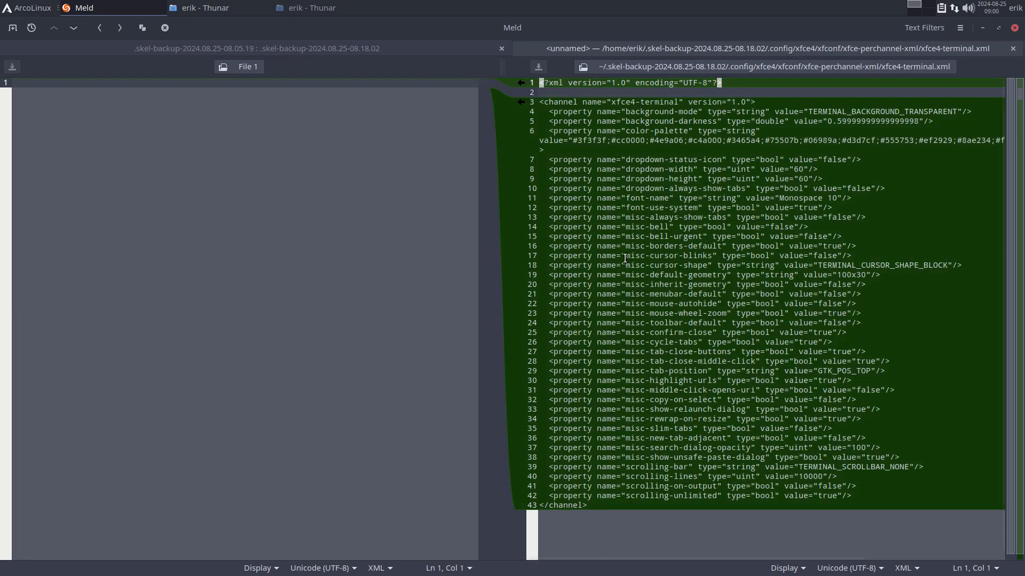
mouse_move(644, 420)
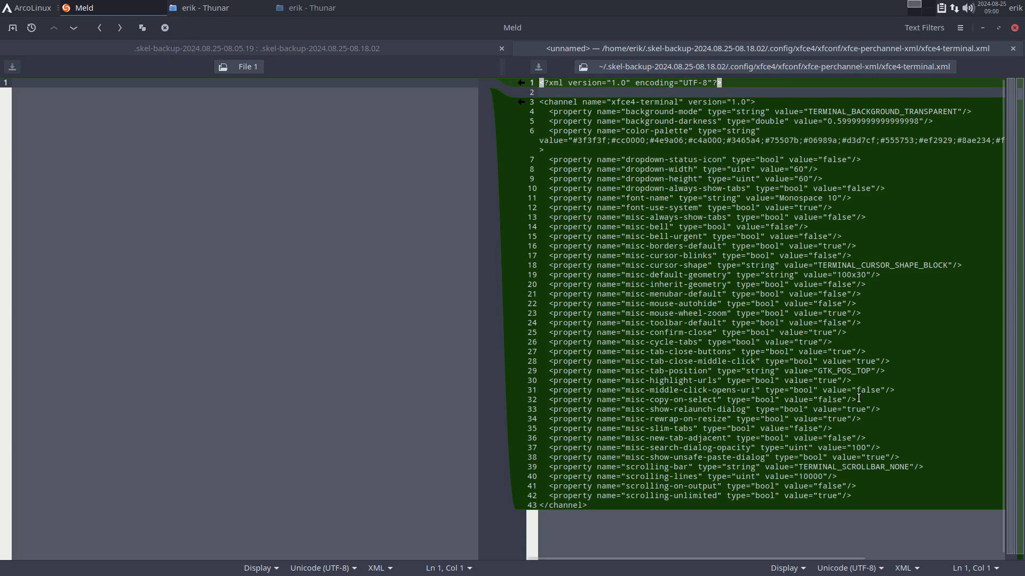
double_click(803, 390)
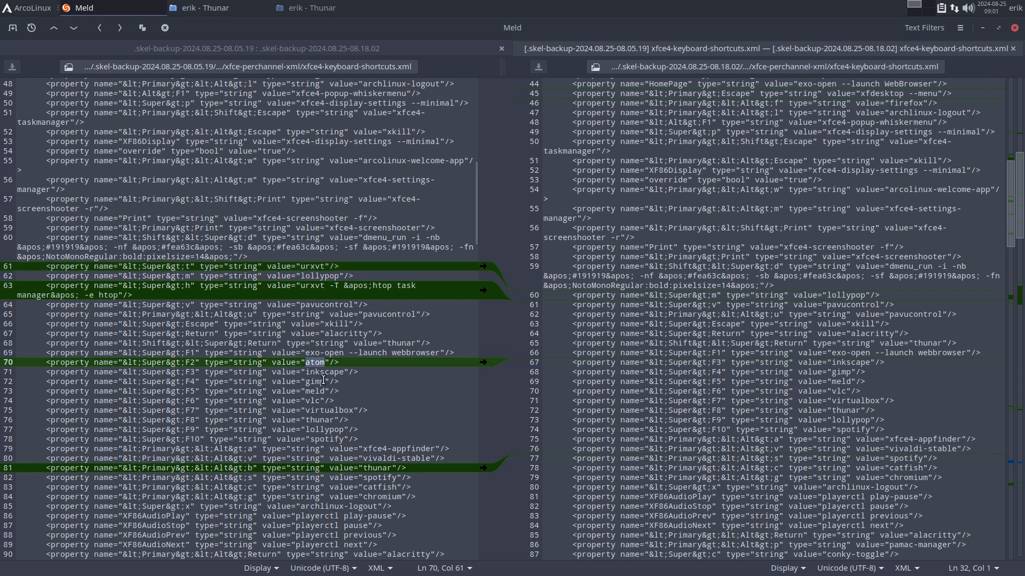
Scroll the xfce4-keyboard-shortcuts.xml diff to the newer backup's changed custom shortcuts
scroll("down", 3)
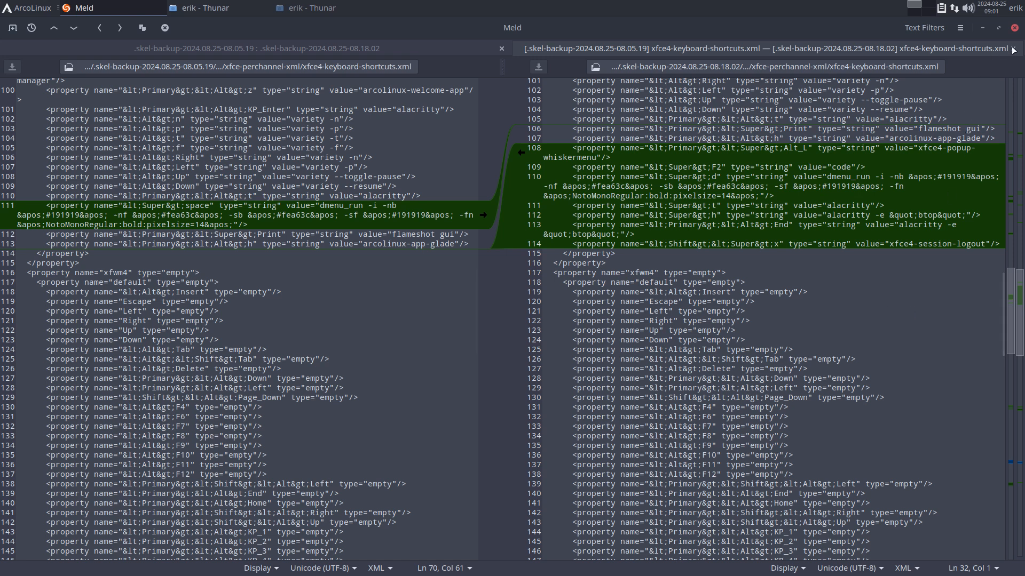
mouse_move(1016, 50)
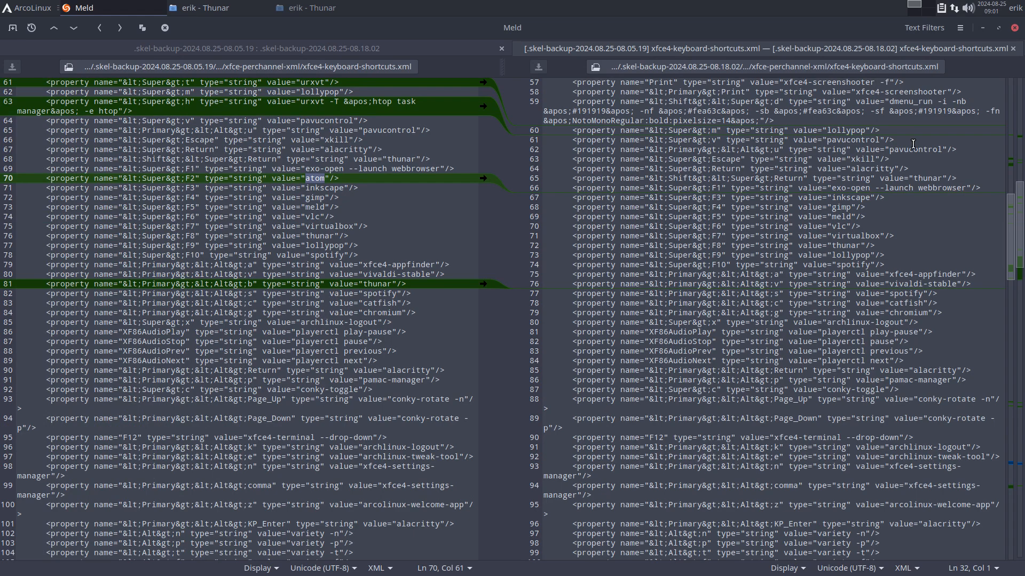
mouse_move(1015, 49)
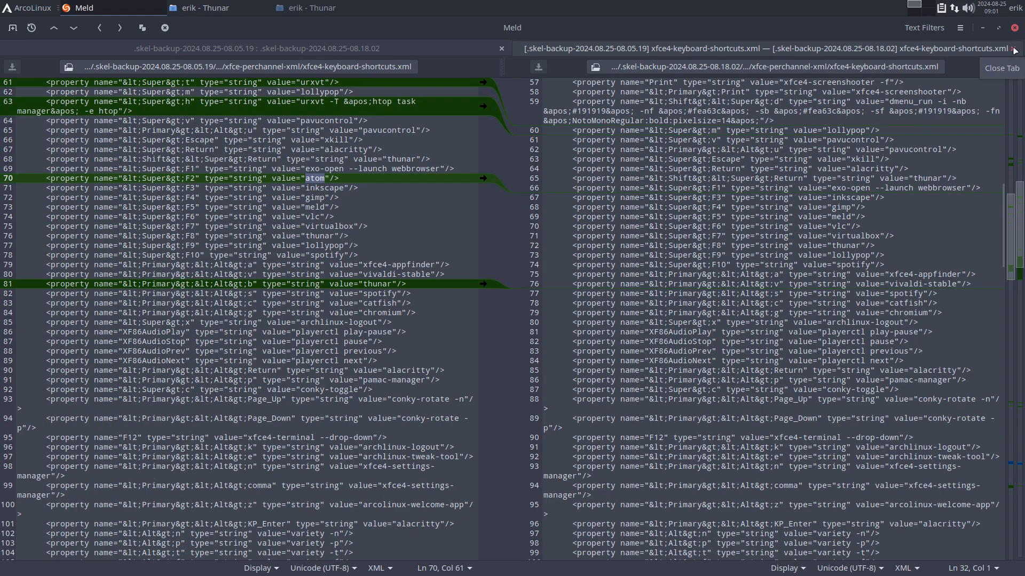
mouse_move(831, 215)
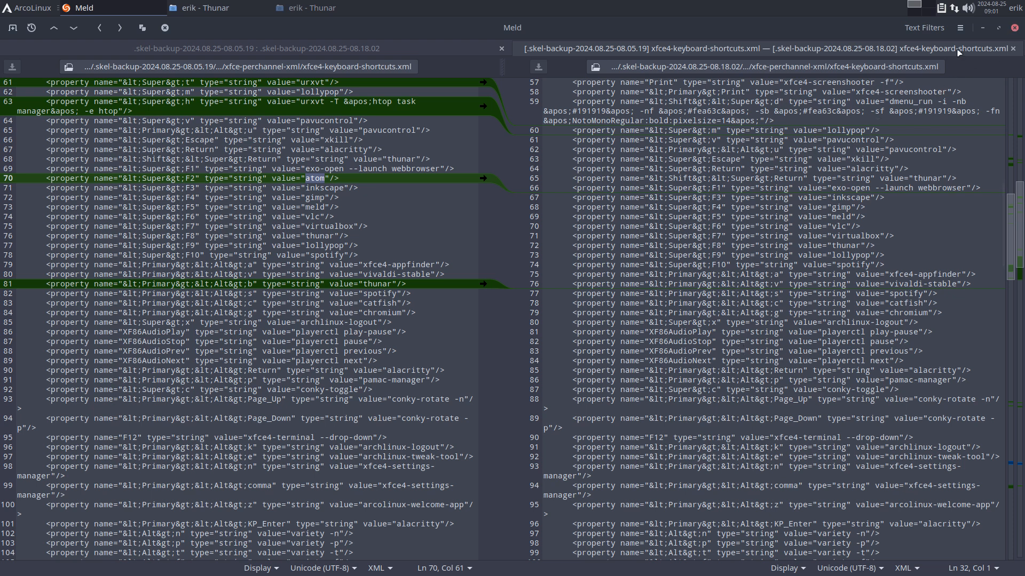
Browse the Keyboard settings' Application Shortcuts list, then close the dialog
left_click(27, 8)
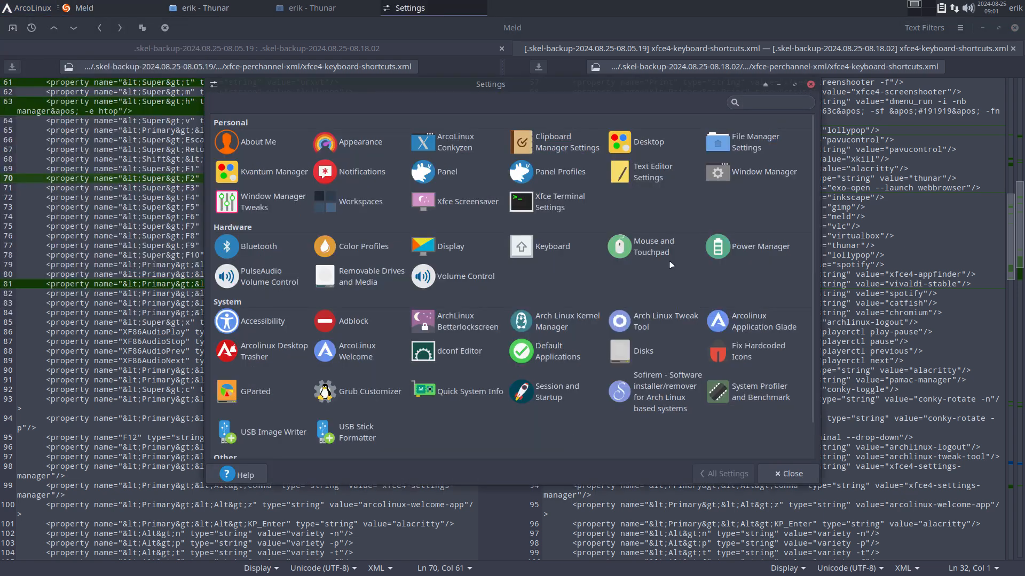
left_click(552, 247)
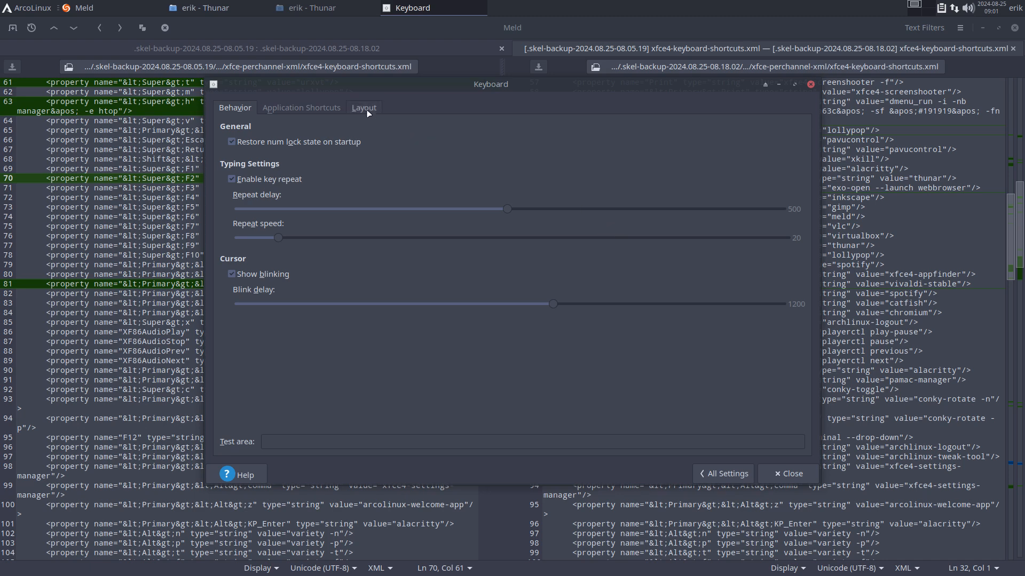
left_click(301, 107)
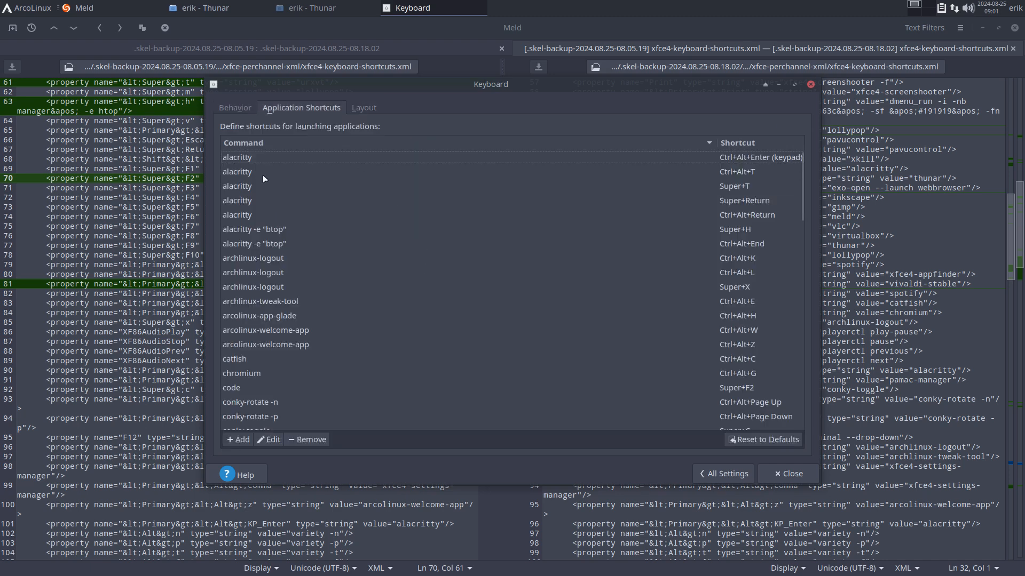
mouse_move(647, 135)
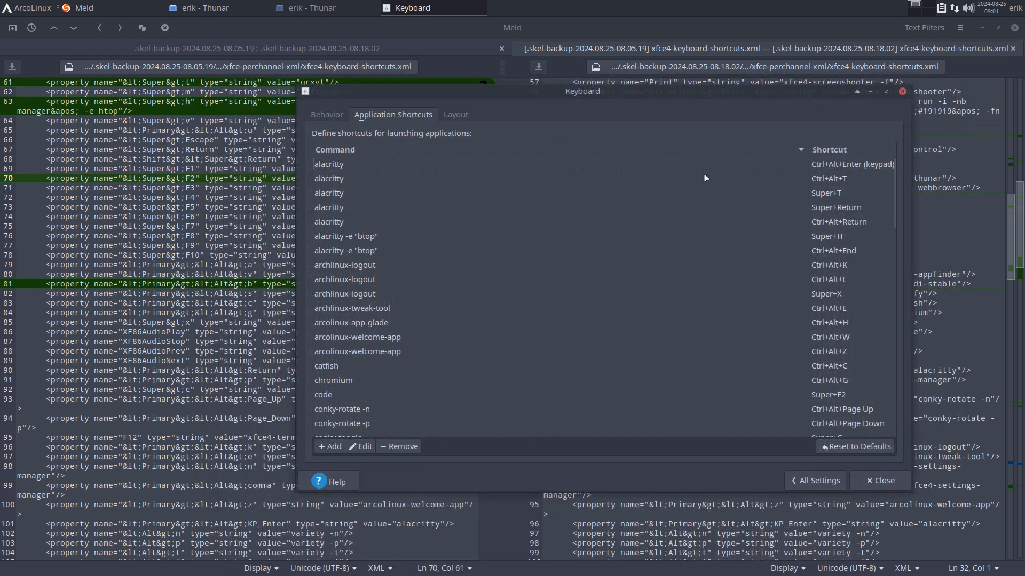
scroll("down", 3)
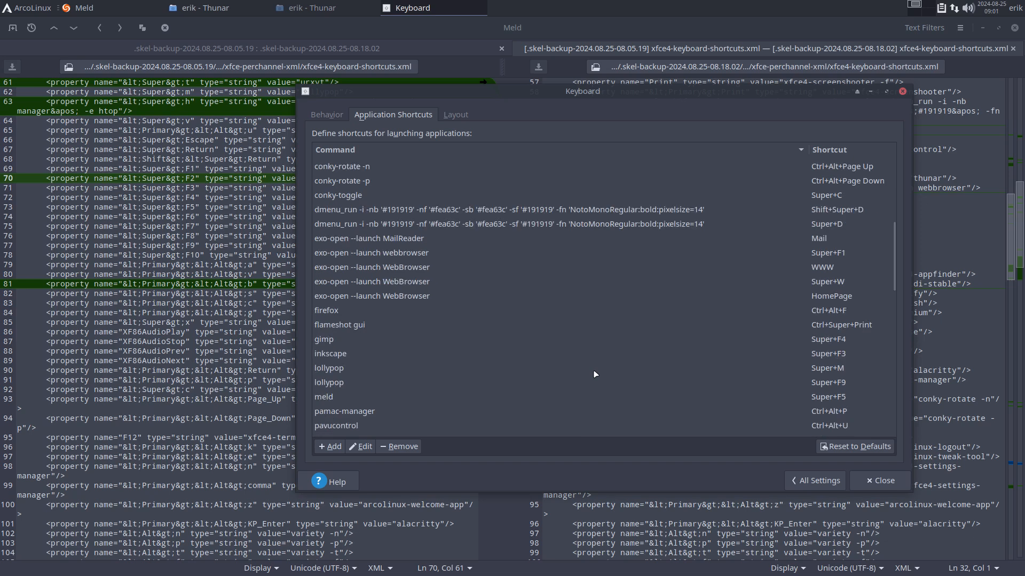
scroll("down", 3)
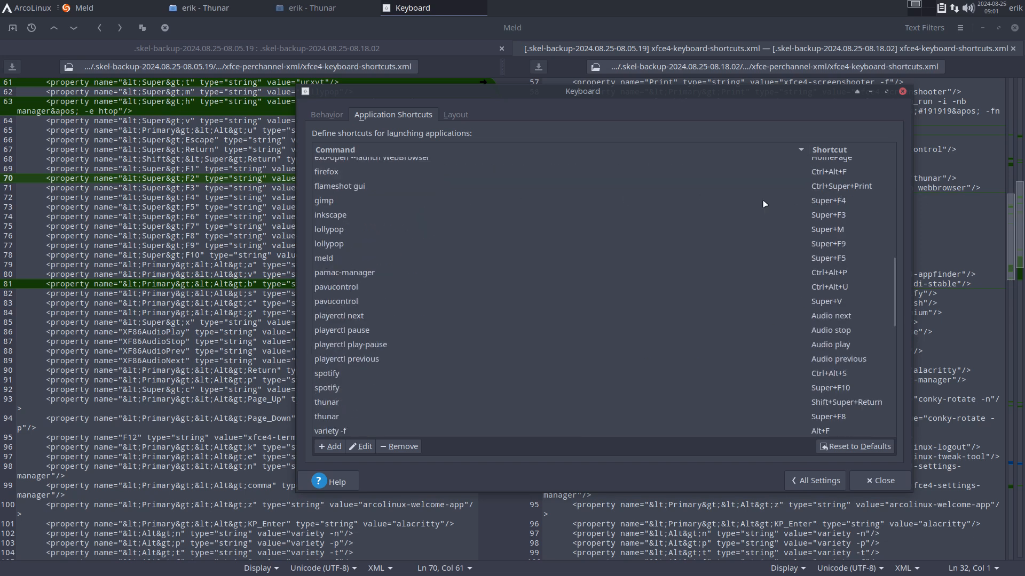
mouse_move(340, 218)
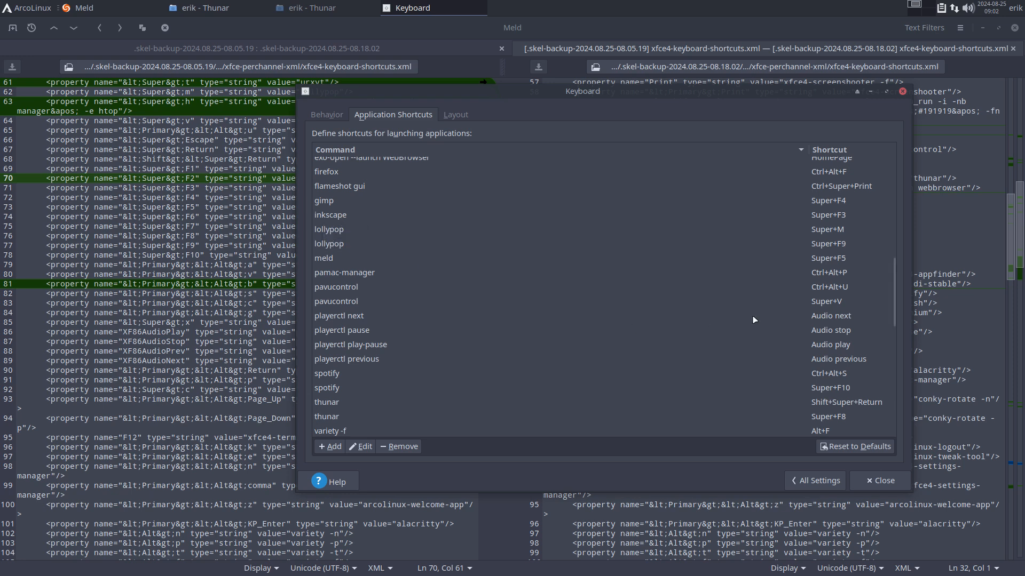
mouse_move(879, 481)
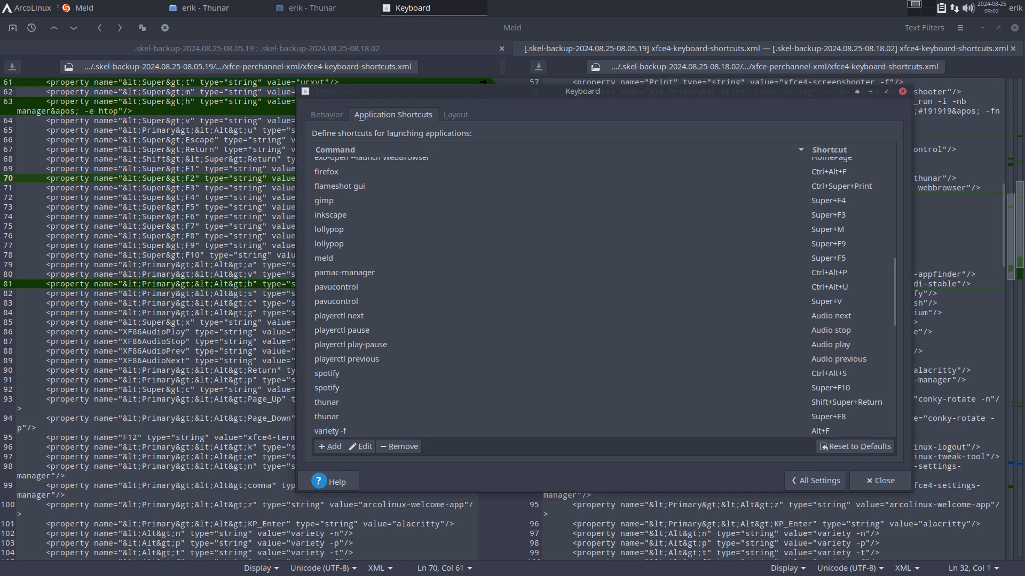
left_click(816, 481)
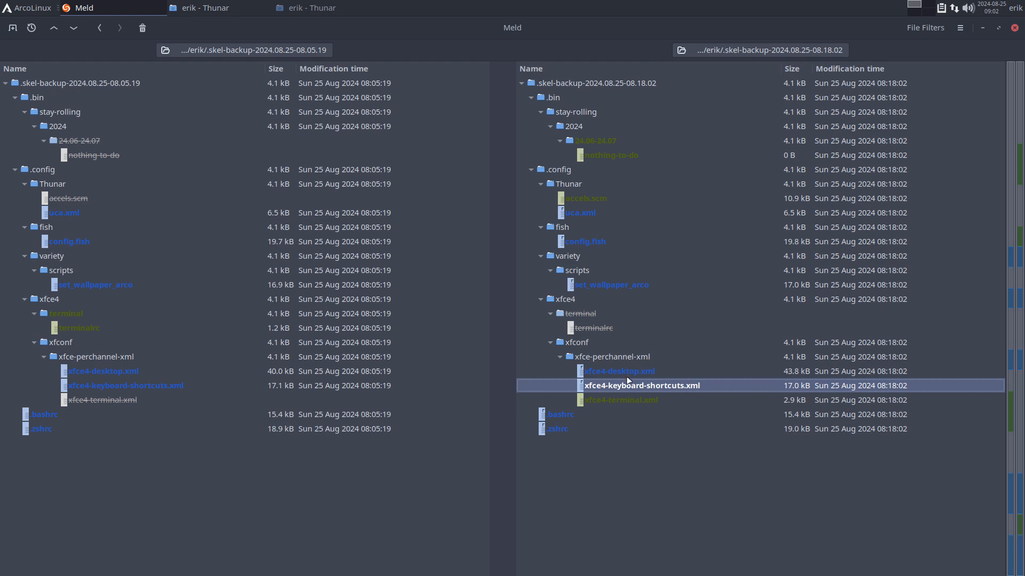
Open the xfce4-desktop.xml diff showing the newer backup's added DP-1 monitor block
double_click(617, 371)
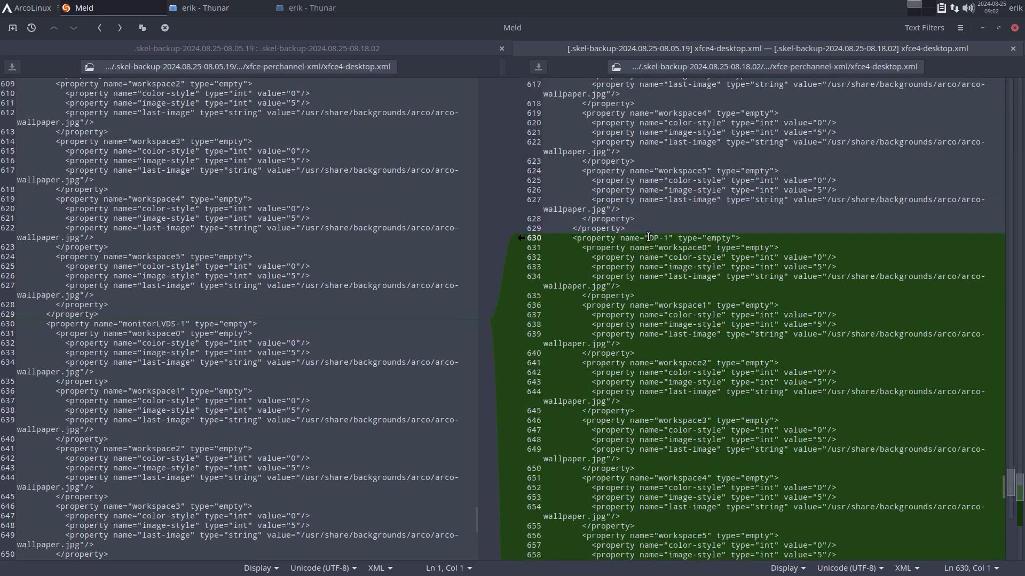
double_click(658, 237)
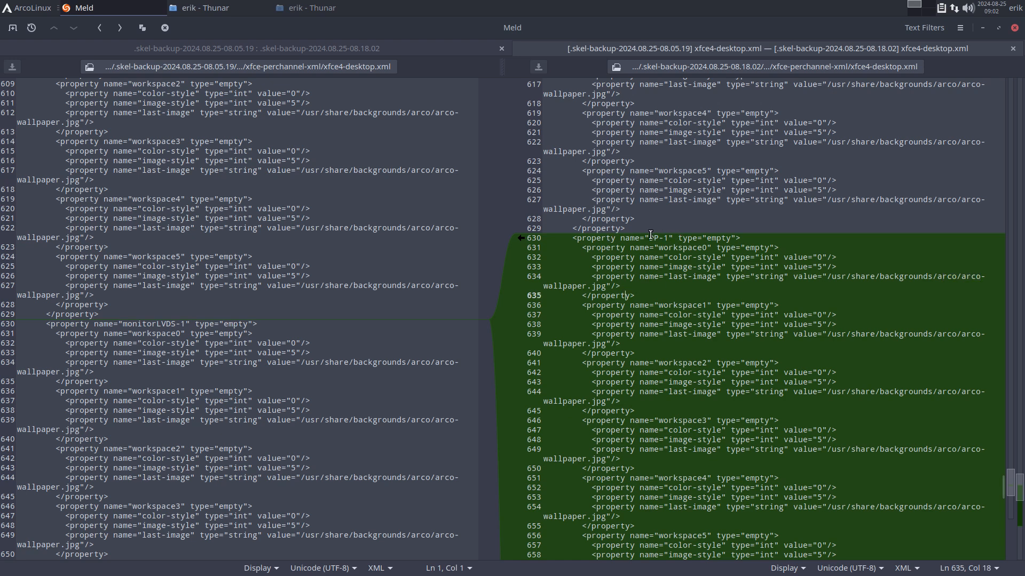
Review the set_wallpaper_arco diff where flexi joins the window manager lists
double_click(654, 238)
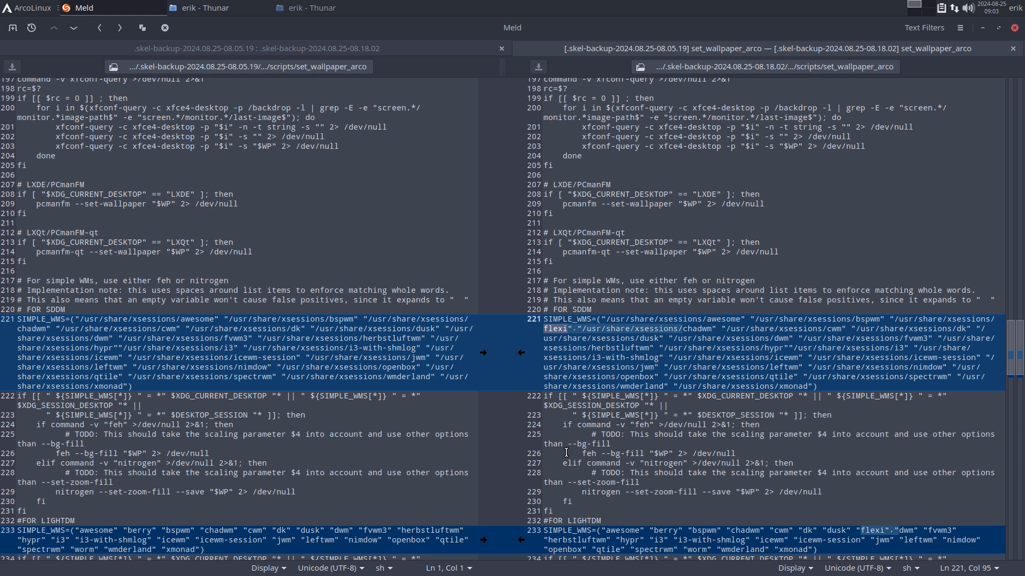
mouse_move(849, 67)
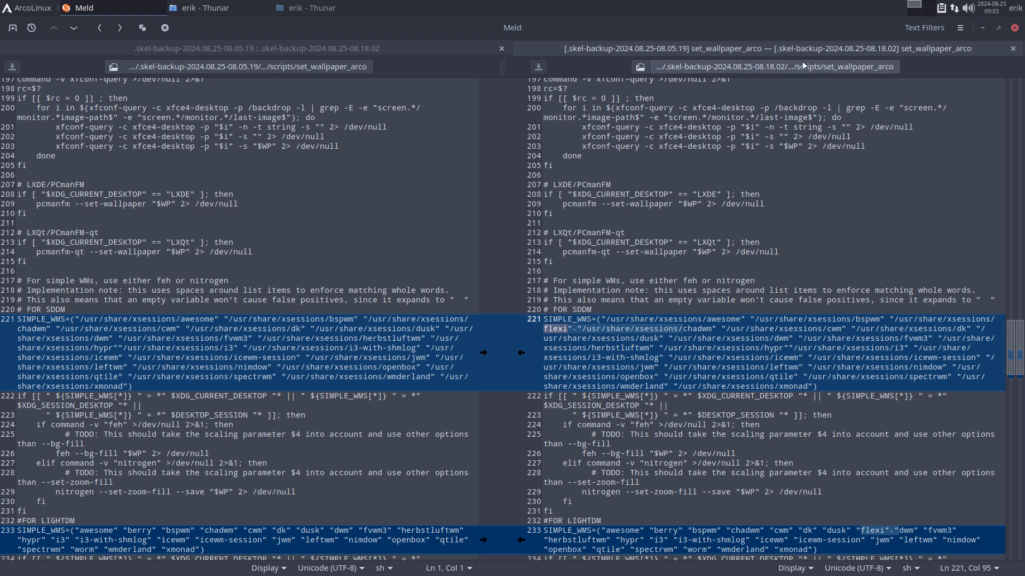
mouse_move(665, 353)
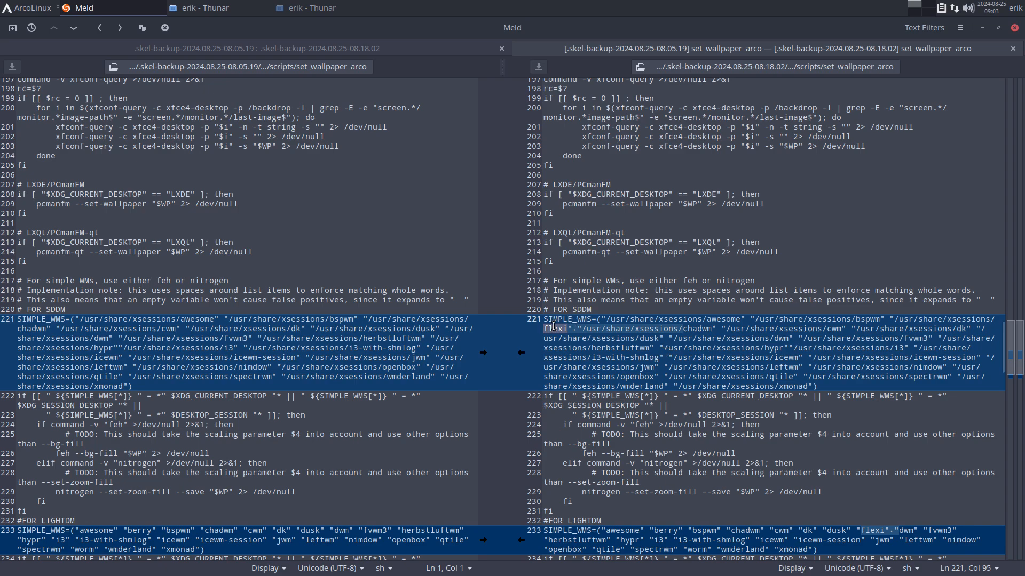
scroll("down", 3)
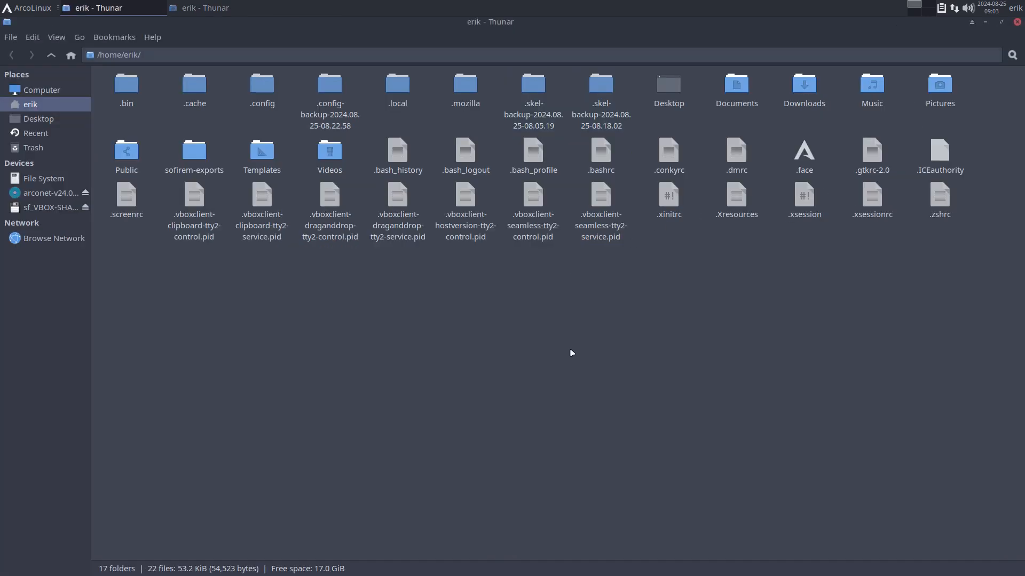
mouse_move(469, 378)
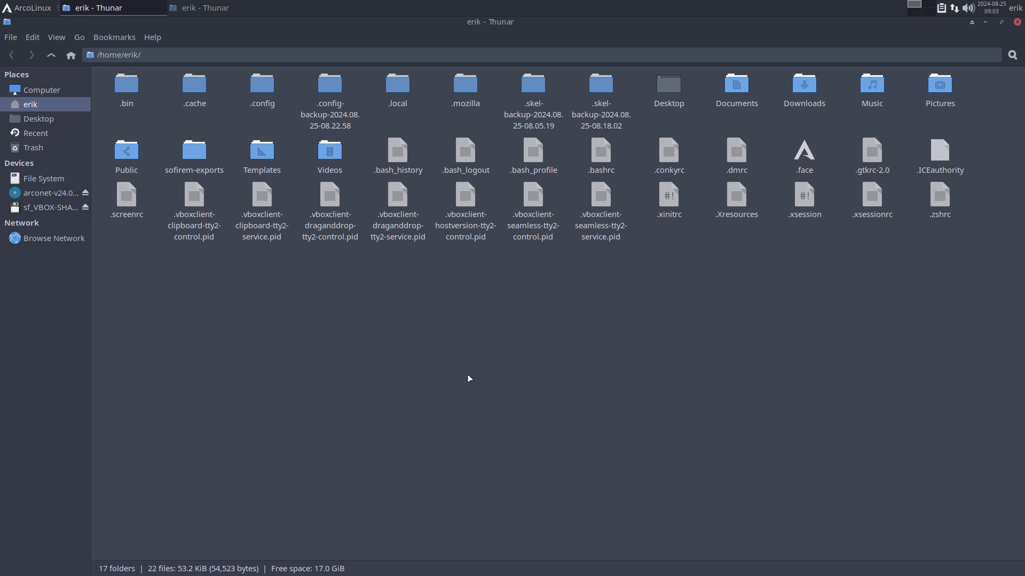
Run the skel alias to back up .config, then open its linked ArcoLinux article
type("skel")
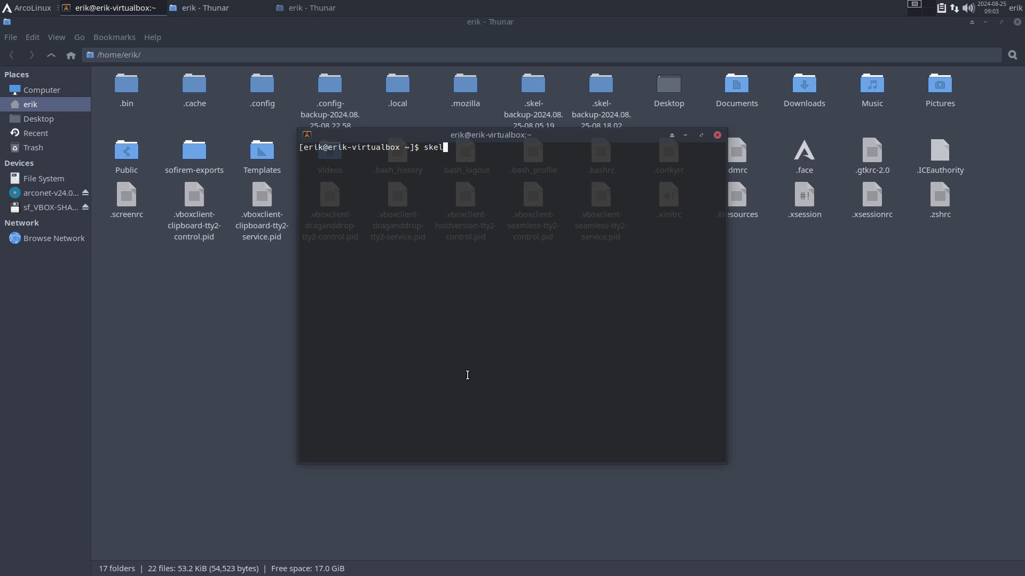
mouse_move(466, 375)
type("y")
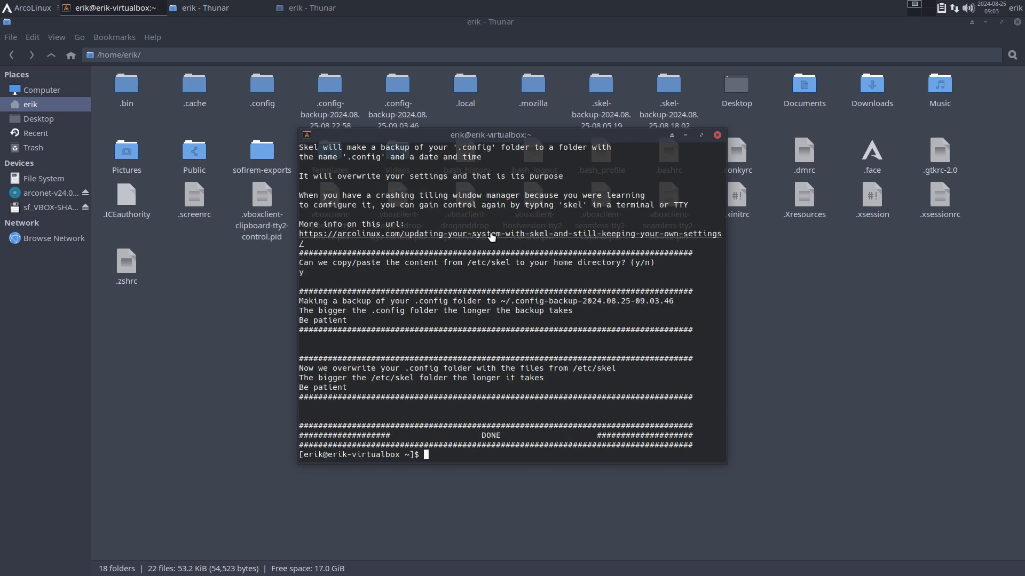
mouse_move(600, 237)
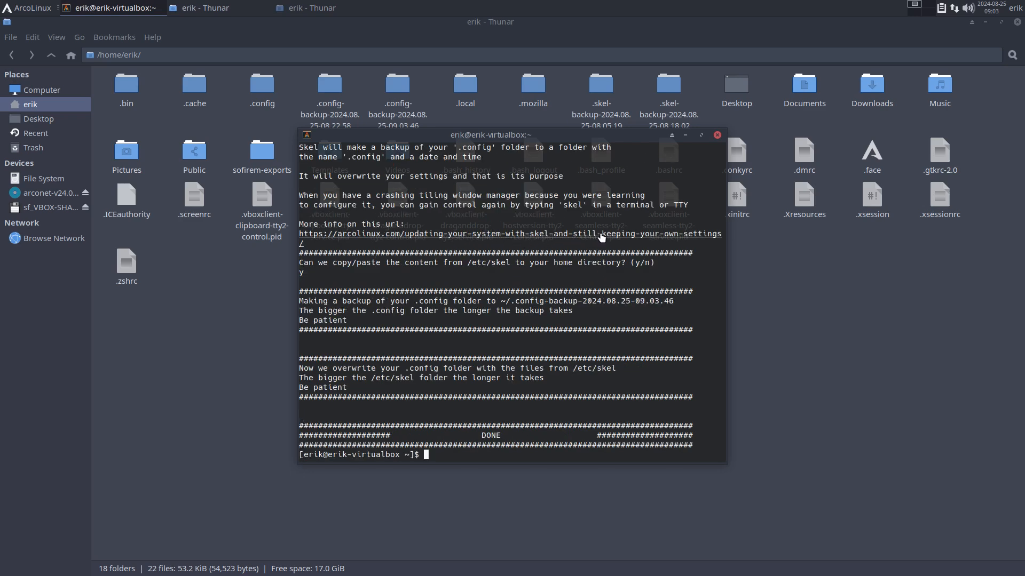
left_click(510, 233)
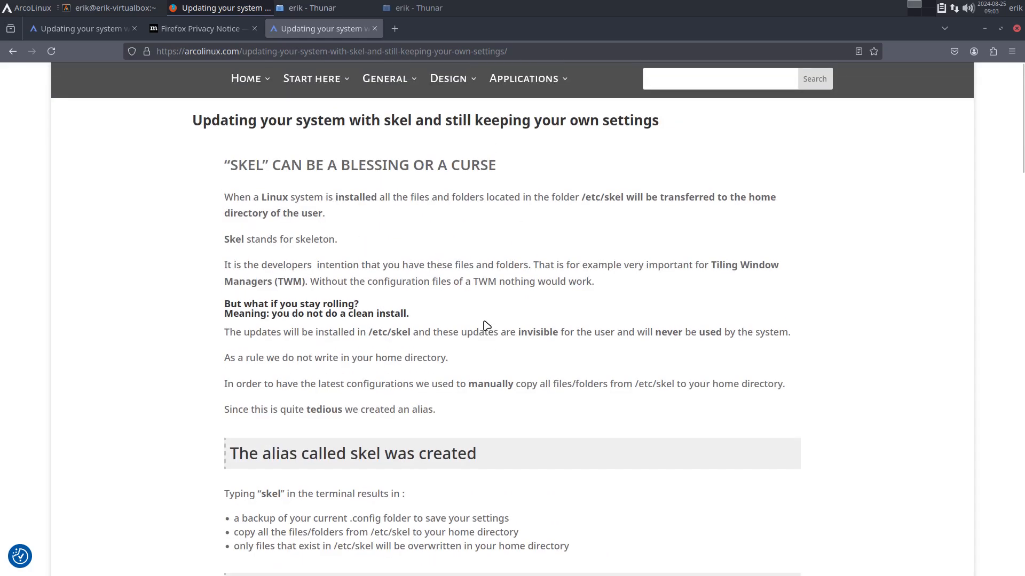
Scroll the ArcoLinux skel article down to the developers section and back up
scroll("down", 3)
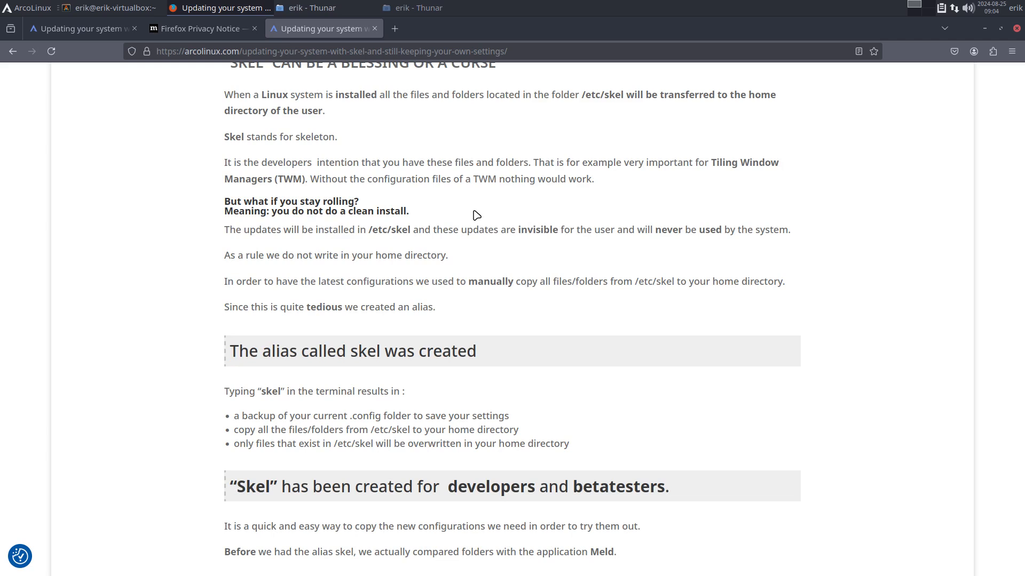
scroll("up", 3)
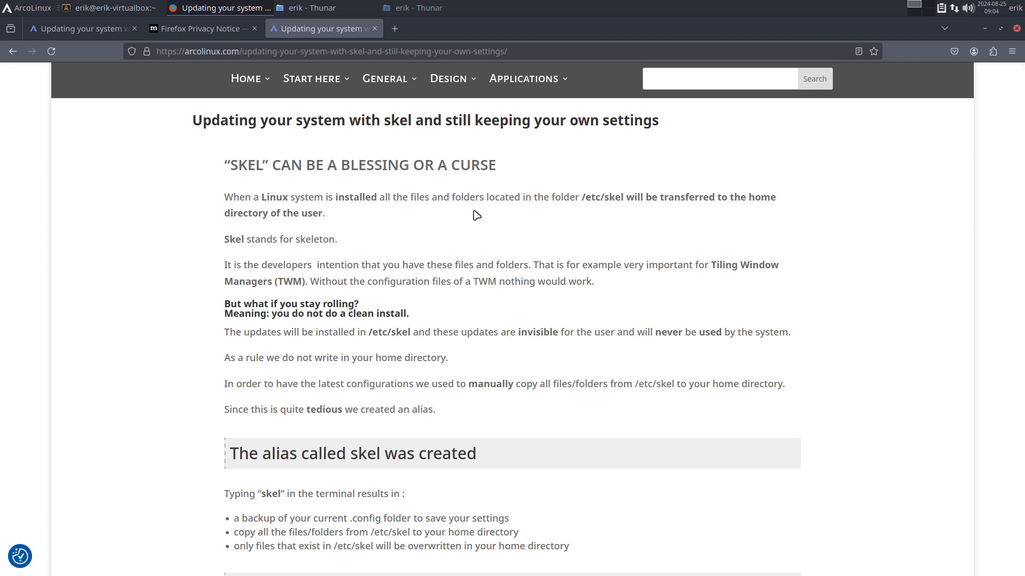
mouse_move(320, 78)
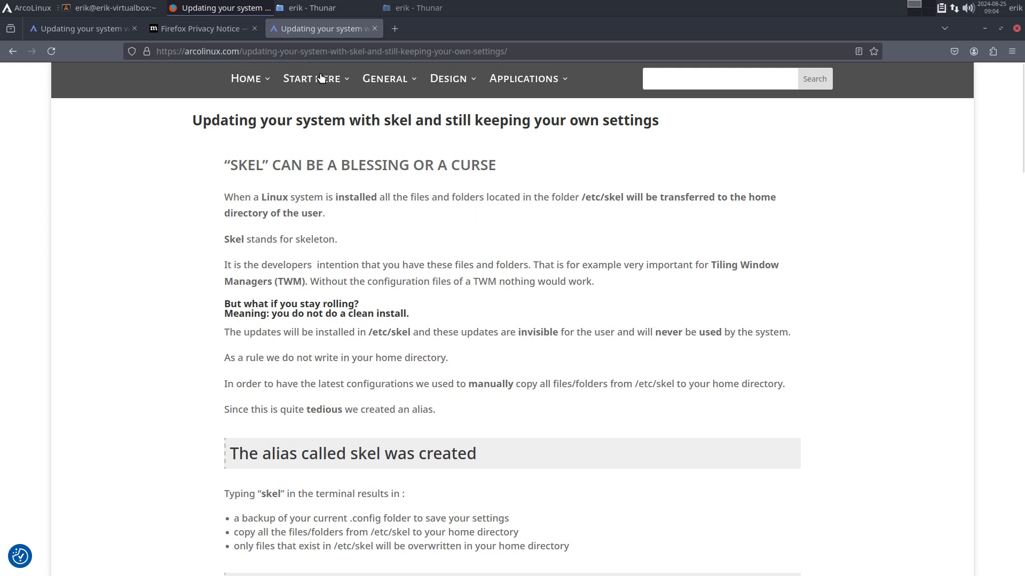
mouse_move(984, 30)
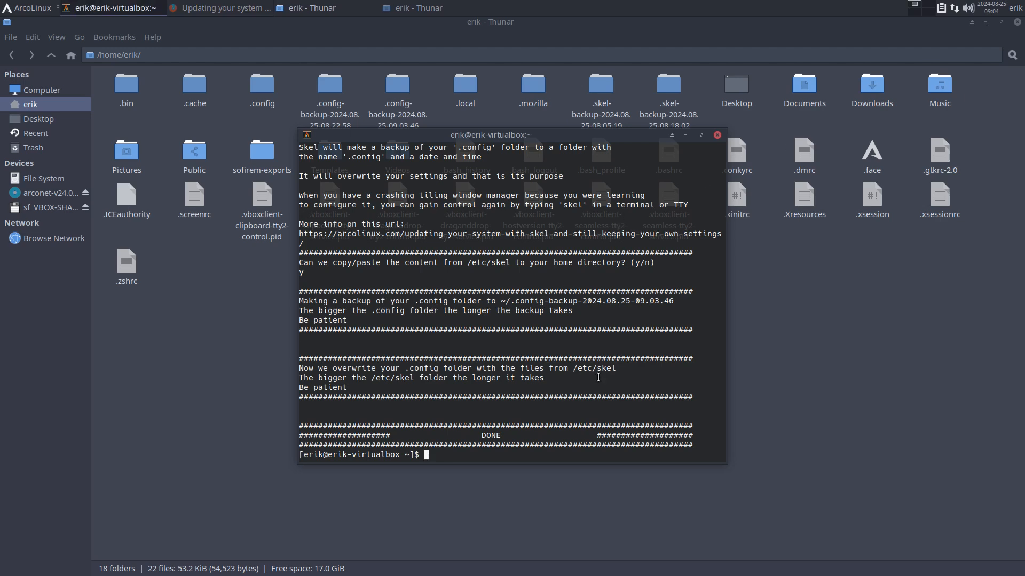
mouse_move(451, 402)
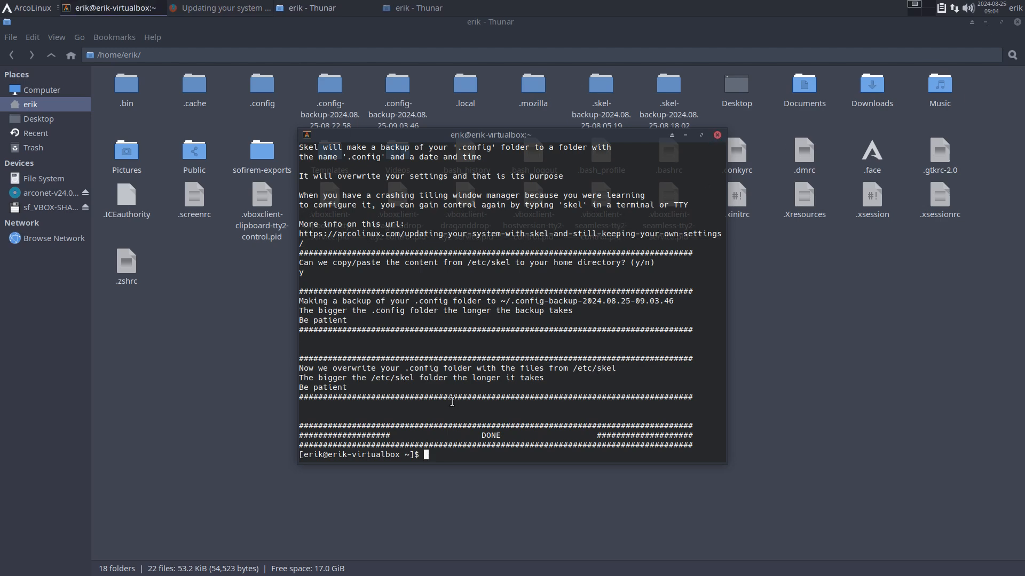
Run the cz clipboard-copy alias so the terminal reports 'Copied.'
type("cb")
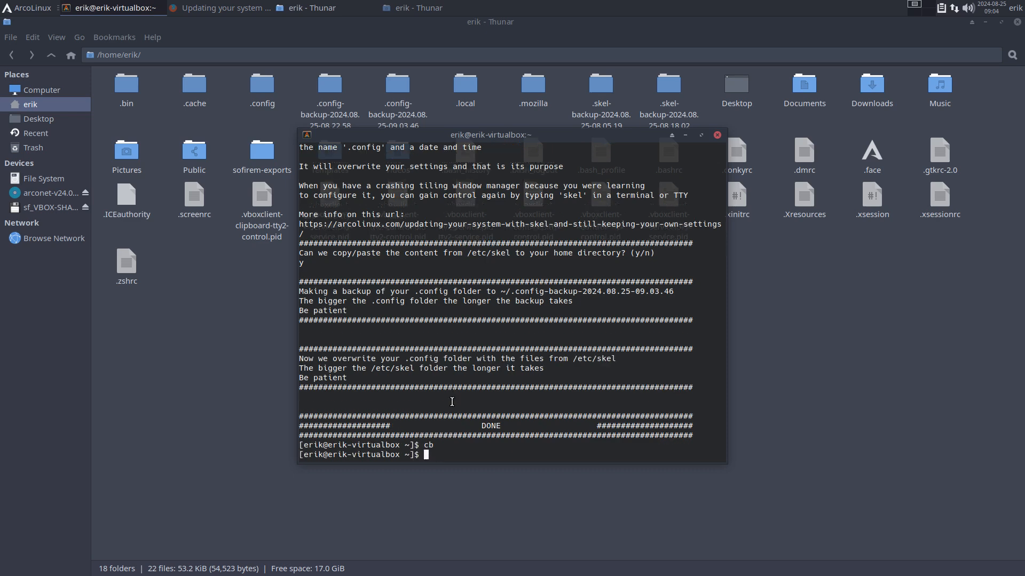
type("ali")
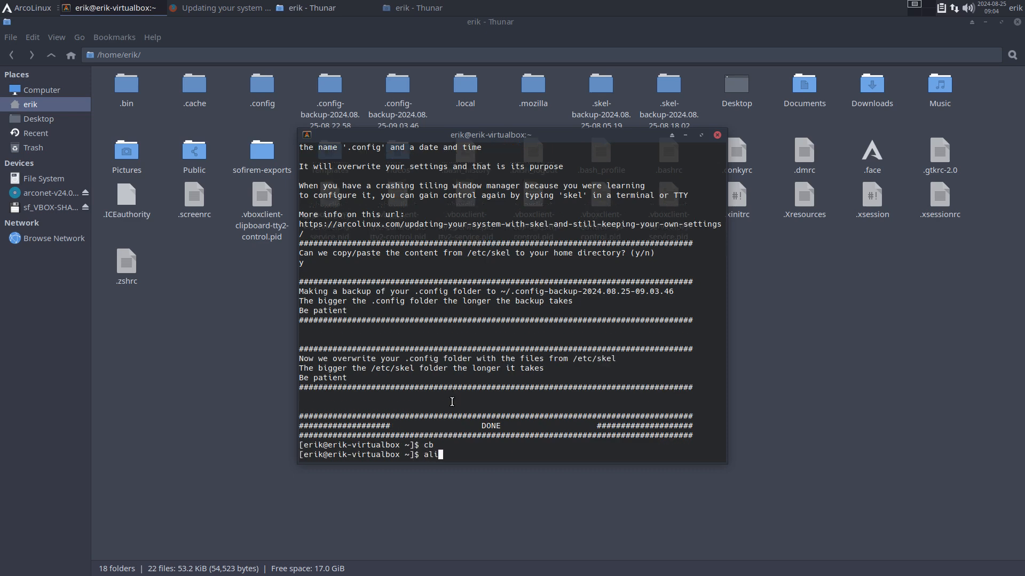
key("Return")
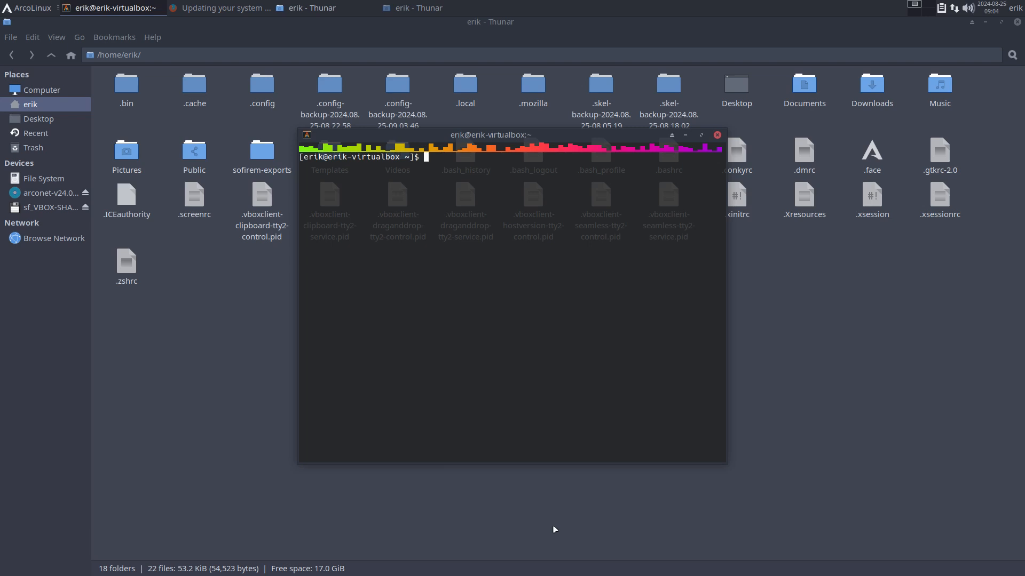
type("cb")
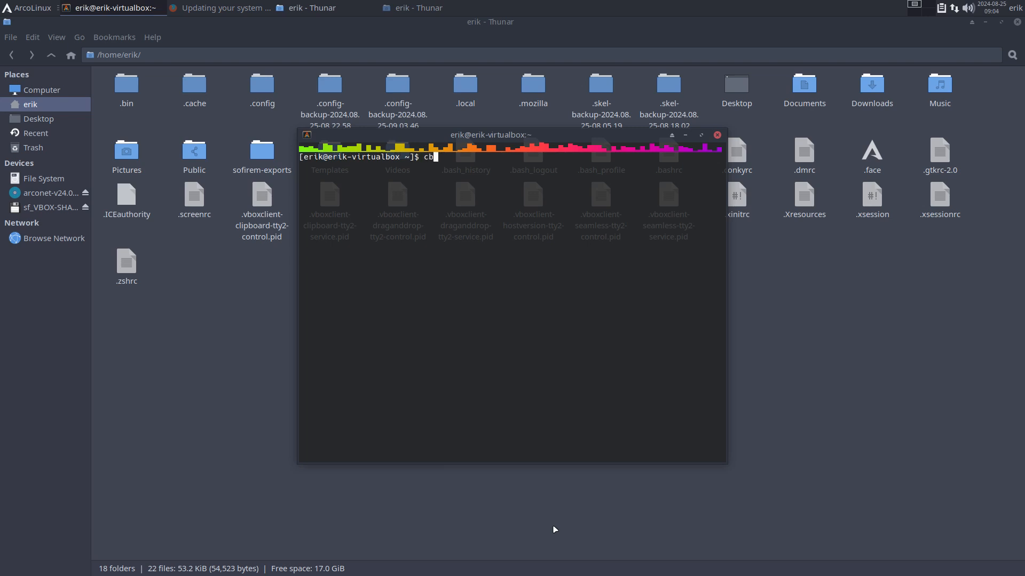
type("z")
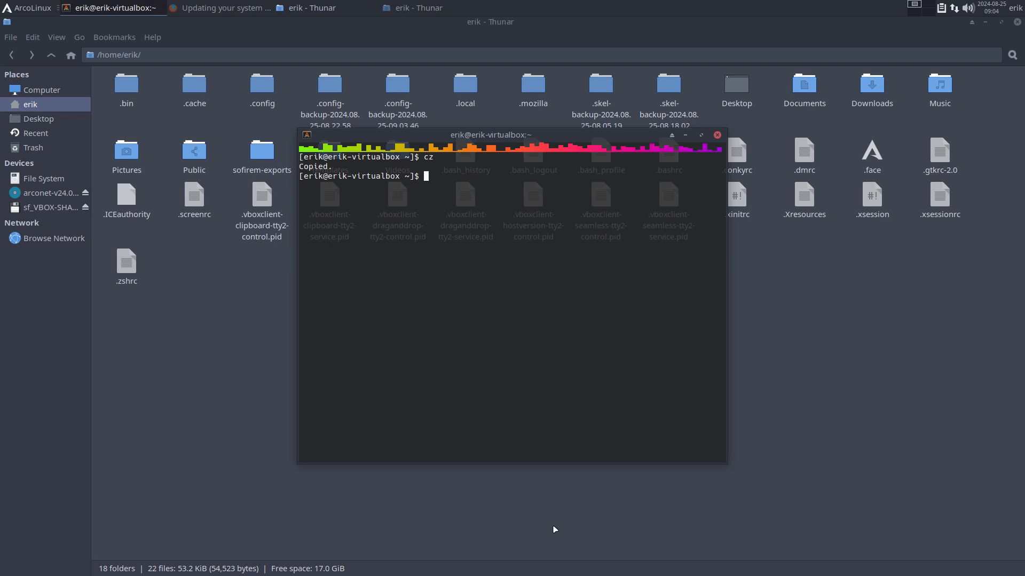
mouse_move(154, 281)
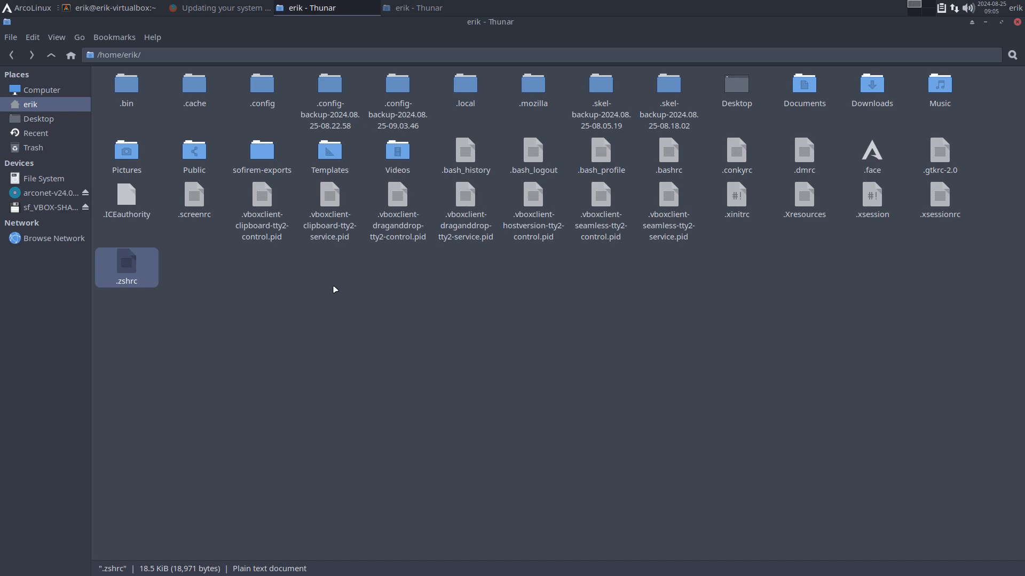
double_click(126, 267)
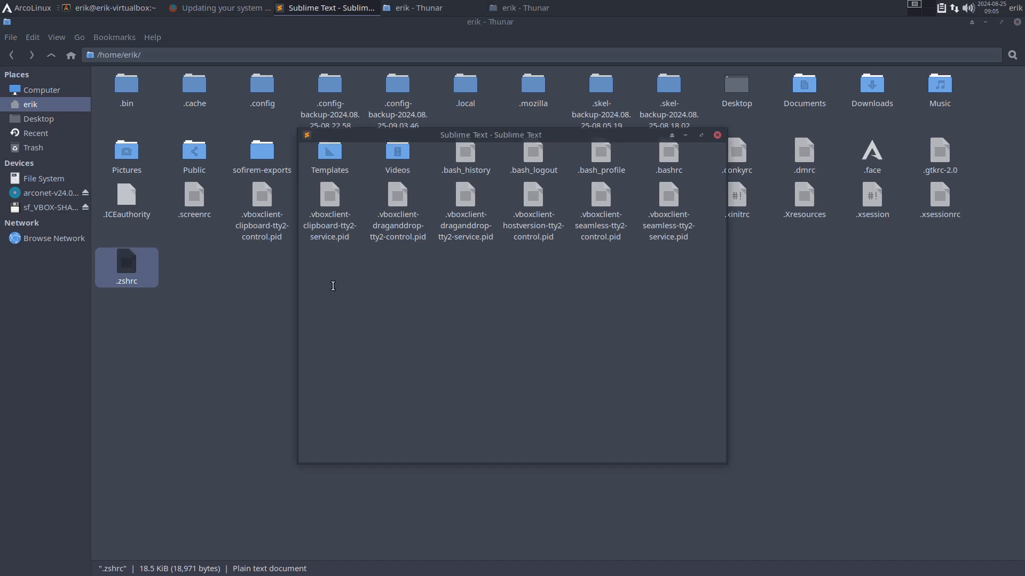
double_click(126, 267)
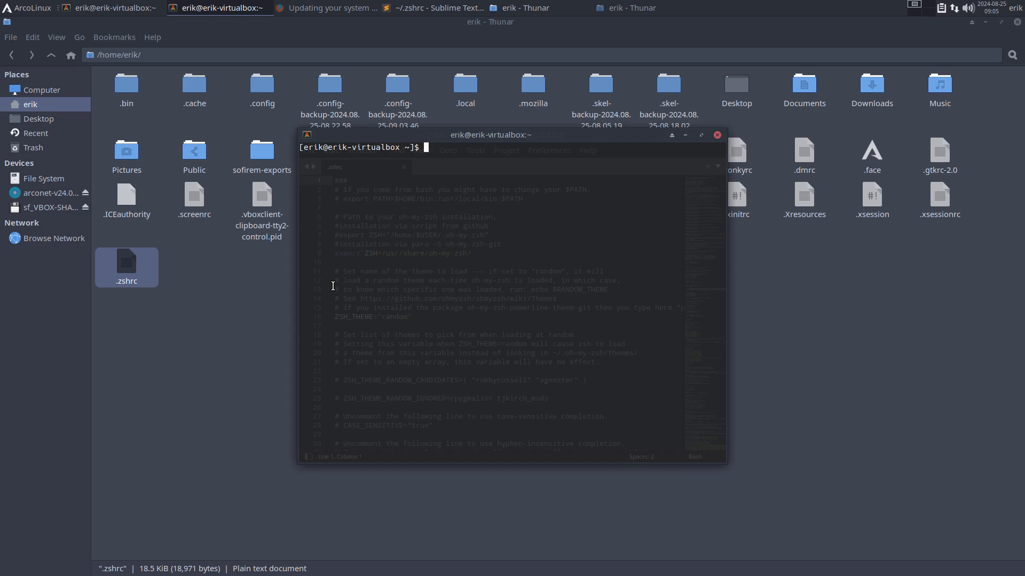
left_click(559, 289)
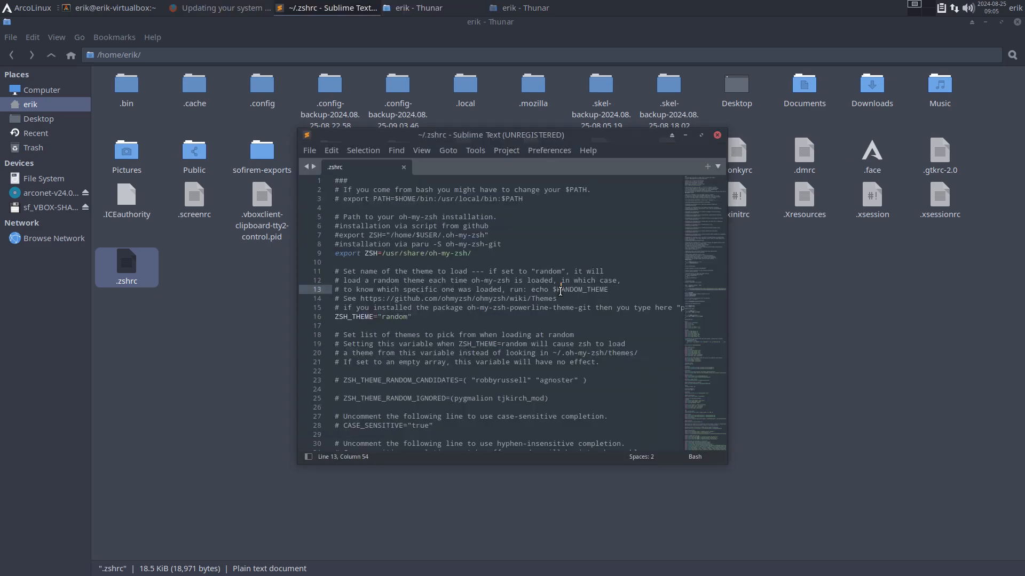
type("cls")
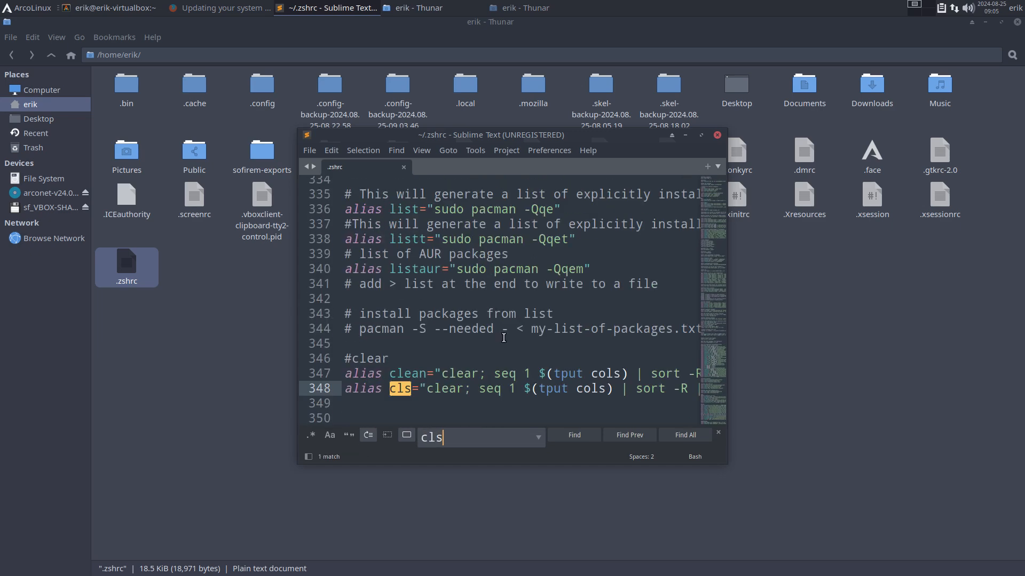
mouse_move(717, 135)
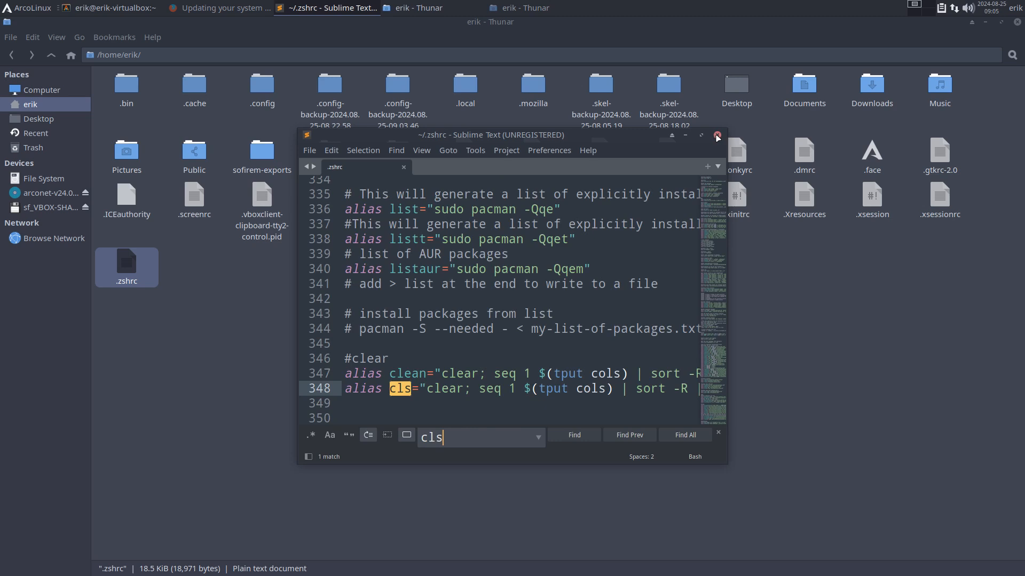
left_click(717, 137)
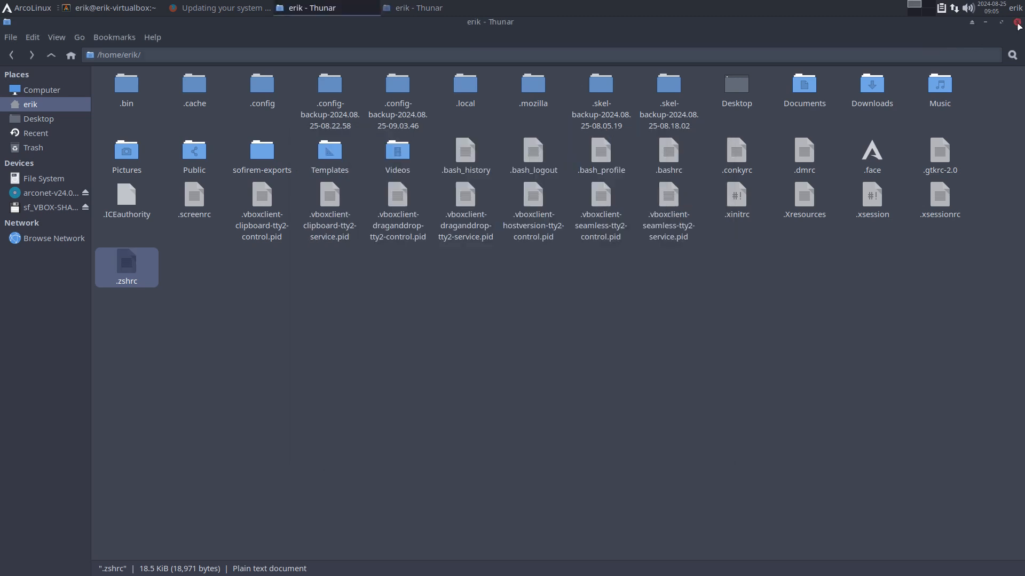
Open the hidden ~/.bin scripts folder in Thunar and start a terminal there
left_click(111, 7)
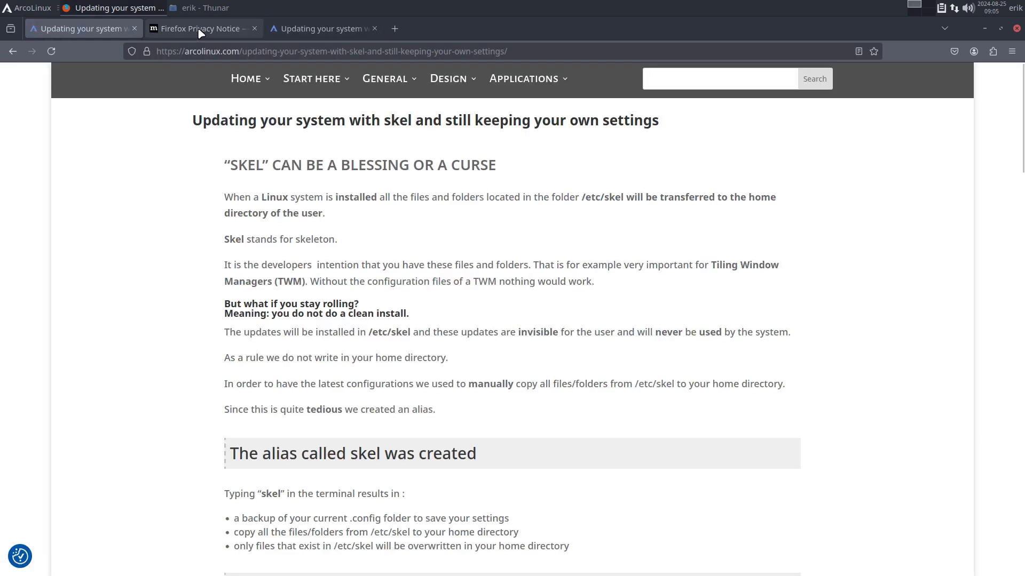
left_click(198, 28)
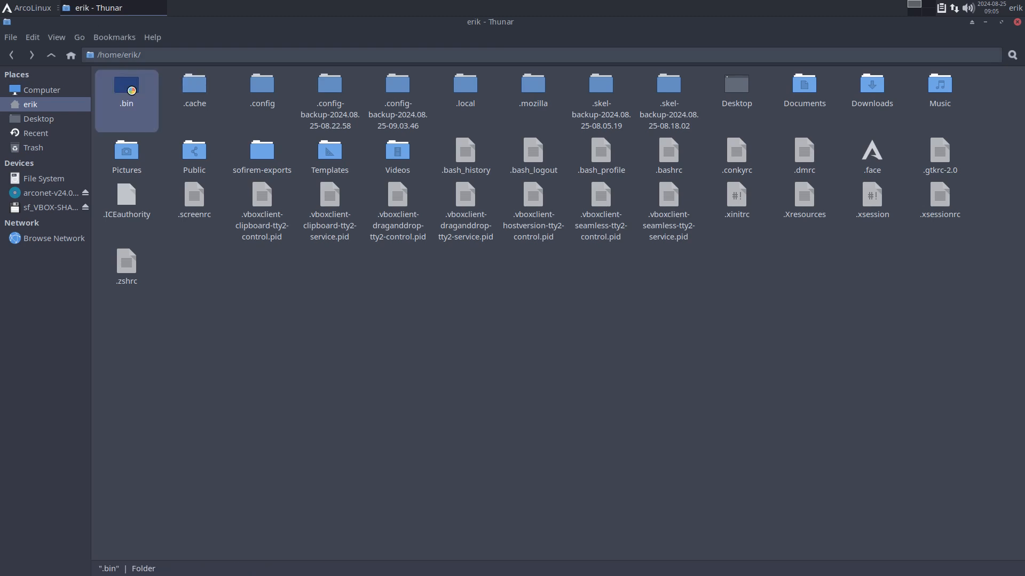
double_click(126, 95)
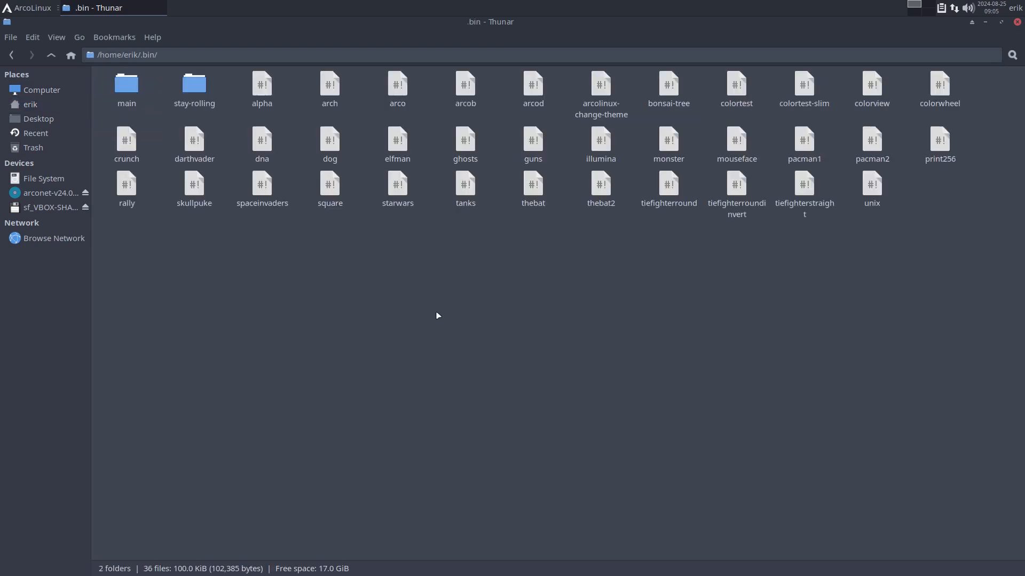
right_click(437, 315)
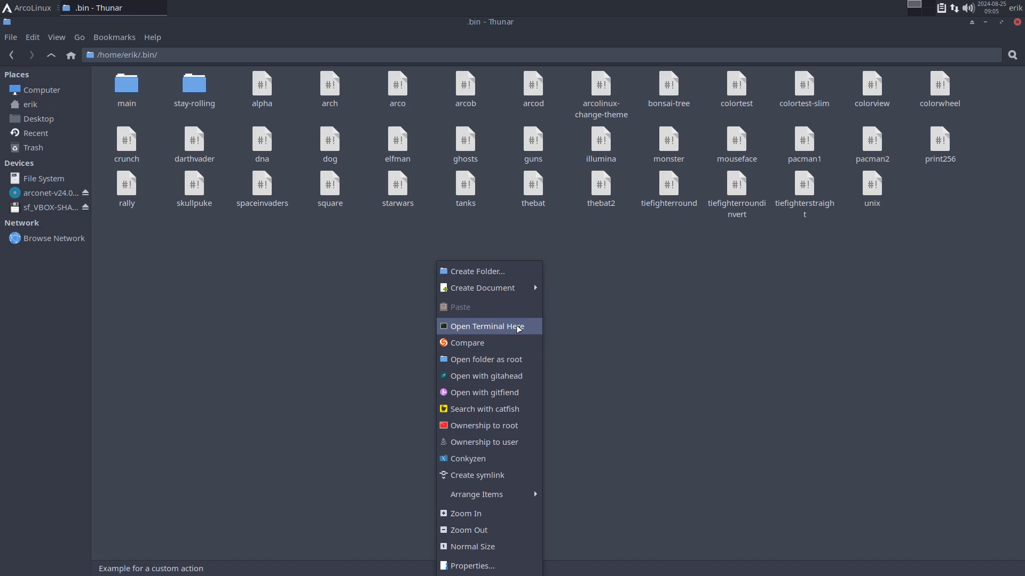
left_click(487, 326)
type("n")
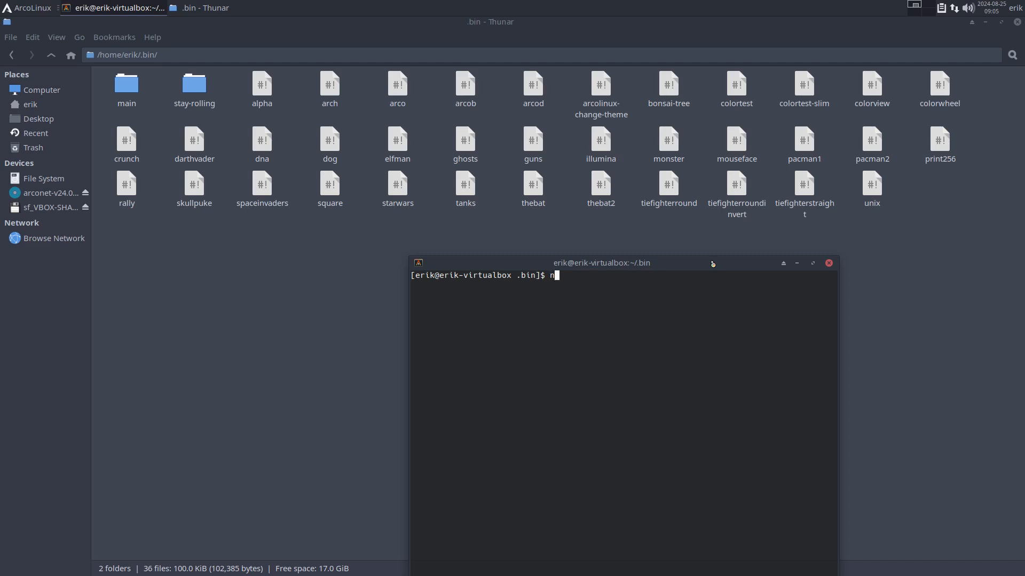
Run the bonsai-tree script several times to draw different ASCII bonsai trees, then close Alacritty
type("on")
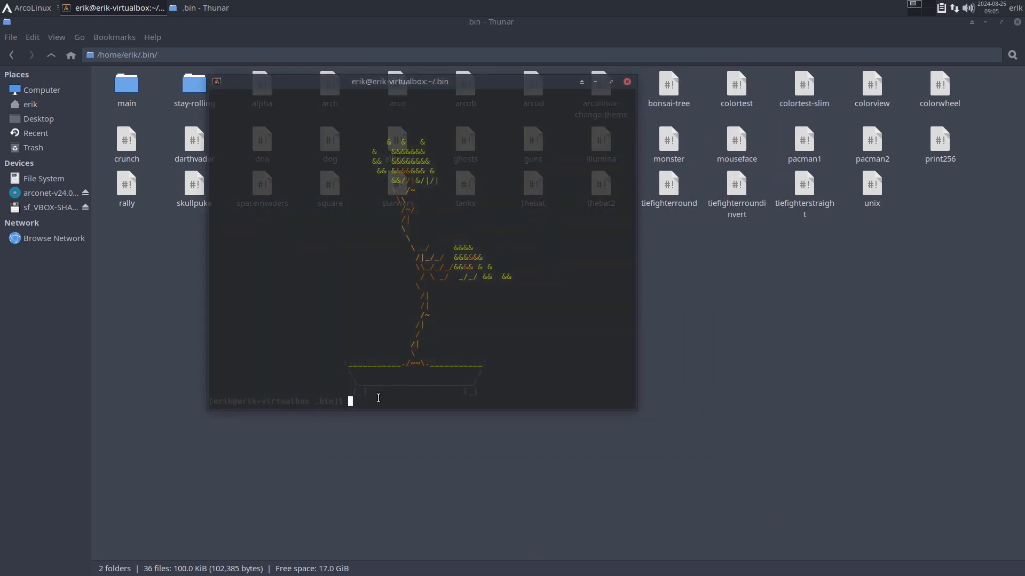
type("bonsai-tree")
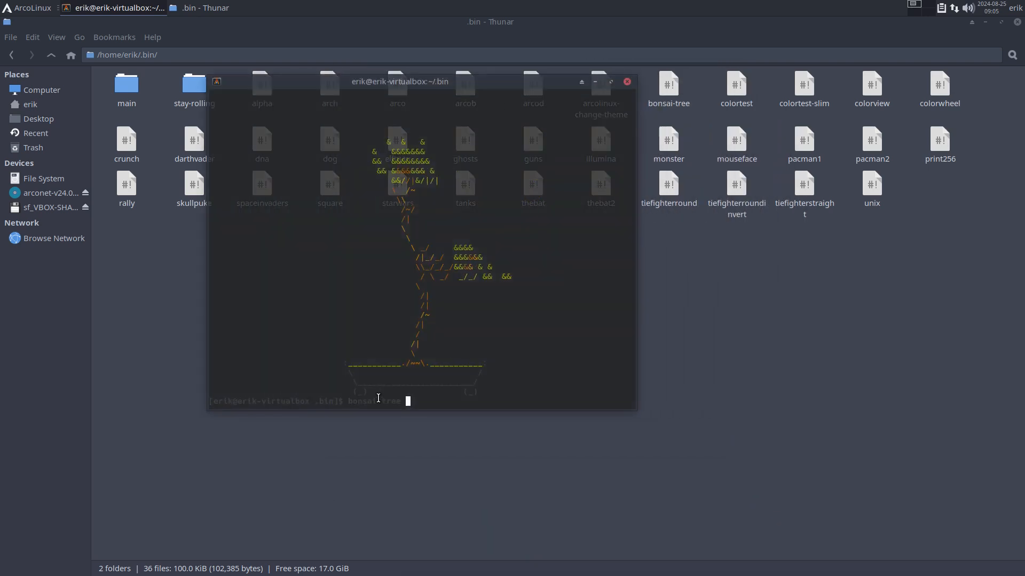
key("Return")
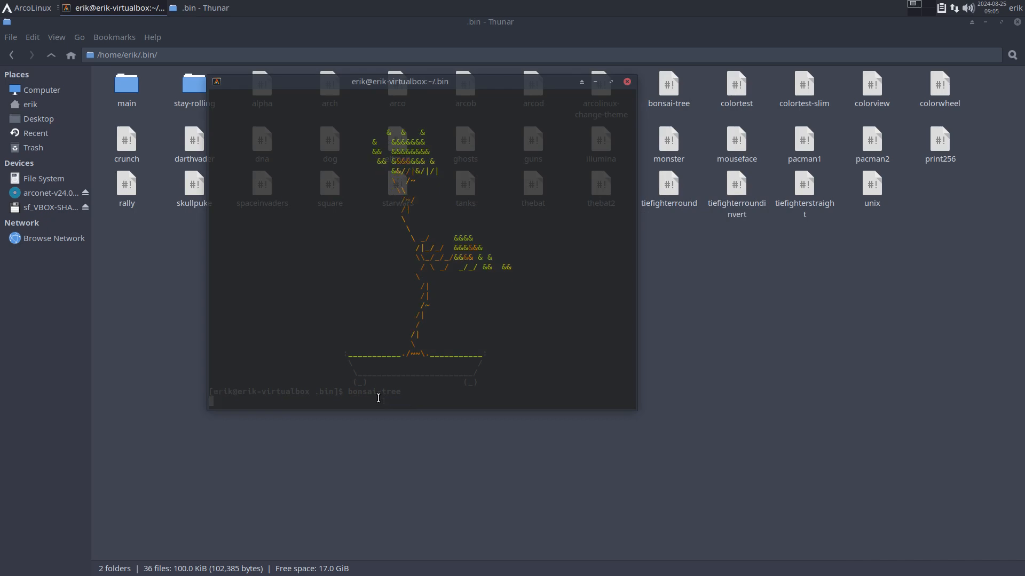
key("Return")
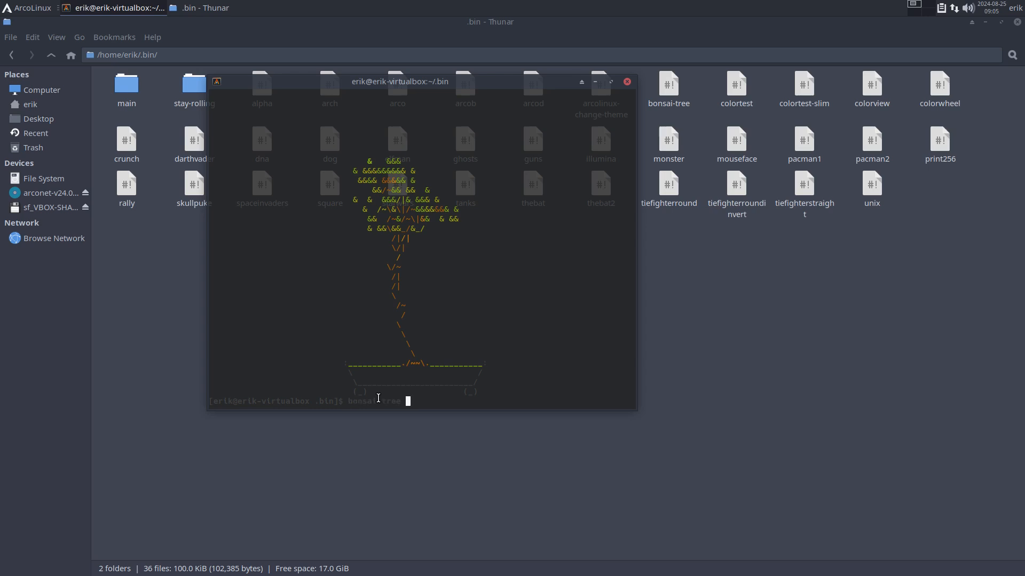
key("Return")
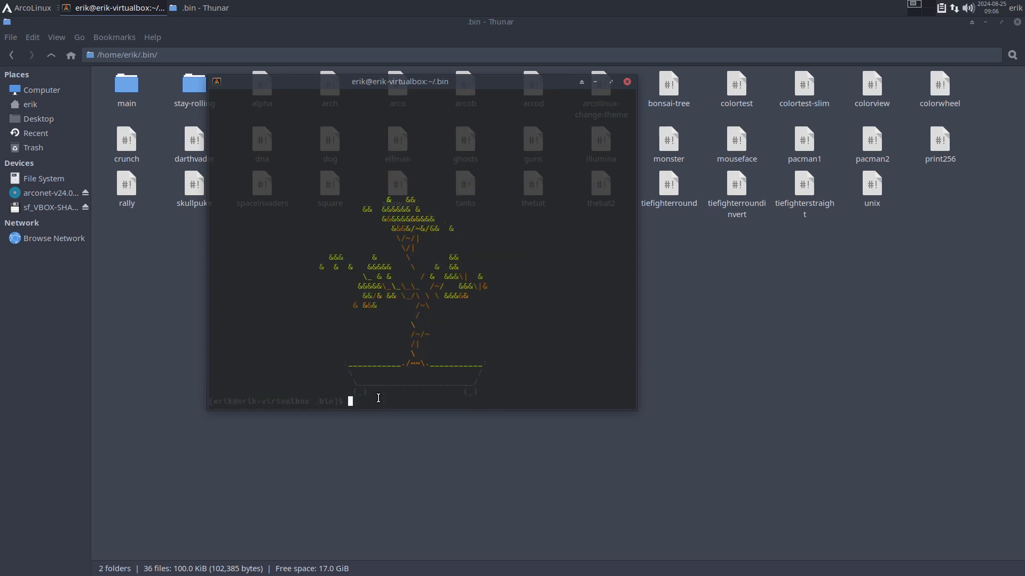
type("bonsai-tree")
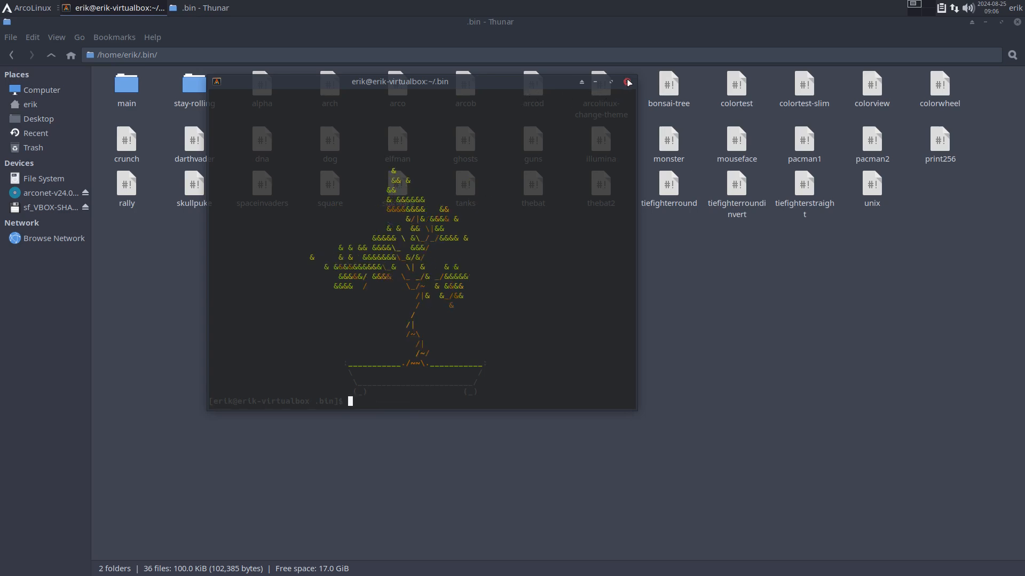
left_click(626, 81)
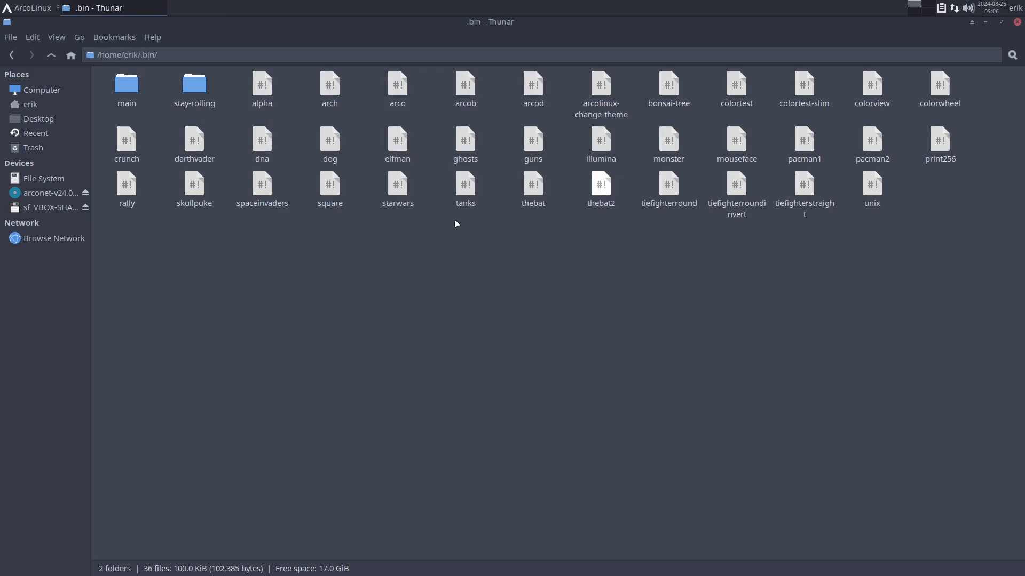
Open ~/.bin/stay-rolling to show its 2018–2024 year folders and select 2024
left_click(194, 88)
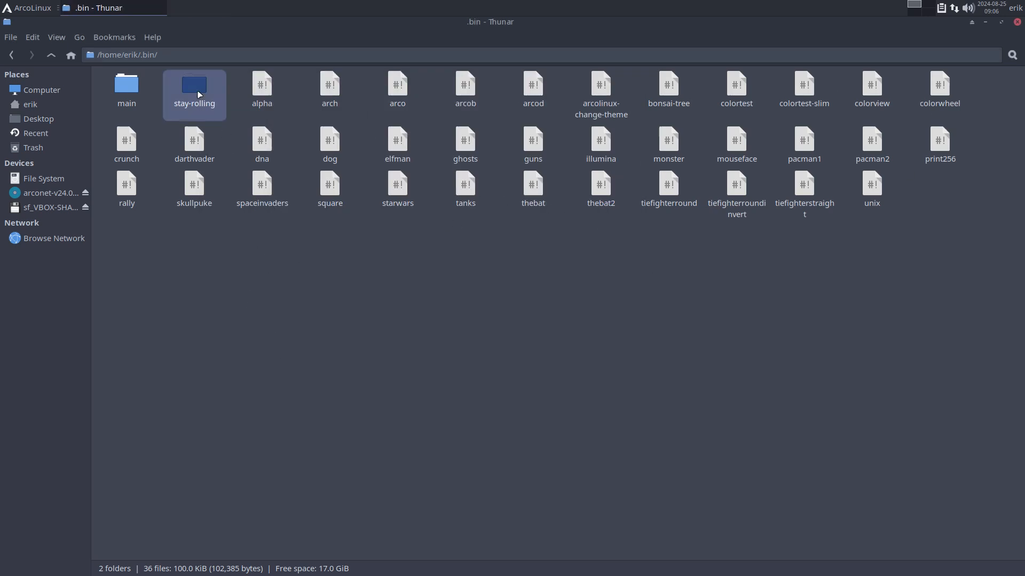
double_click(193, 89)
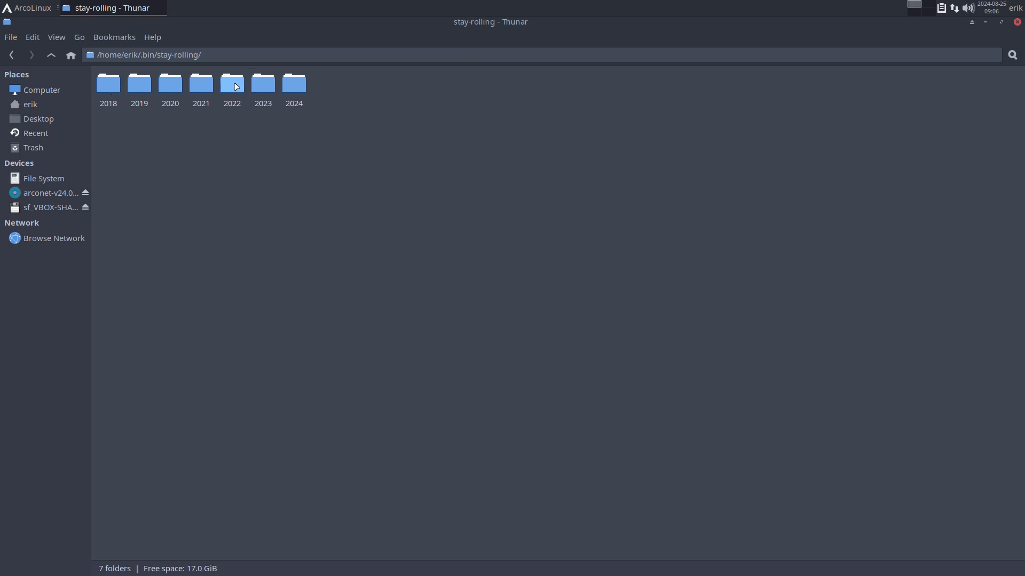
mouse_move(309, 202)
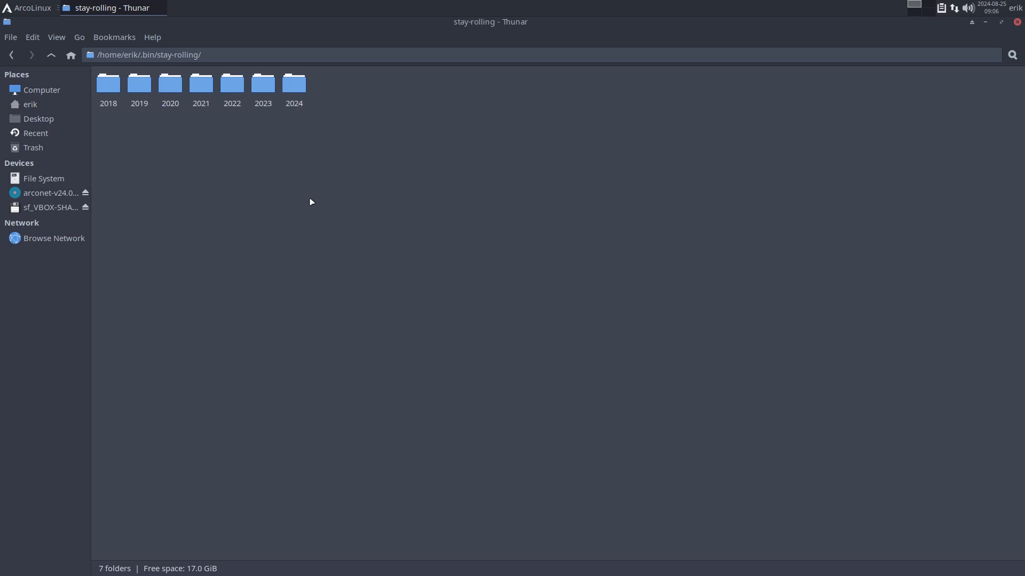
left_click(294, 84)
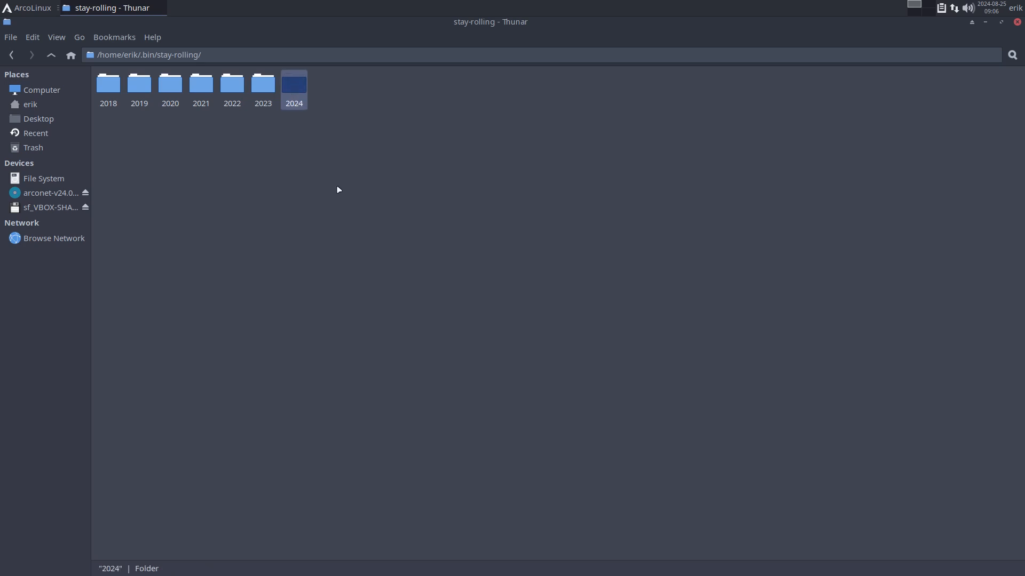